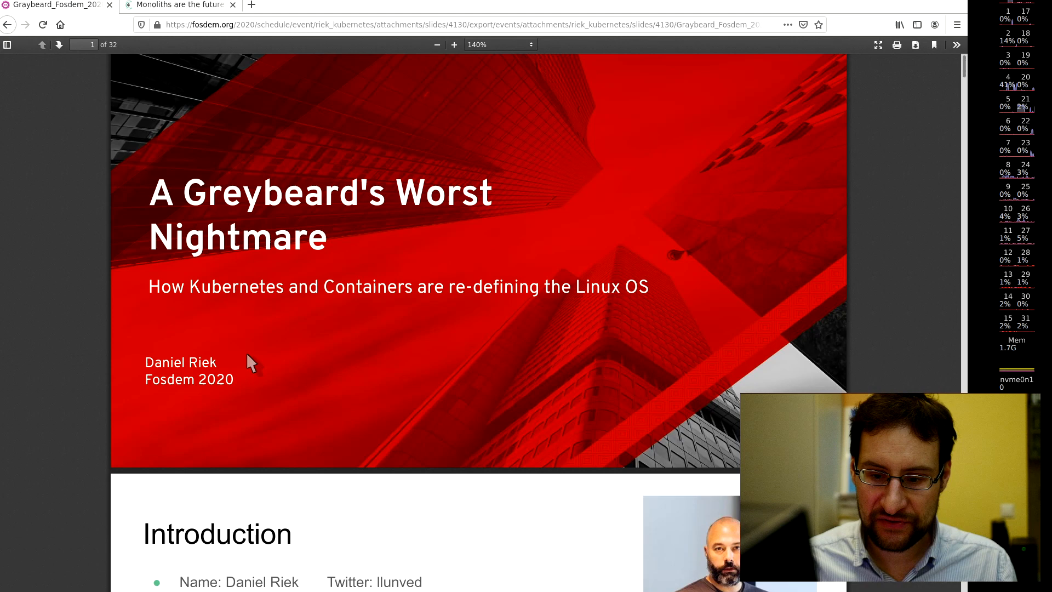
- Zoom the slides to 160% and scroll to page 5, 'Infrastructure or Application Platform?'
{"action": "left_click", "coordinate": [454, 44]}
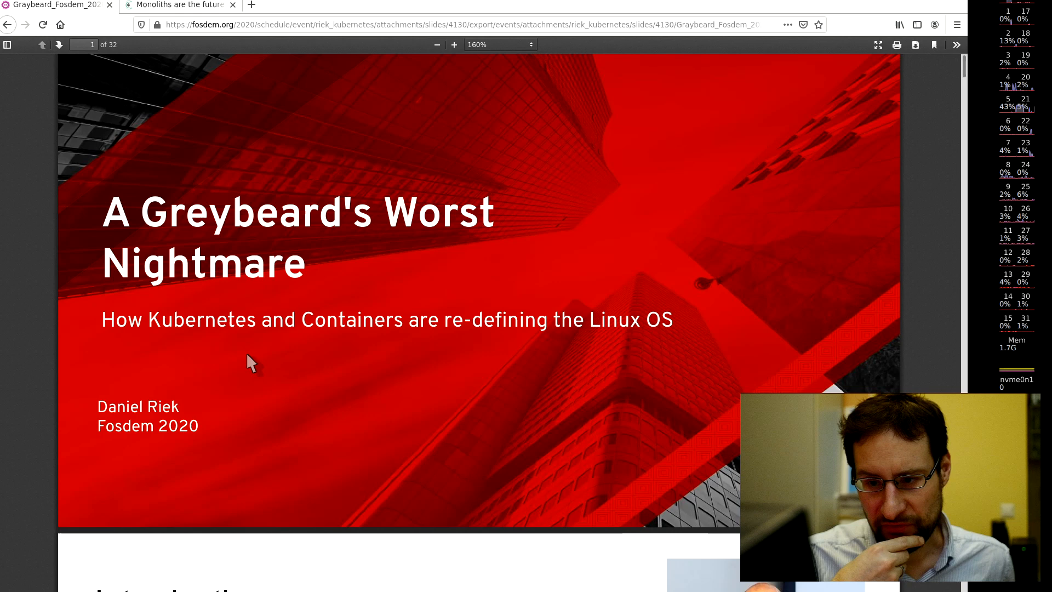
{"action": "scroll", "scroll_direction": "down", "scroll_amount": 3}
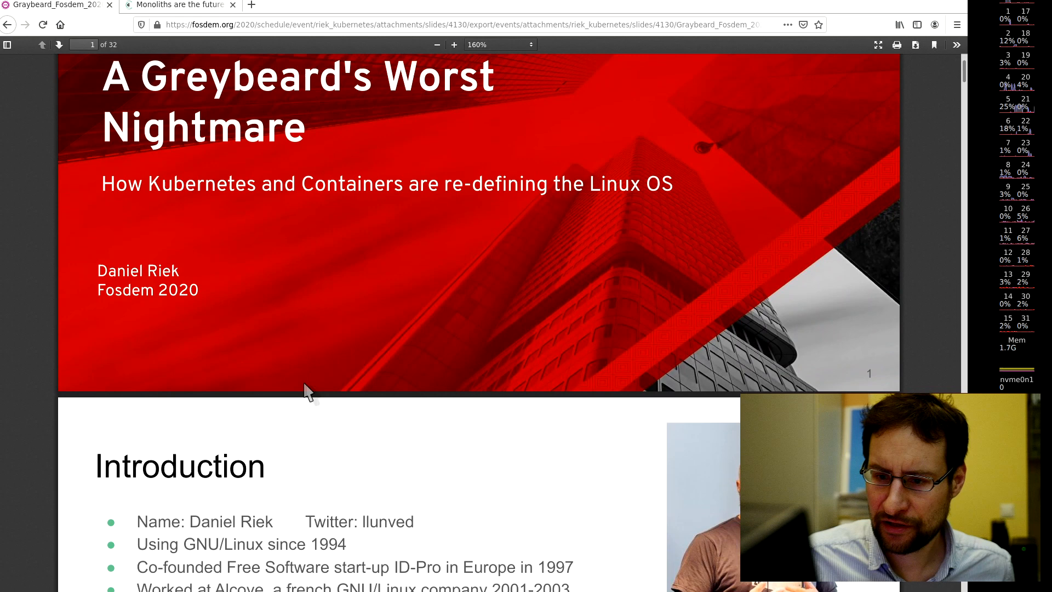
{"action": "scroll", "scroll_direction": "down", "scroll_amount": 3}
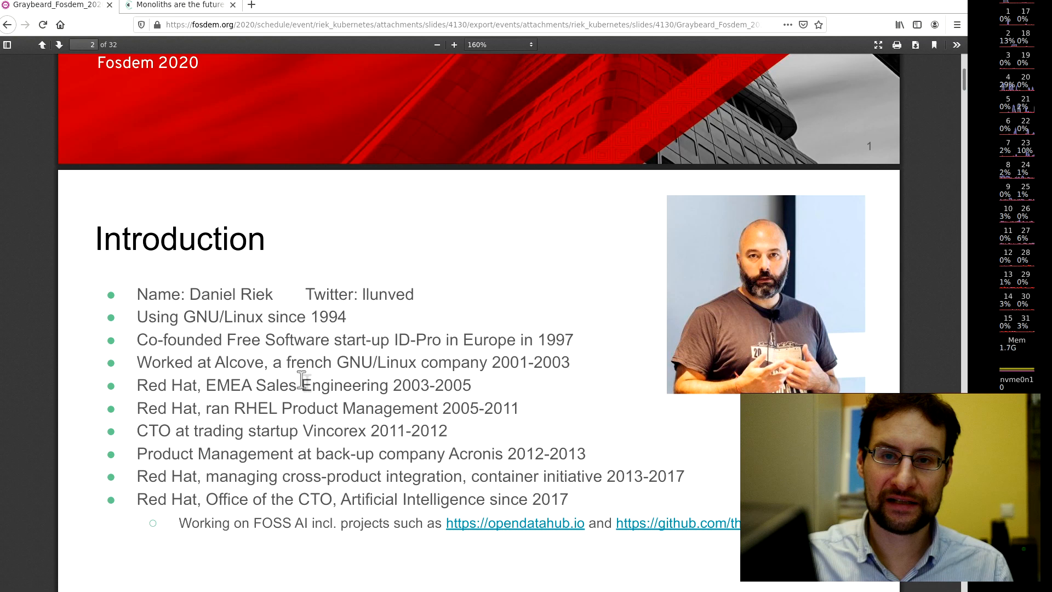
{"action": "scroll", "scroll_direction": "down", "scroll_amount": 3}
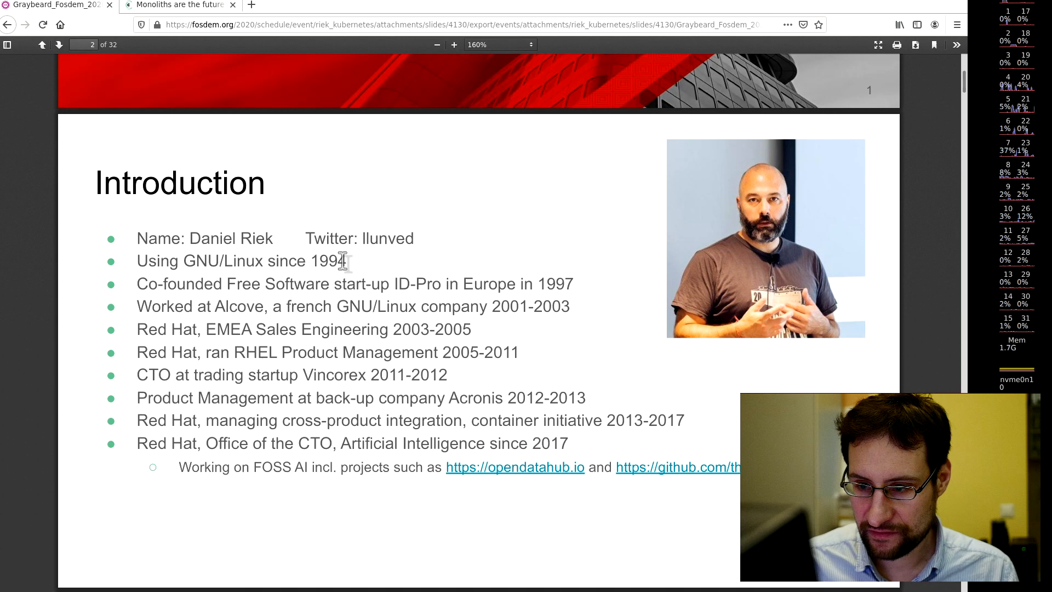
{"action": "scroll", "scroll_direction": "down", "scroll_amount": 3}
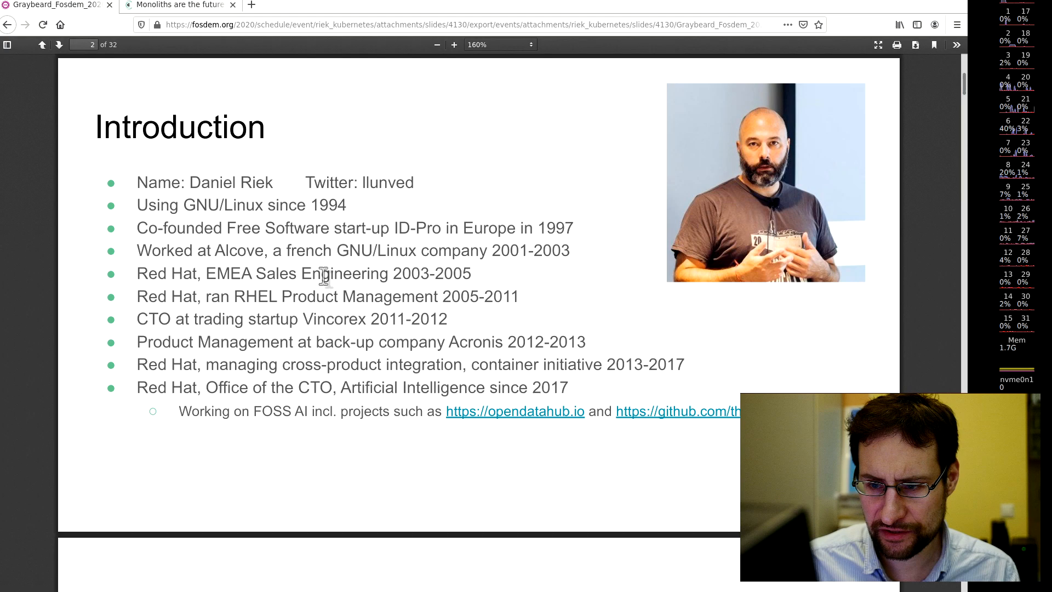
{"action": "scroll", "scroll_direction": "down", "scroll_amount": 3}
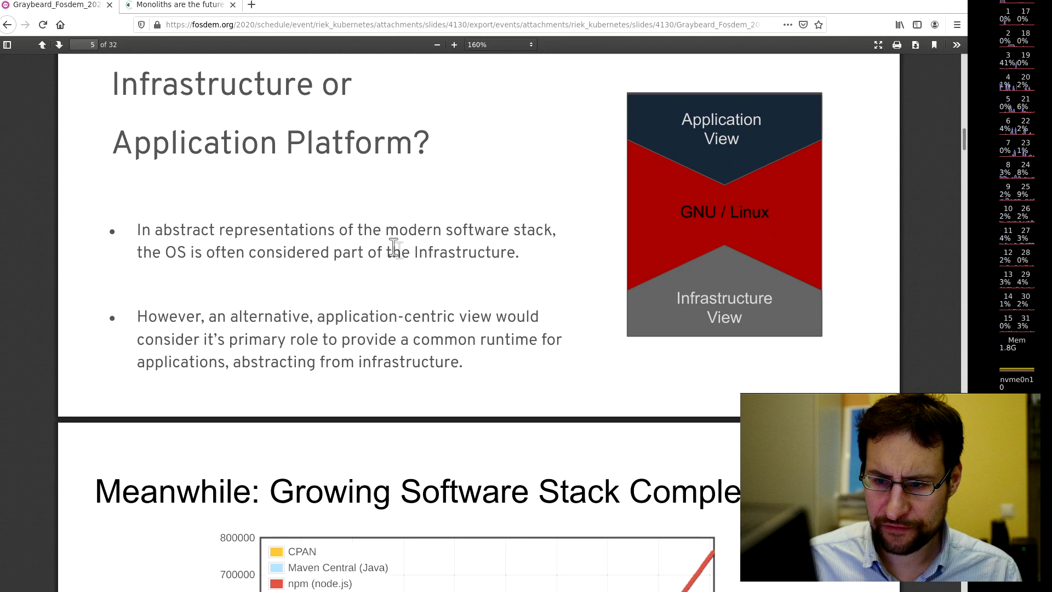
- Scroll past the software complexity and historic GNU/Linux slides to page 10
{"action": "scroll", "scroll_direction": "down", "scroll_amount": 3}
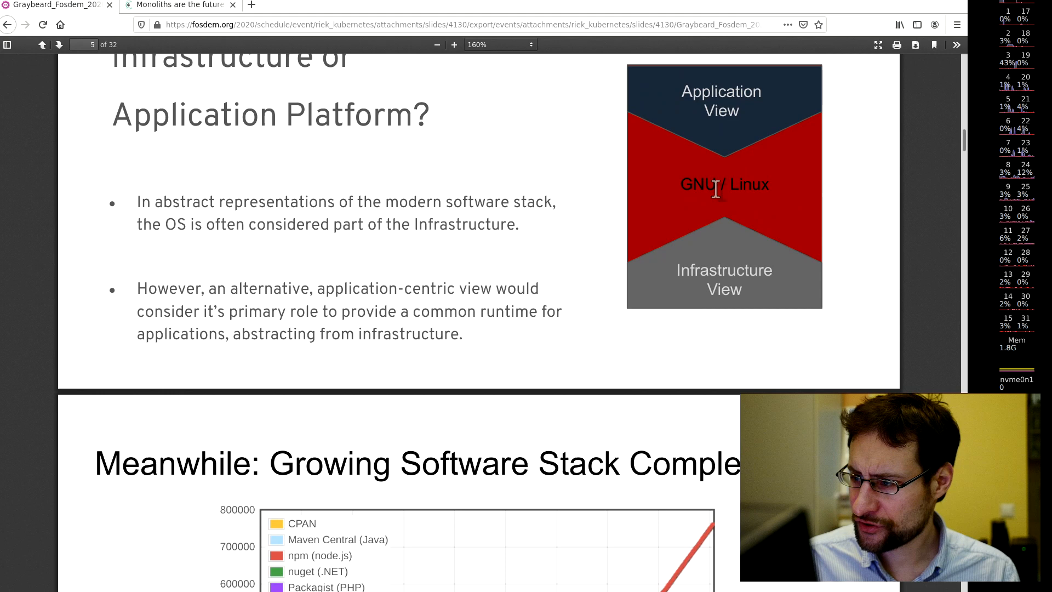
{"action": "scroll", "scroll_direction": "down", "scroll_amount": 3}
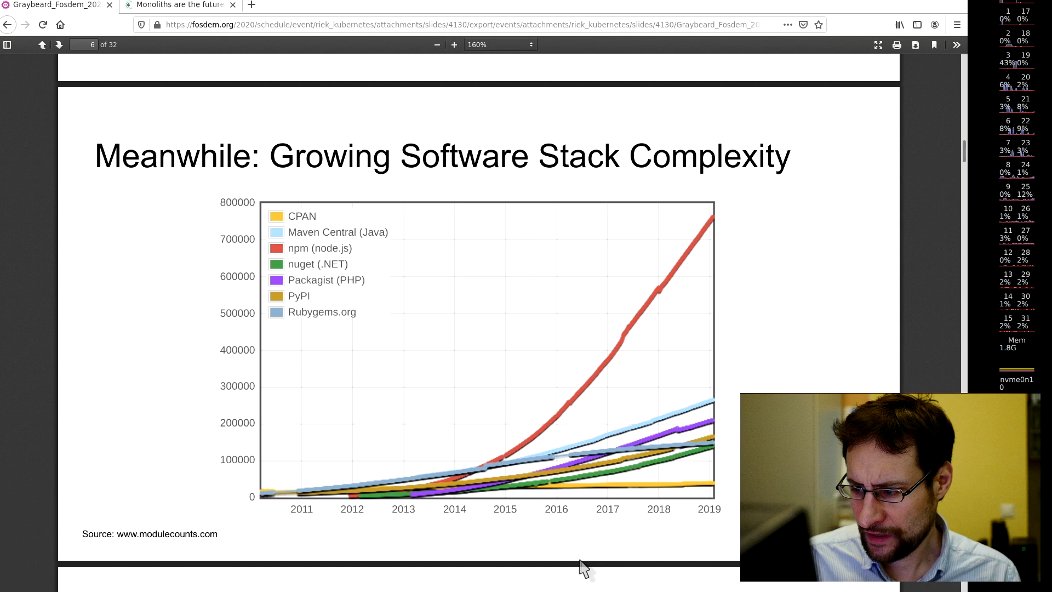
{"action": "mouse_move", "coordinate": [537, 460]}
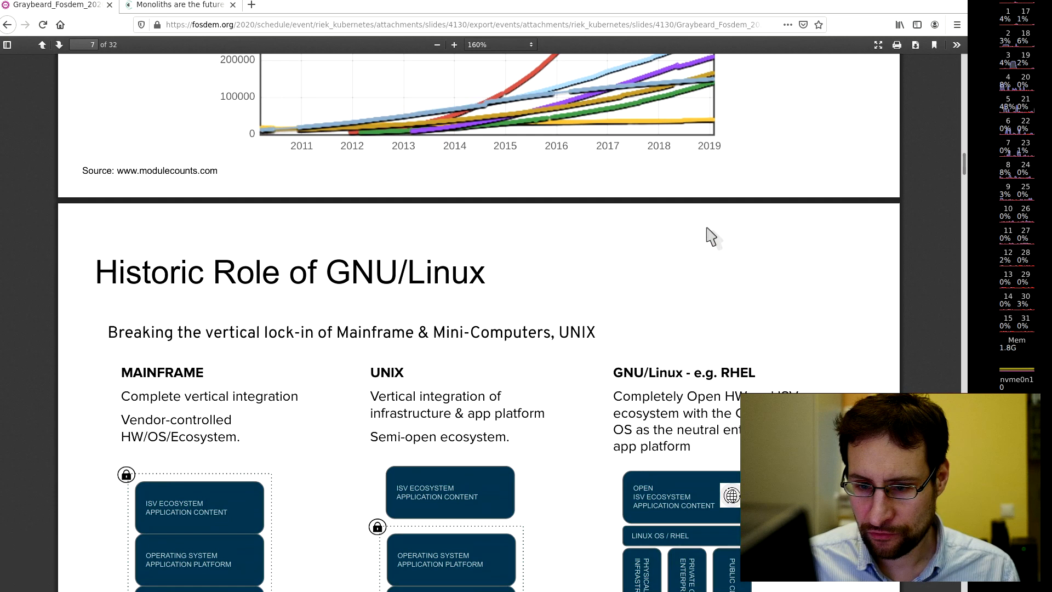
{"action": "scroll", "scroll_direction": "down", "scroll_amount": 3}
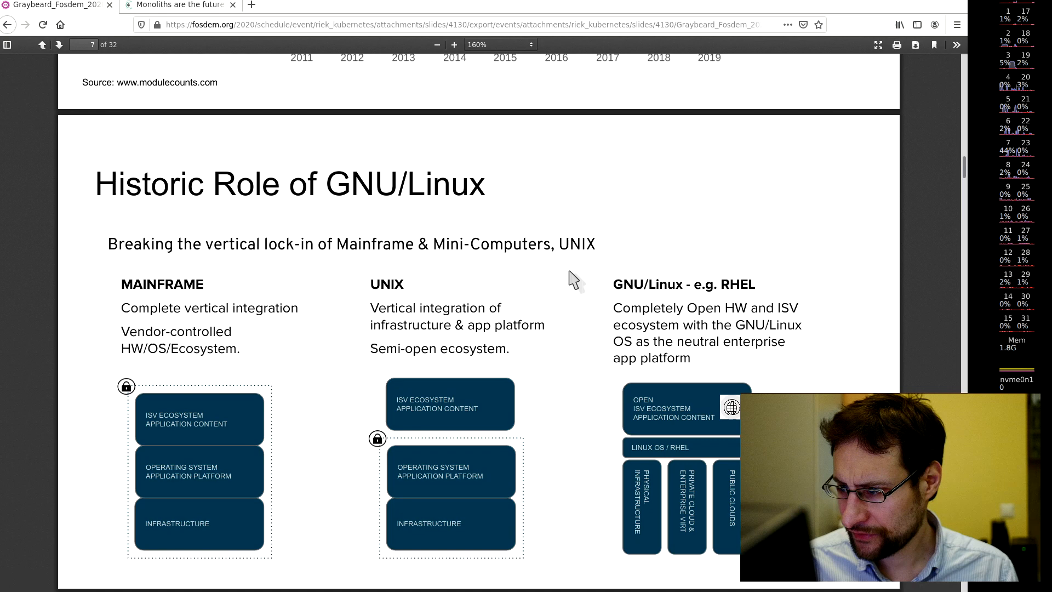
{"action": "scroll", "scroll_direction": "down", "scroll_amount": 3}
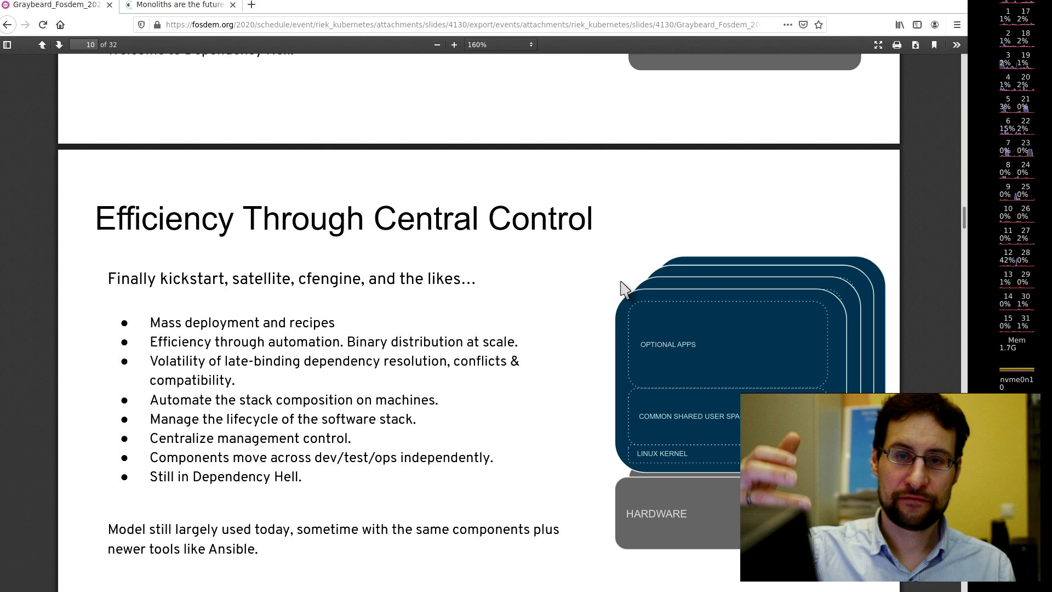
- Page through the virtualization, Shifting Paradigms and modern cloud slides to page 16
{"action": "left_click", "coordinate": [60, 44]}
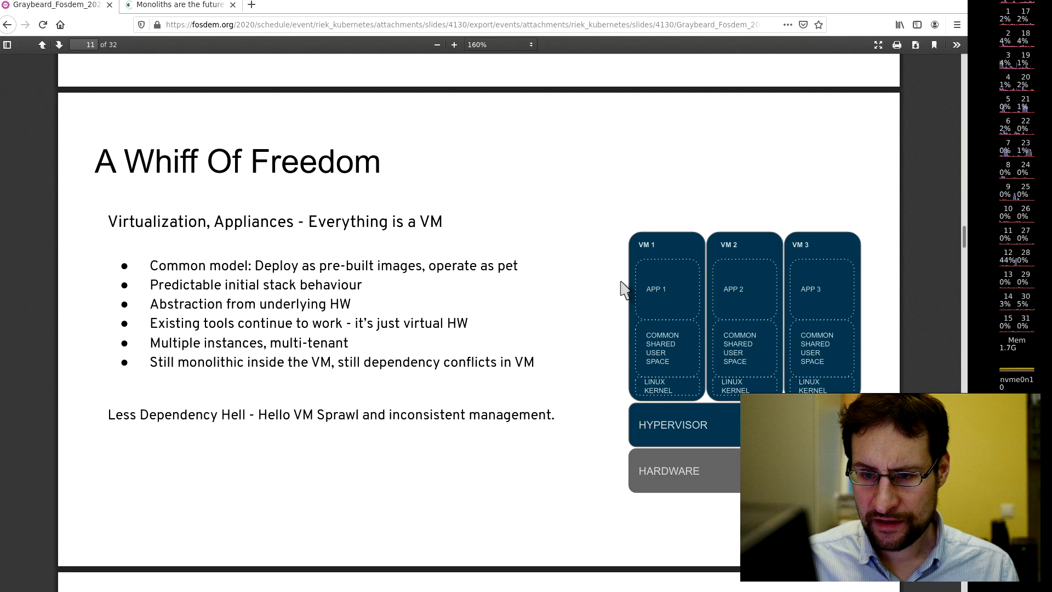
{"action": "left_click", "coordinate": [59, 44]}
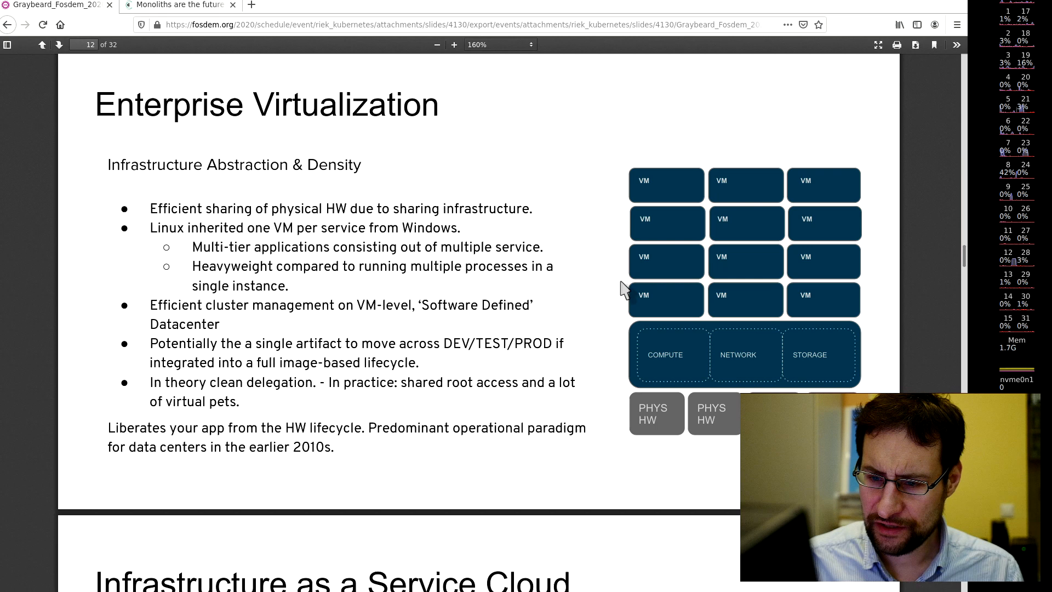
{"action": "left_click", "coordinate": [60, 44]}
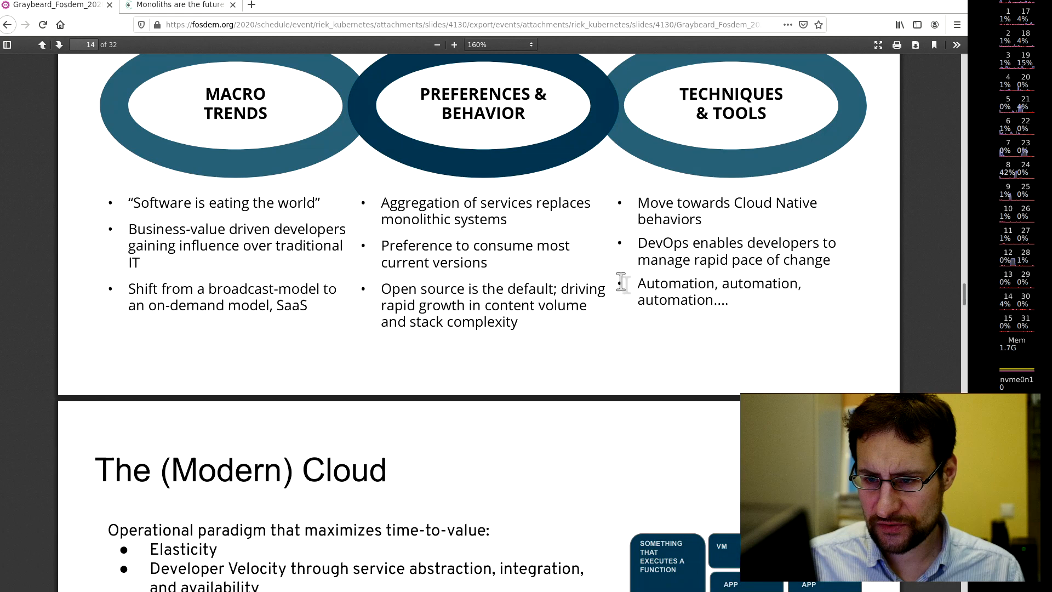
{"action": "scroll", "scroll_direction": "up", "scroll_amount": 3}
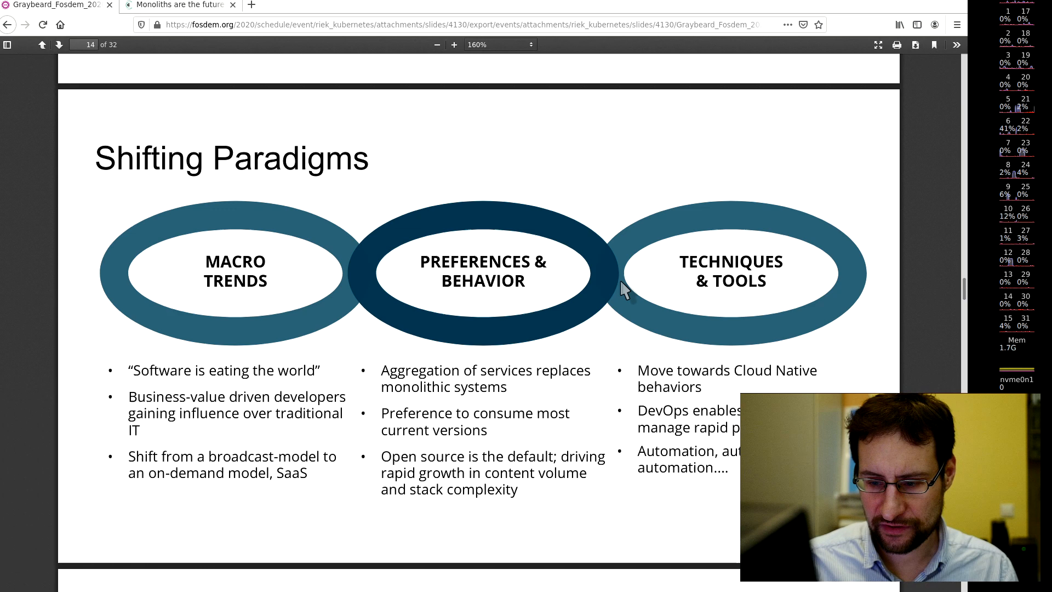
{"action": "left_click", "coordinate": [60, 44]}
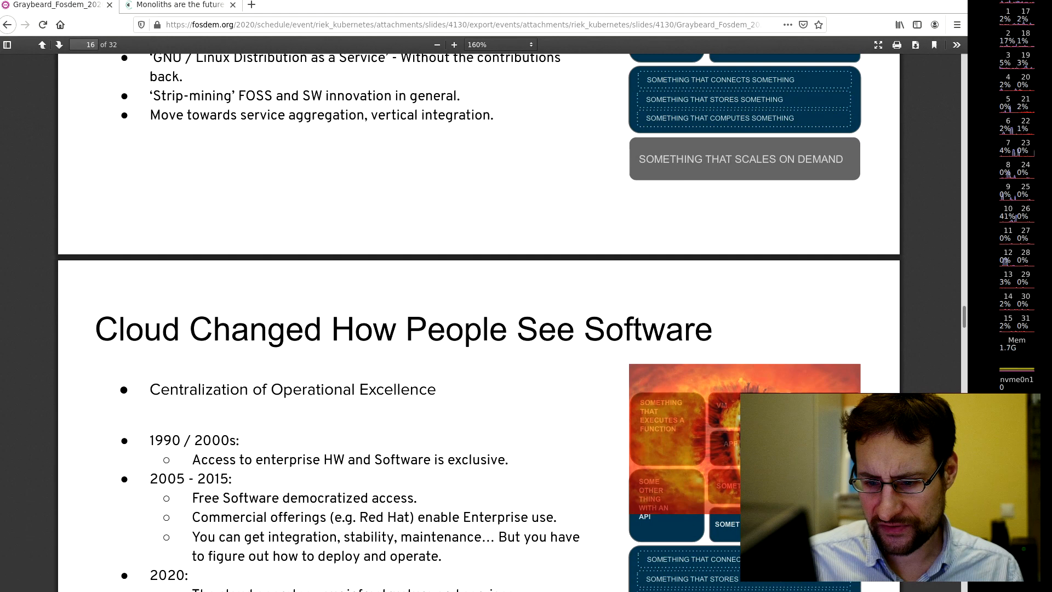
- Move past 'The Cost of Cloud' to slide 18, 'An Open Alternative?'
{"action": "scroll", "scroll_direction": "down", "scroll_amount": 3}
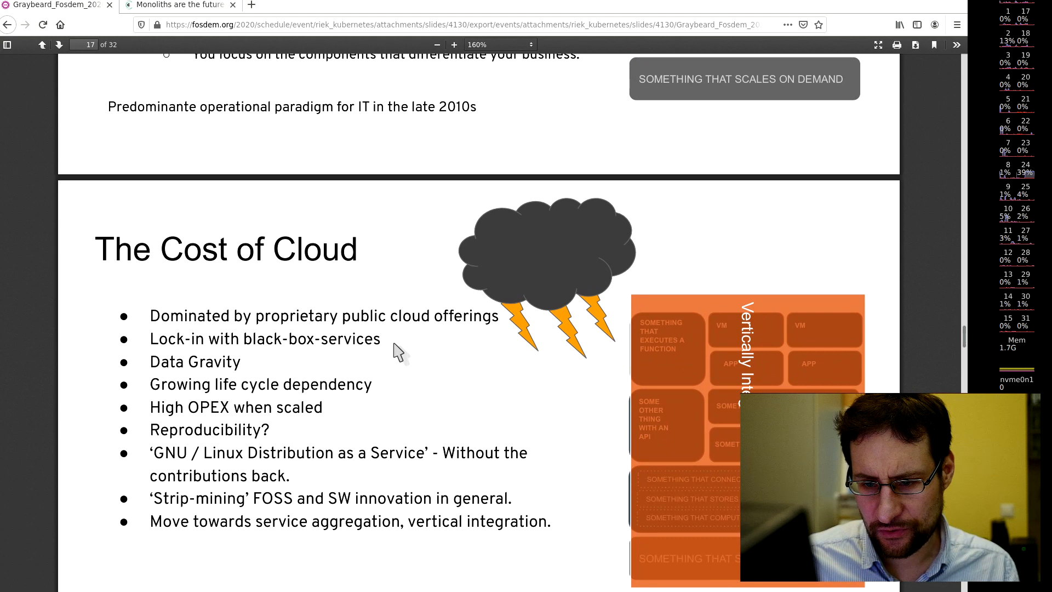
{"action": "scroll", "scroll_direction": "down", "scroll_amount": 3}
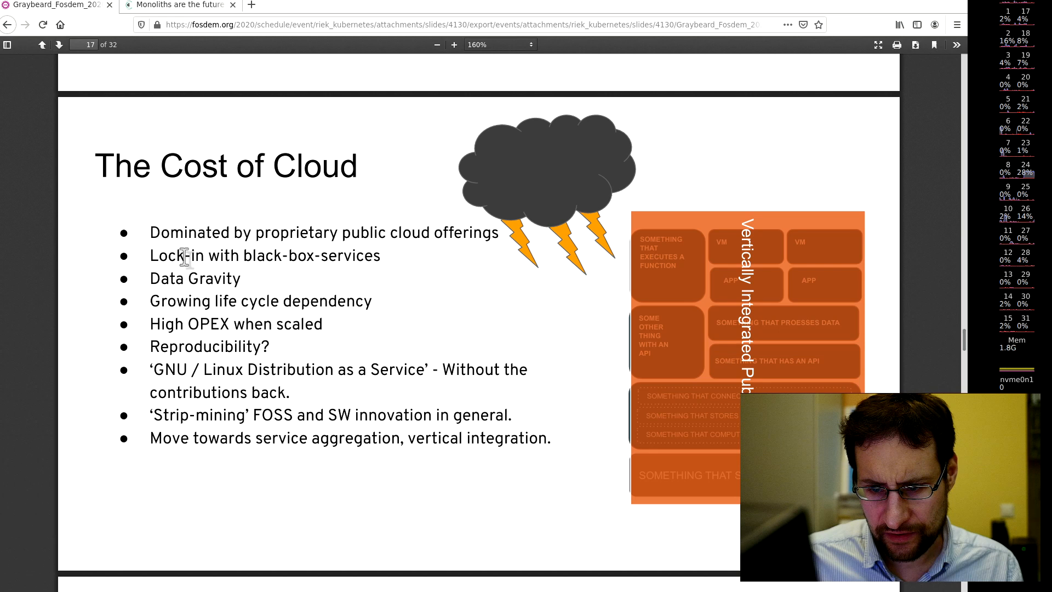
{"action": "left_click", "coordinate": [59, 44]}
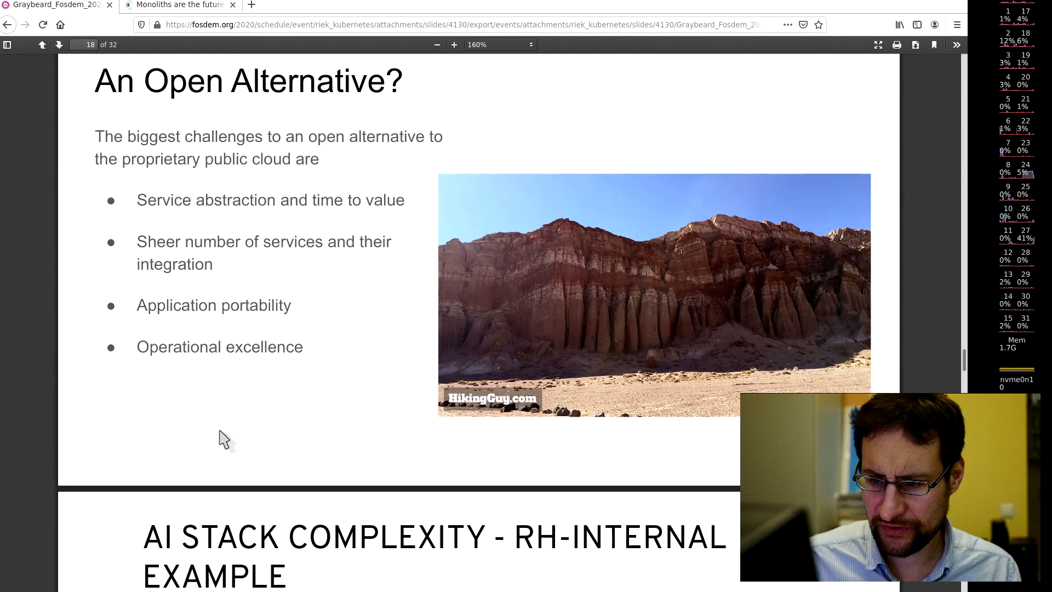
- Move past the AI stack and Traditional Distro slides to slide 21, 'Liberation? - Containers'
{"action": "scroll", "scroll_direction": "down", "scroll_amount": 3}
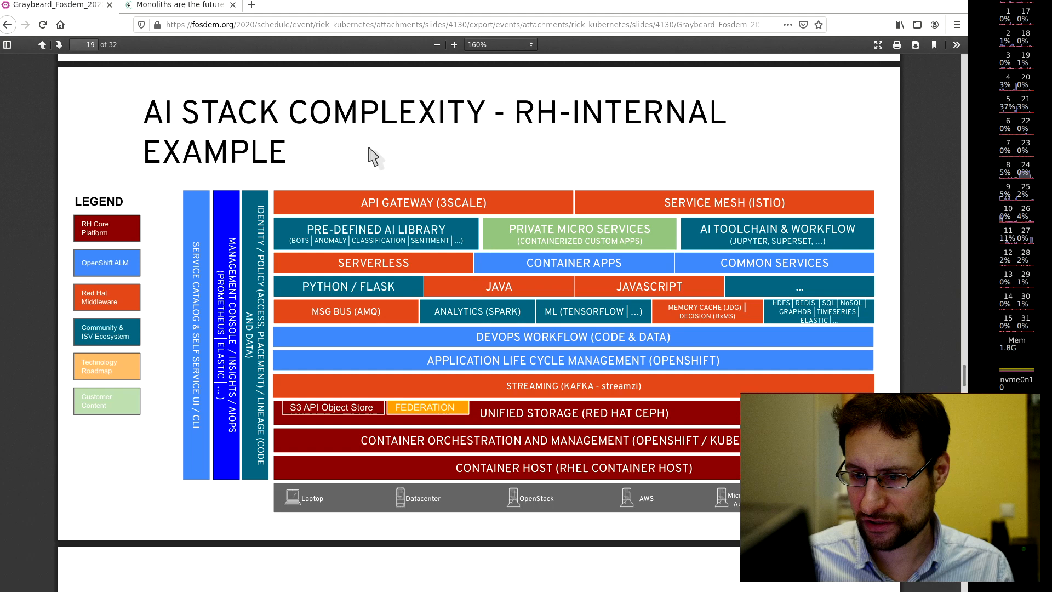
{"action": "mouse_move", "coordinate": [451, 466]}
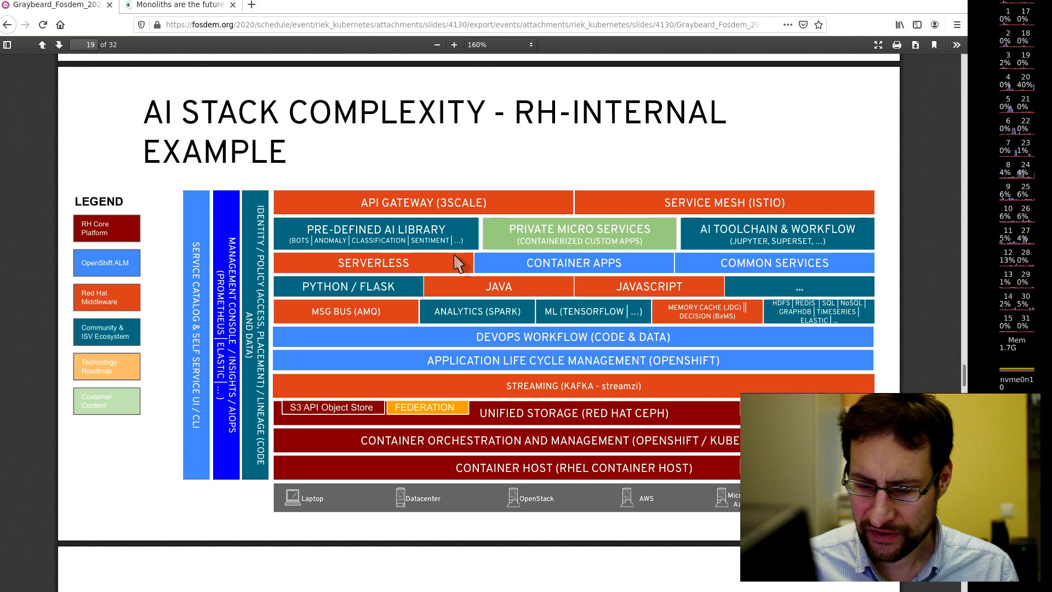
{"action": "right_click", "coordinate": [448, 391]}
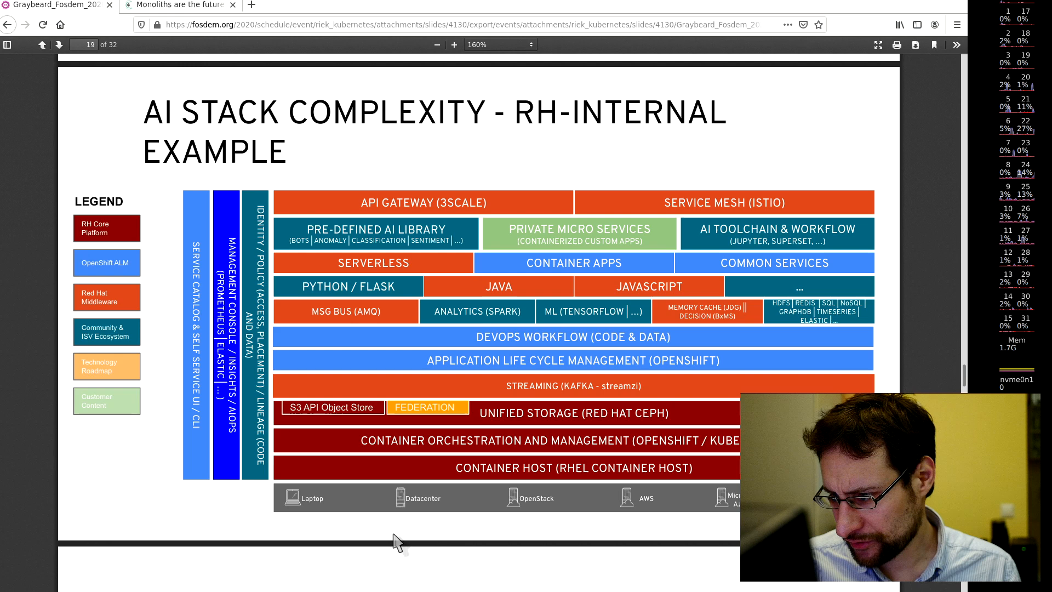
{"action": "left_click", "coordinate": [59, 45]}
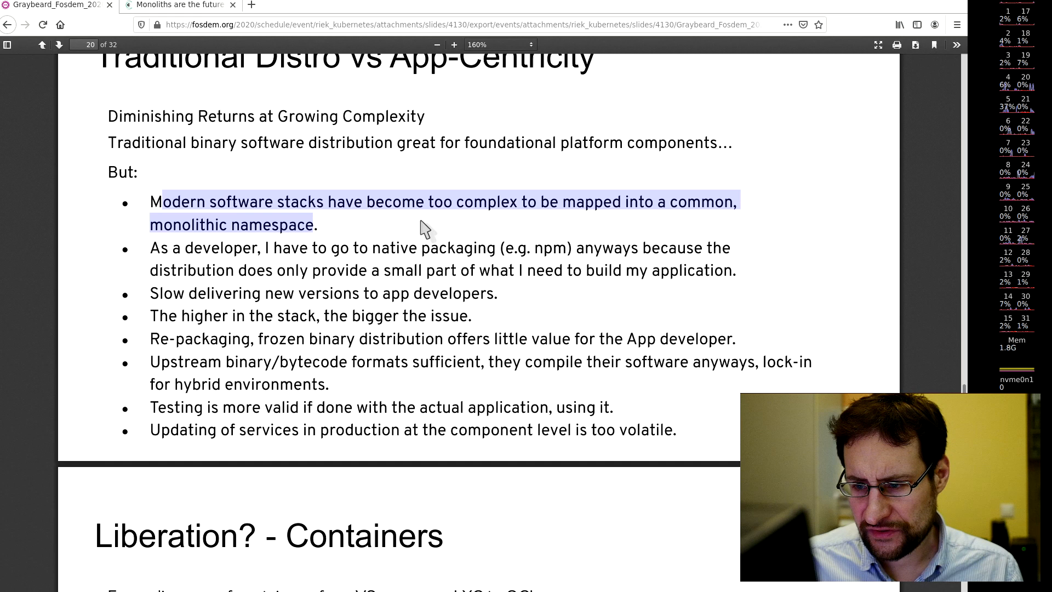
{"action": "scroll", "scroll_direction": "down", "scroll_amount": 3}
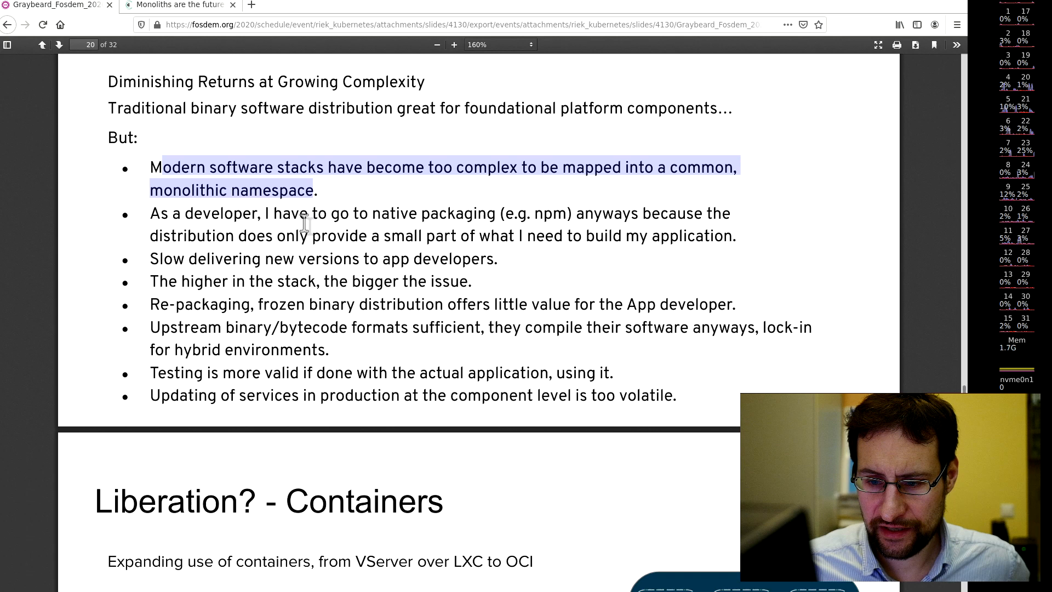
{"action": "scroll", "scroll_direction": "down", "scroll_amount": 3}
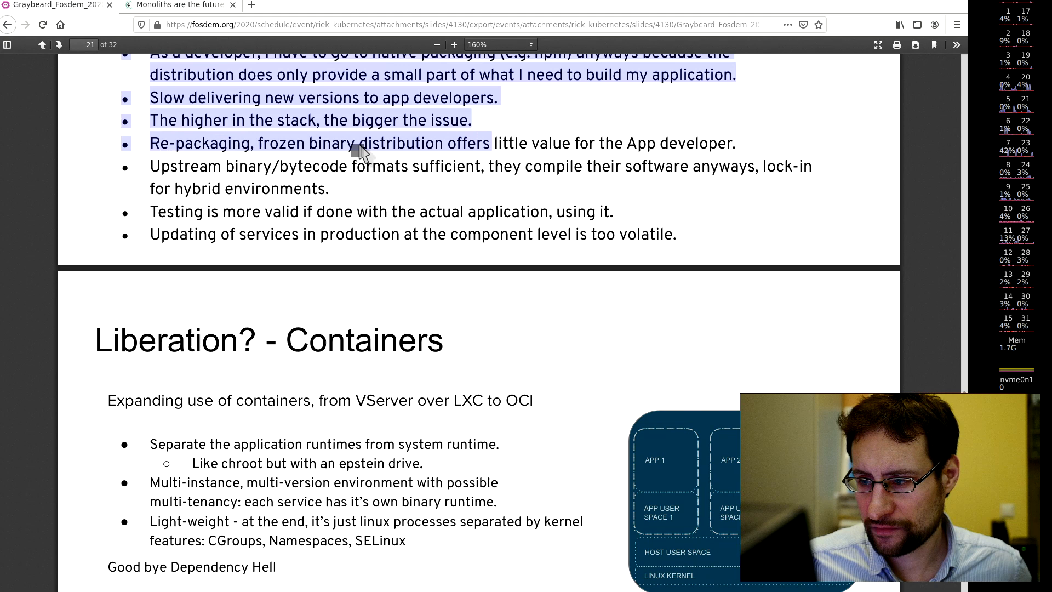
- Page past the Multi Container Apps and Kubernetes cluster slides to slide 26
{"action": "scroll", "scroll_direction": "down", "scroll_amount": 3}
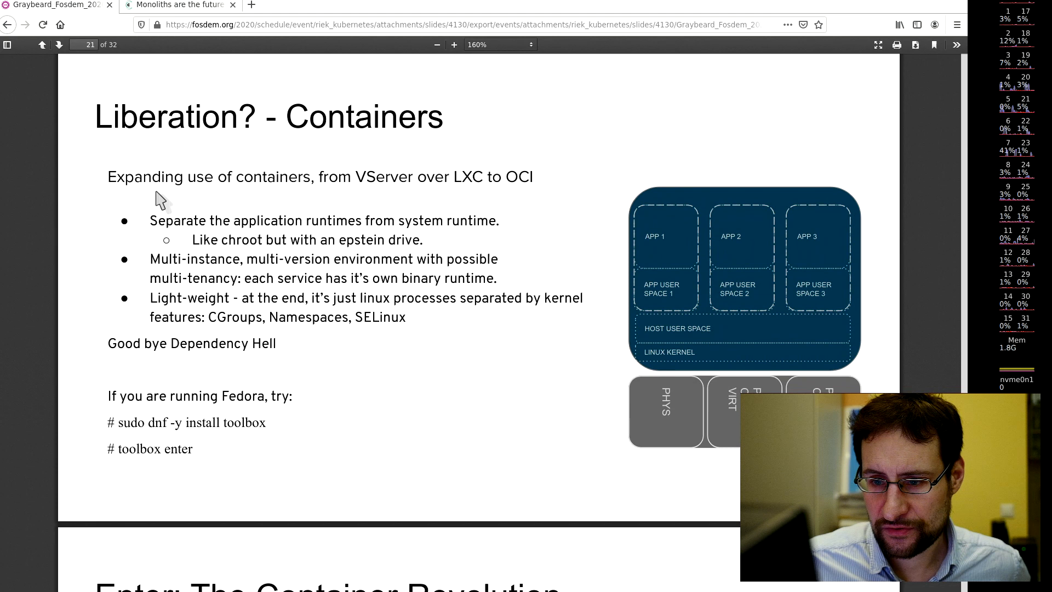
{"action": "mouse_move", "coordinate": [282, 221]}
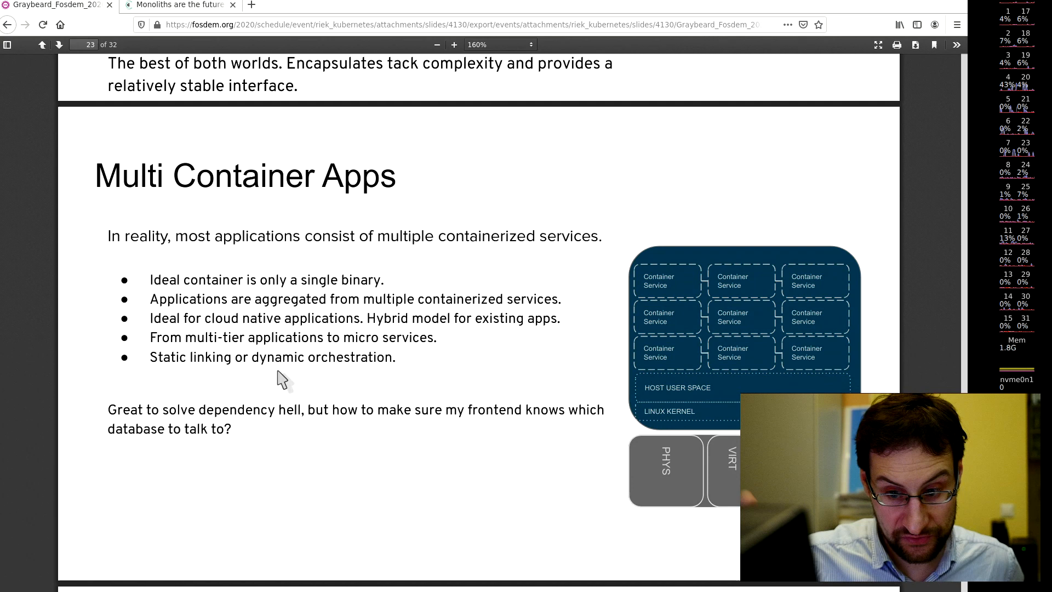
{"action": "left_click", "coordinate": [59, 45]}
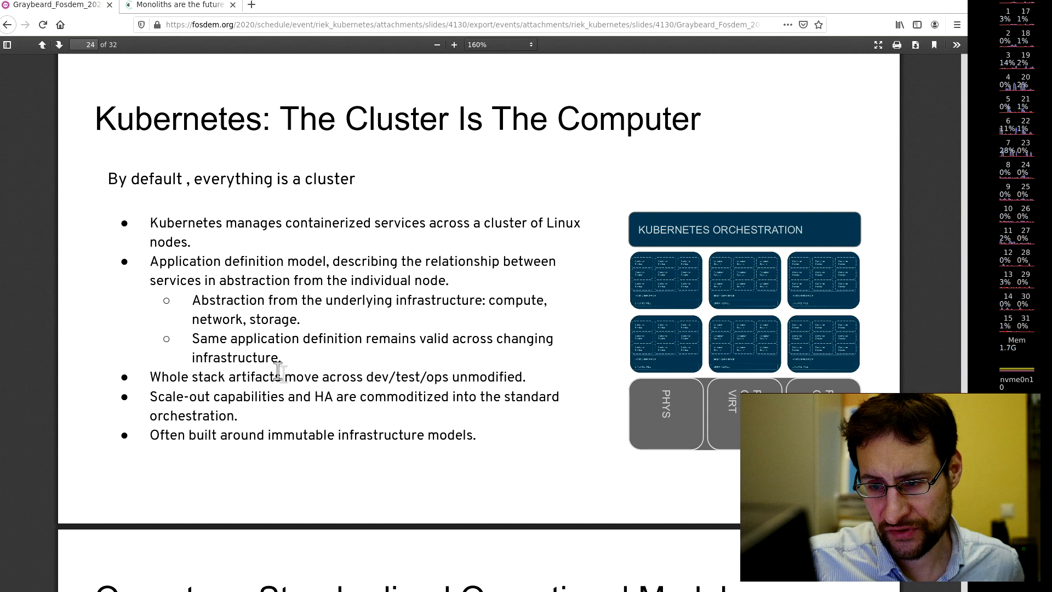
{"action": "mouse_move", "coordinate": [463, 282]}
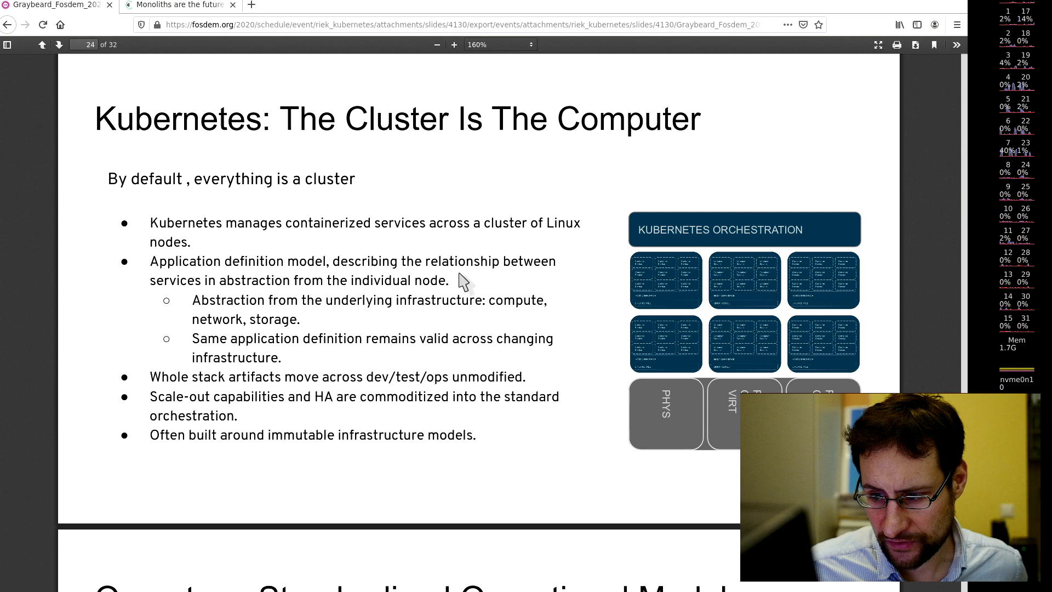
{"action": "scroll", "scroll_direction": "down", "scroll_amount": 3}
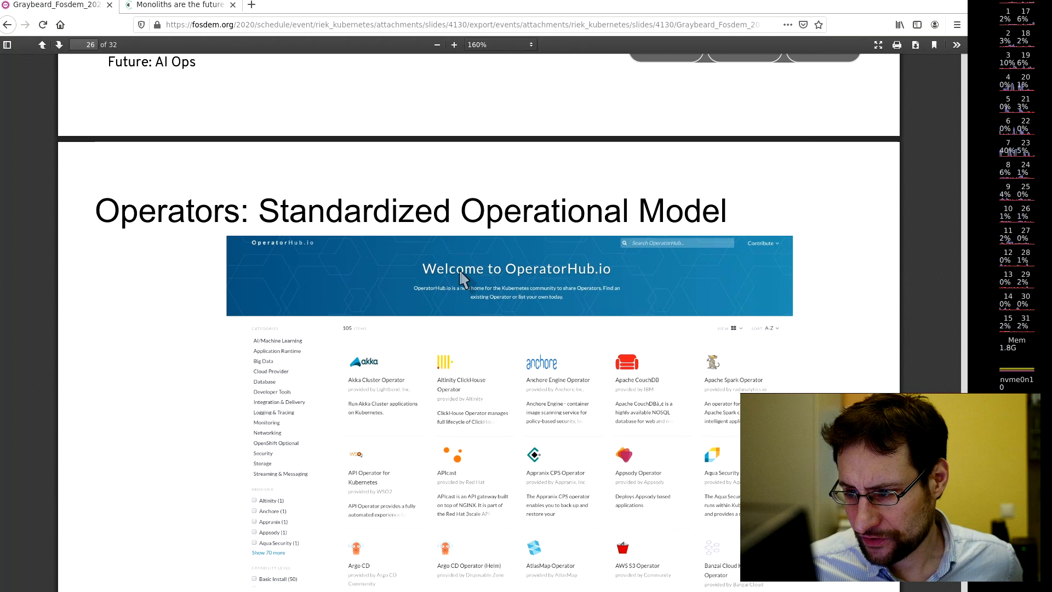
- Move past The New App-Centric Platform slide to slide 28, Conclusions
{"action": "left_click", "coordinate": [59, 45]}
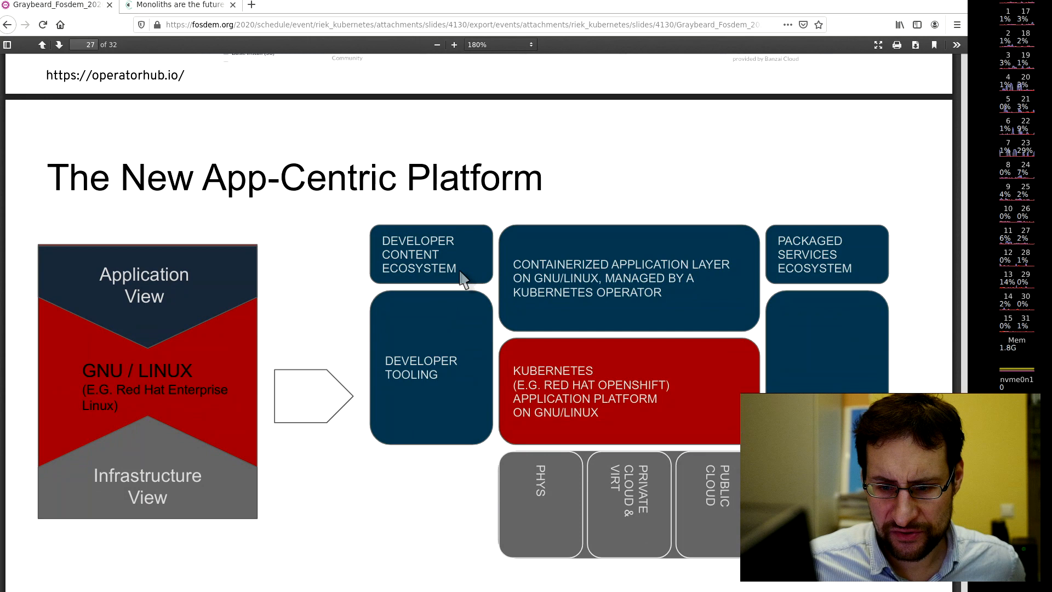
{"action": "mouse_move", "coordinate": [550, 446]}
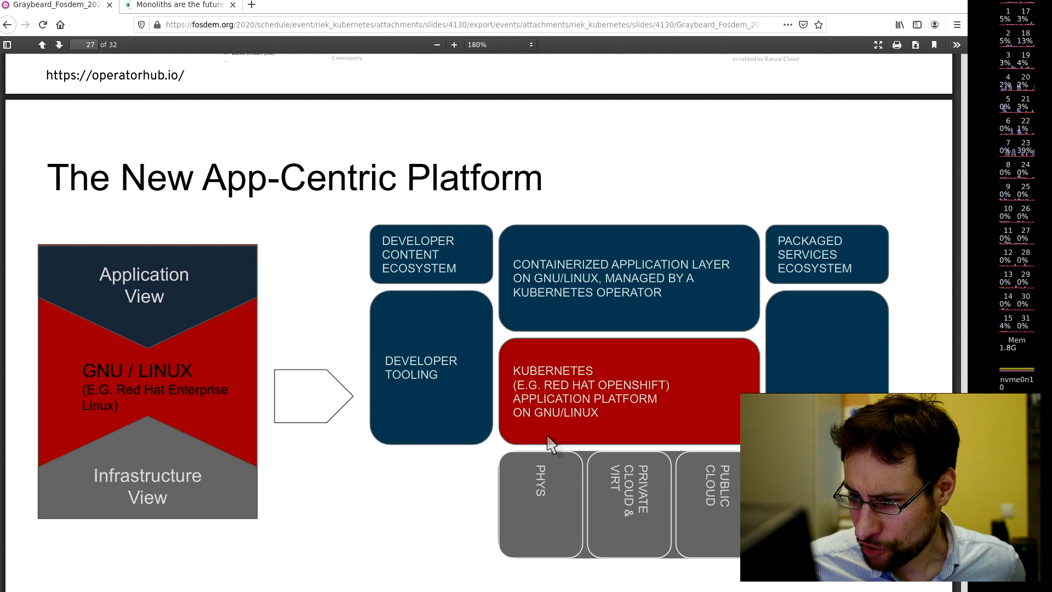
{"action": "left_click", "coordinate": [59, 44]}
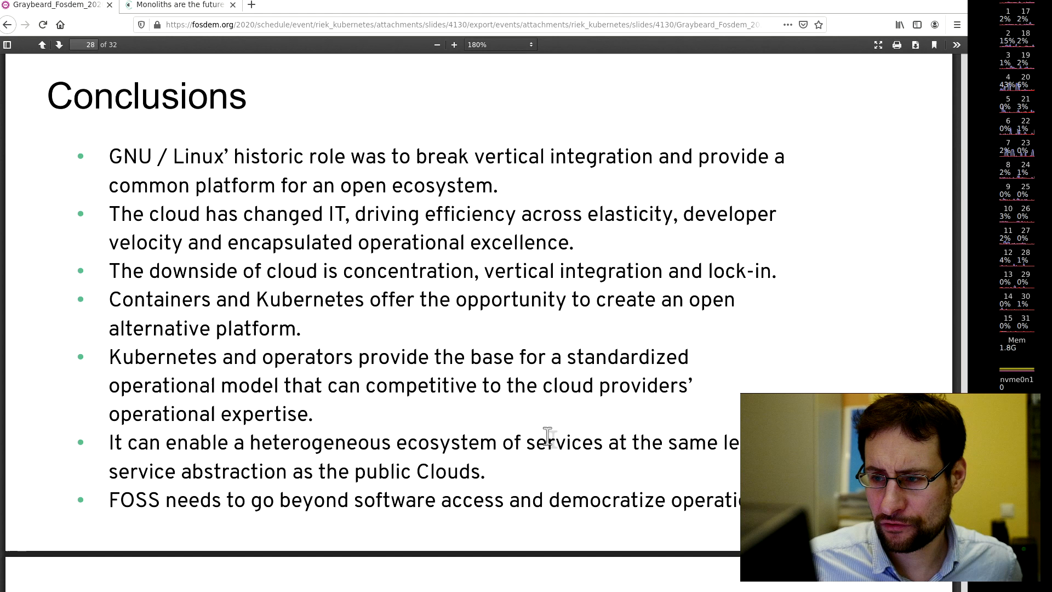
{"action": "mouse_move", "coordinate": [553, 472]}
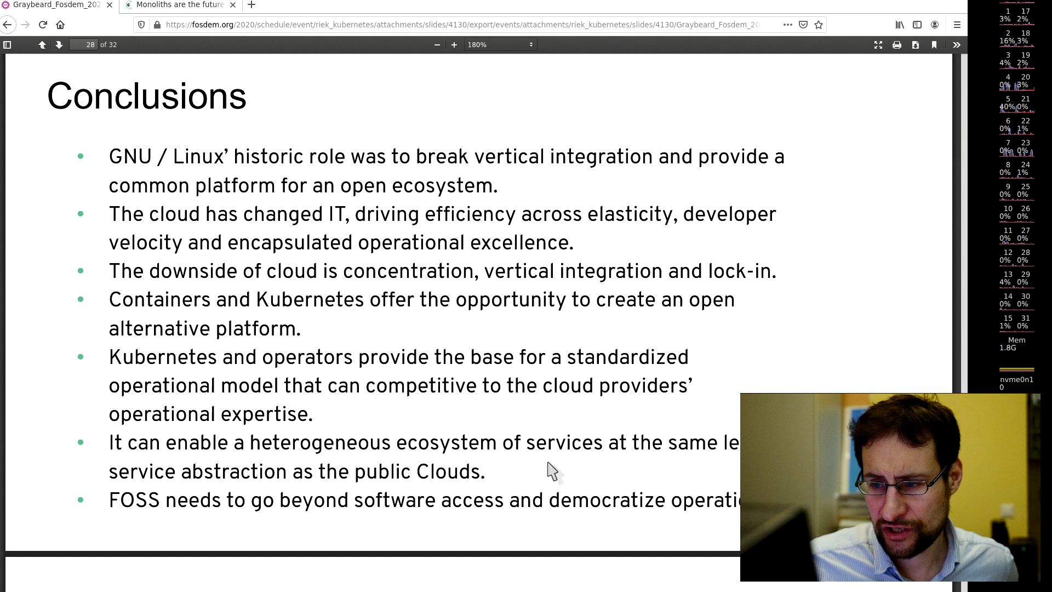
{"action": "mouse_move", "coordinate": [627, 190]}
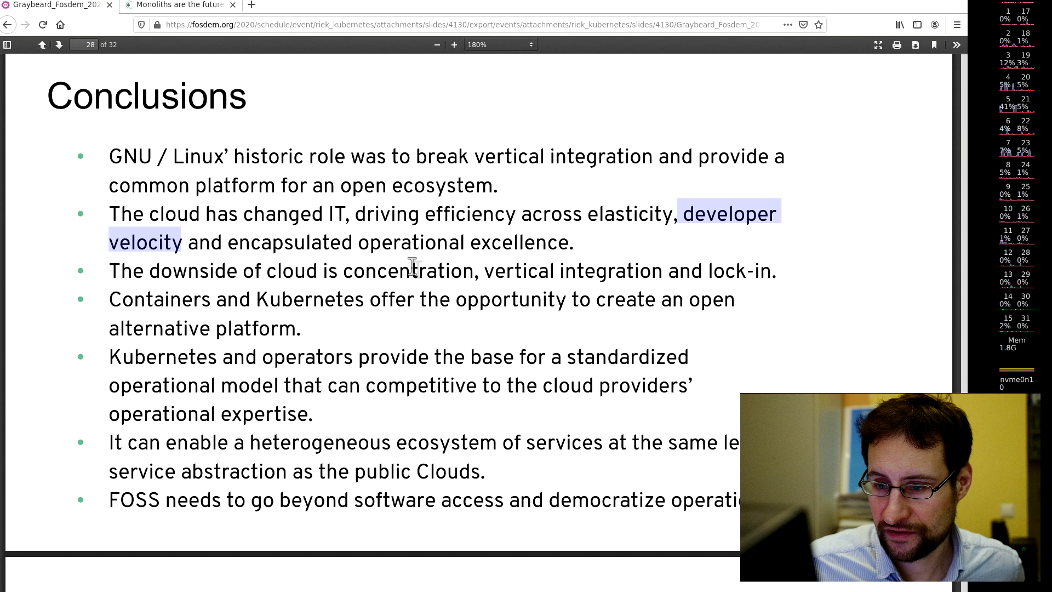
{"action": "mouse_move", "coordinate": [316, 328]}
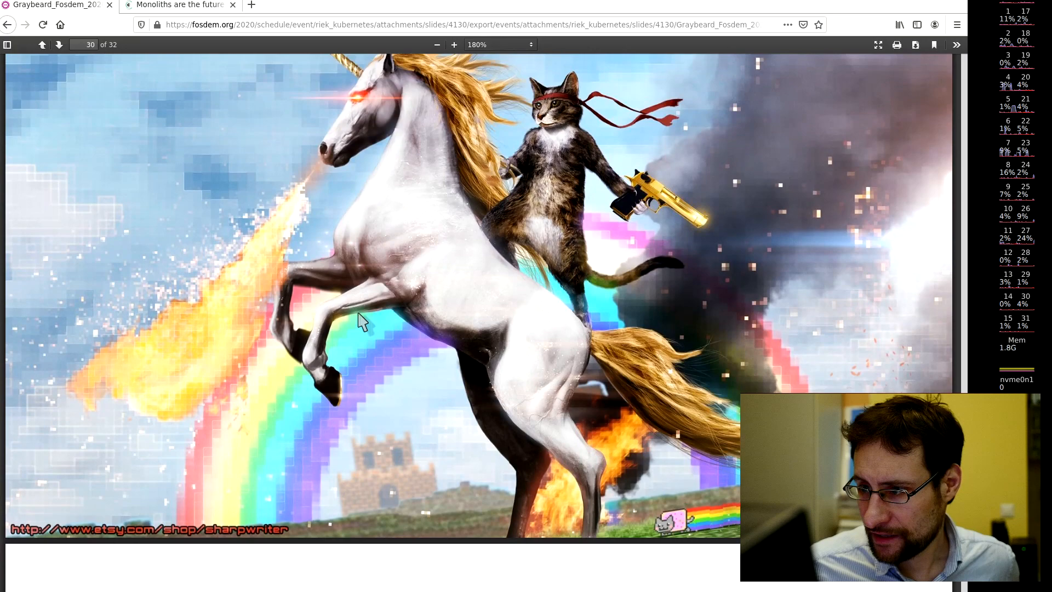
- Return to the deck's title slide, then switch to the 'Monoliths are the future' tab
{"action": "left_click", "coordinate": [41, 44]}
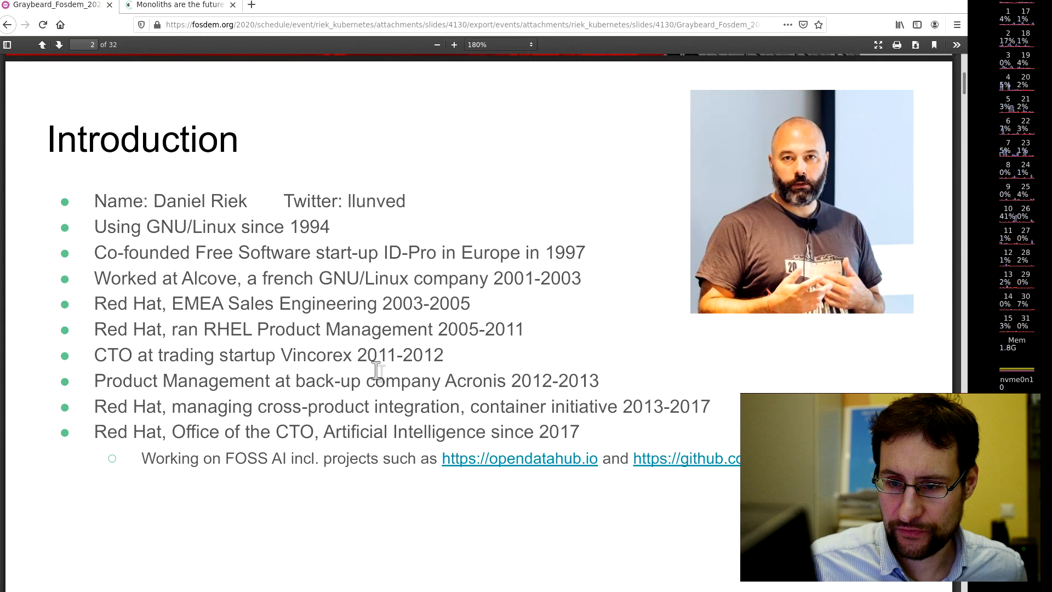
{"action": "left_click", "coordinate": [41, 45]}
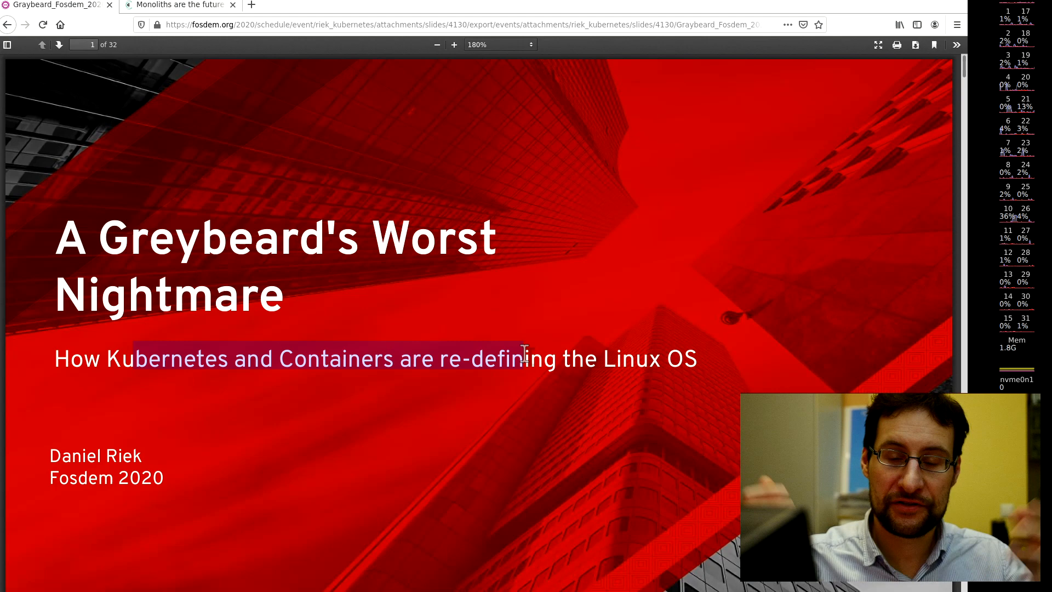
{"action": "left_click", "coordinate": [180, 5]}
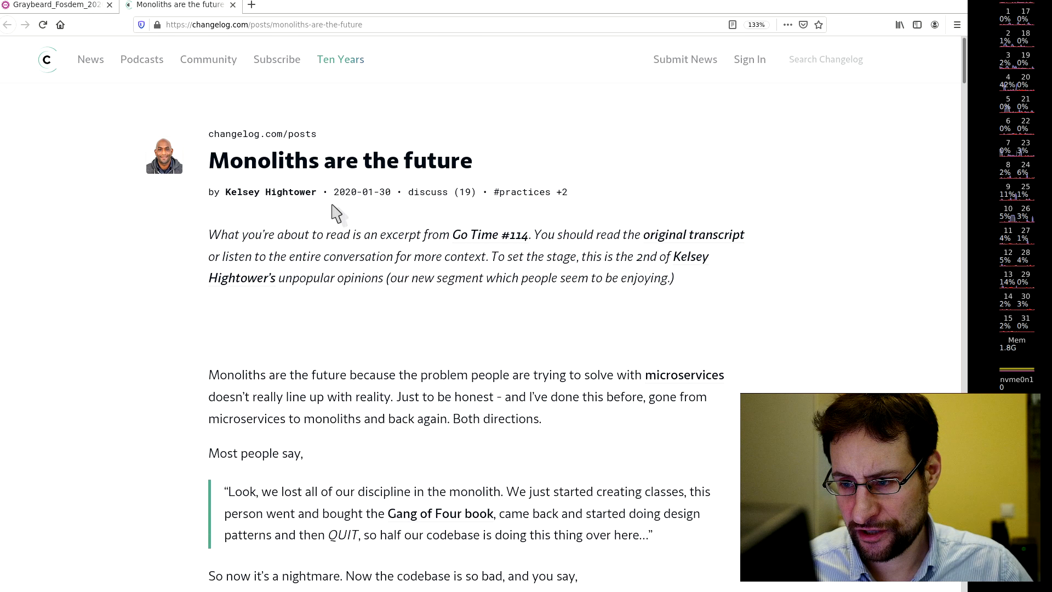
{"action": "mouse_move", "coordinate": [307, 316]}
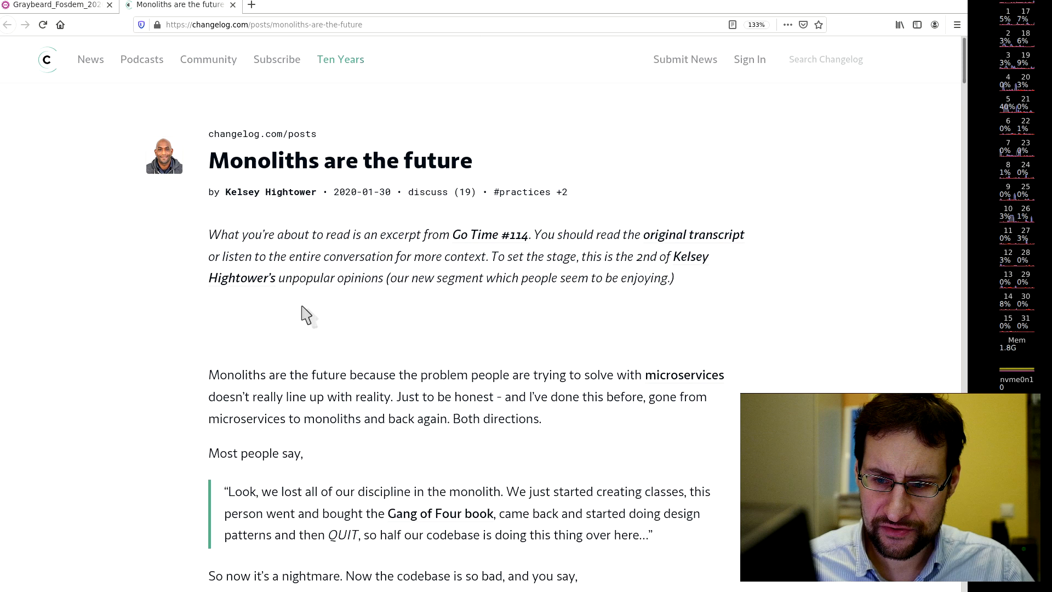
{"action": "key", "text": "ctrl+plus"}
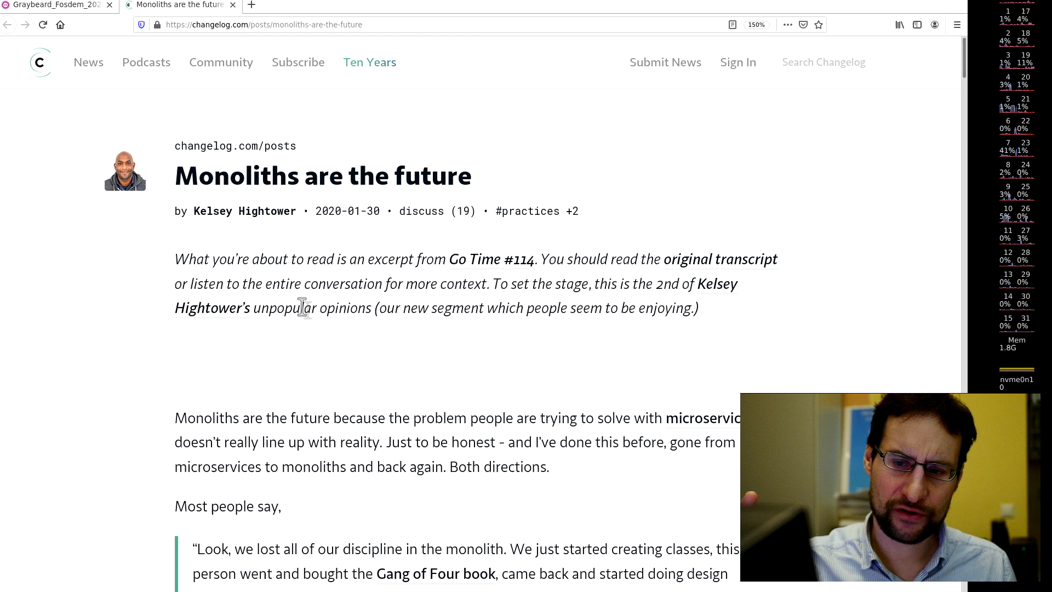
{"action": "left_click", "coordinate": [53, 5]}
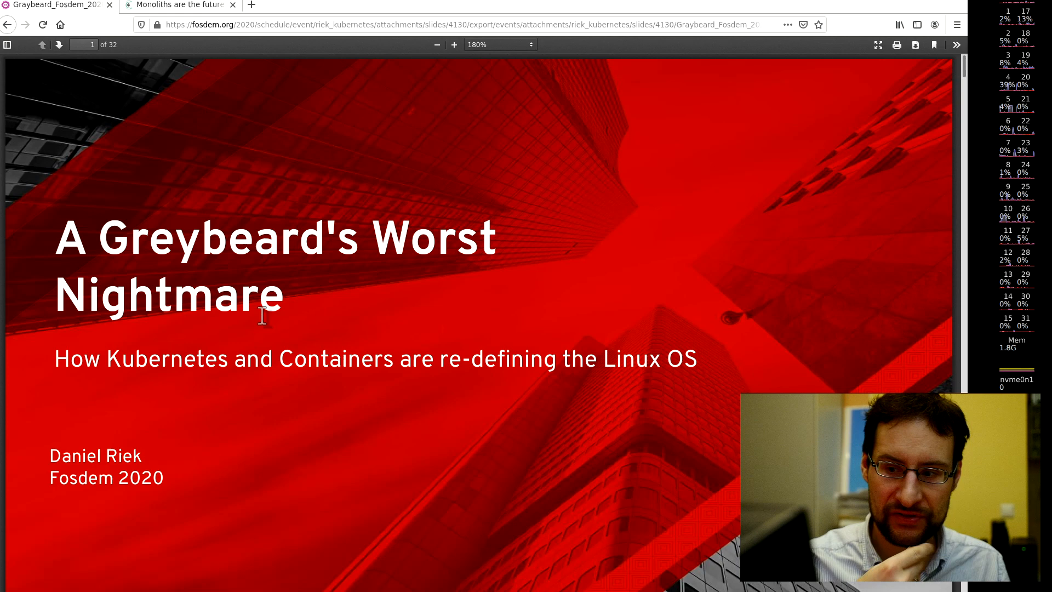
{"action": "left_click", "coordinate": [177, 5]}
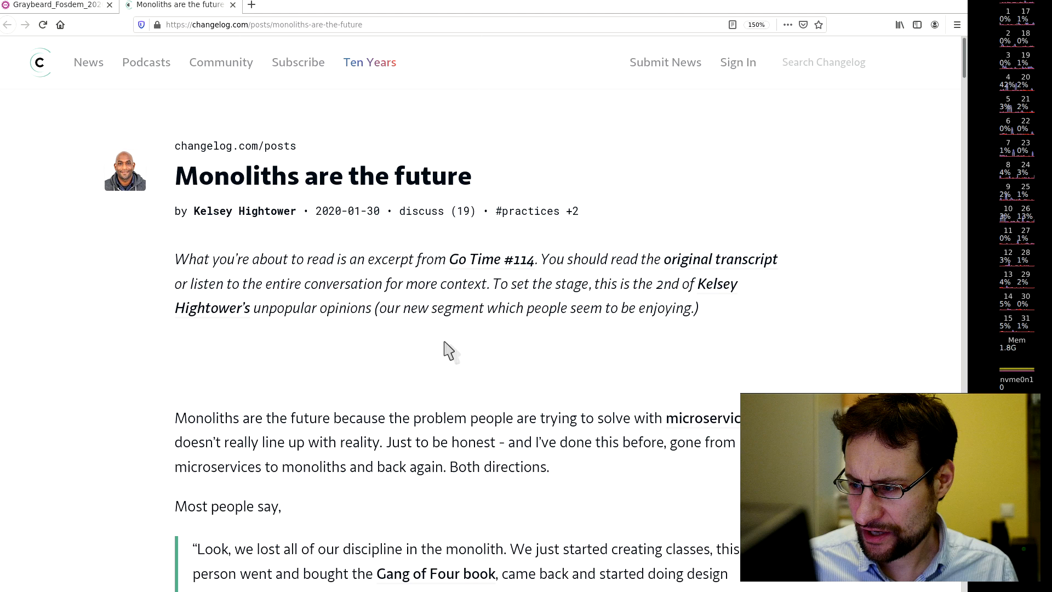
{"action": "scroll", "scroll_direction": "down", "scroll_amount": 3}
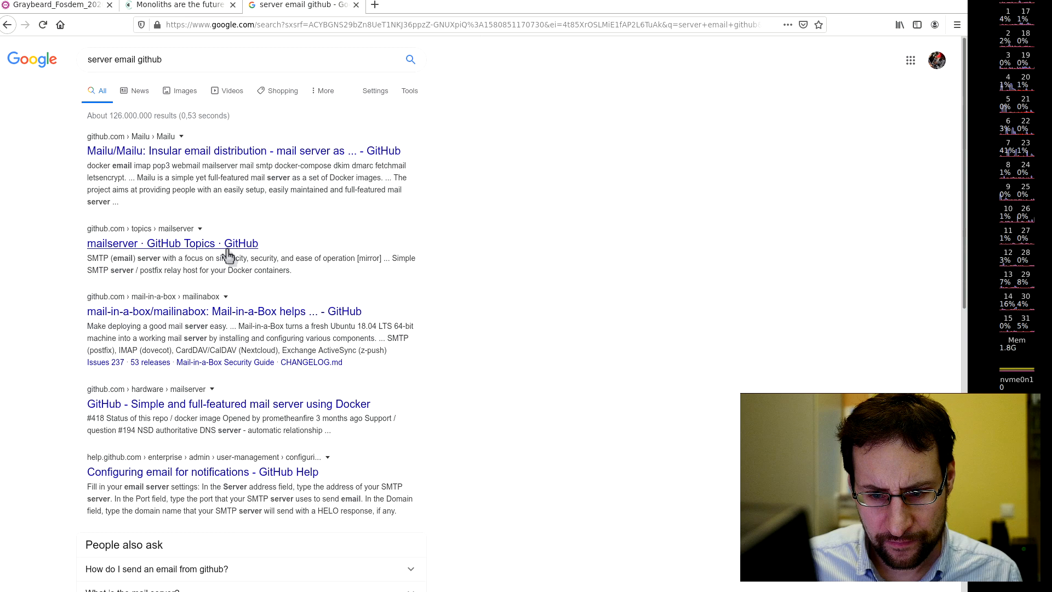
- Open the 'Simple and full-featured mail server using Docker' result for hardware/mailserver
{"action": "left_click", "coordinate": [223, 310]}
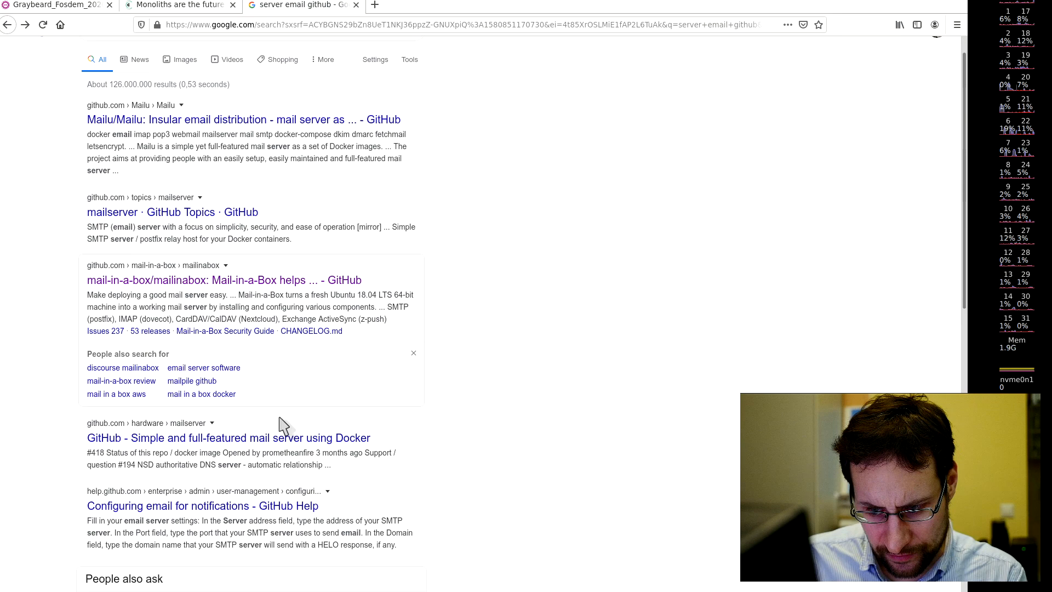
{"action": "left_click", "coordinate": [227, 437]}
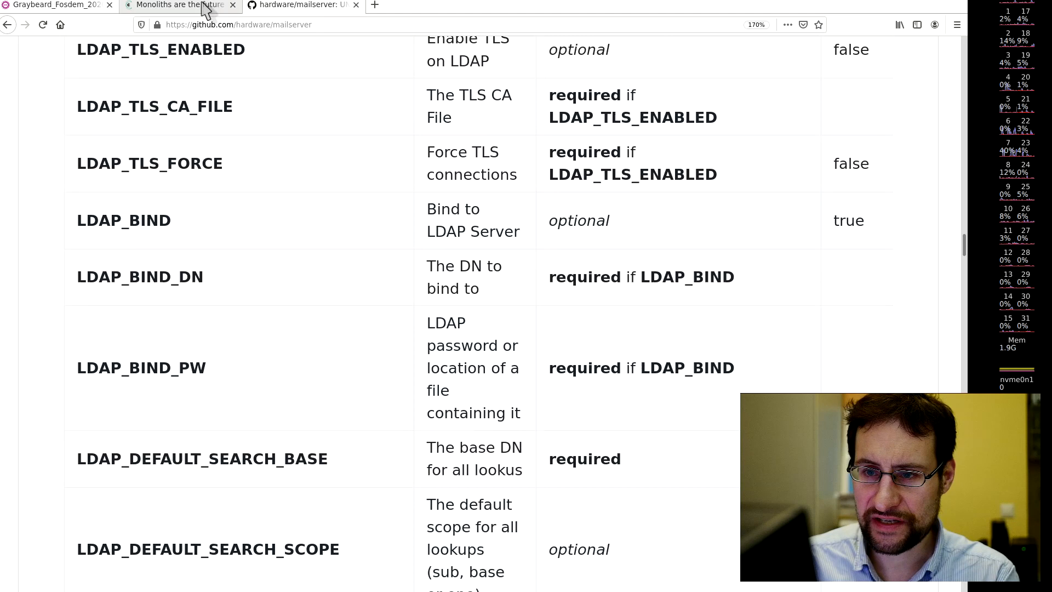
- Return to the 'Monoliths are the future' tab and read down to the Kubernetes quote
{"action": "left_click", "coordinate": [177, 6]}
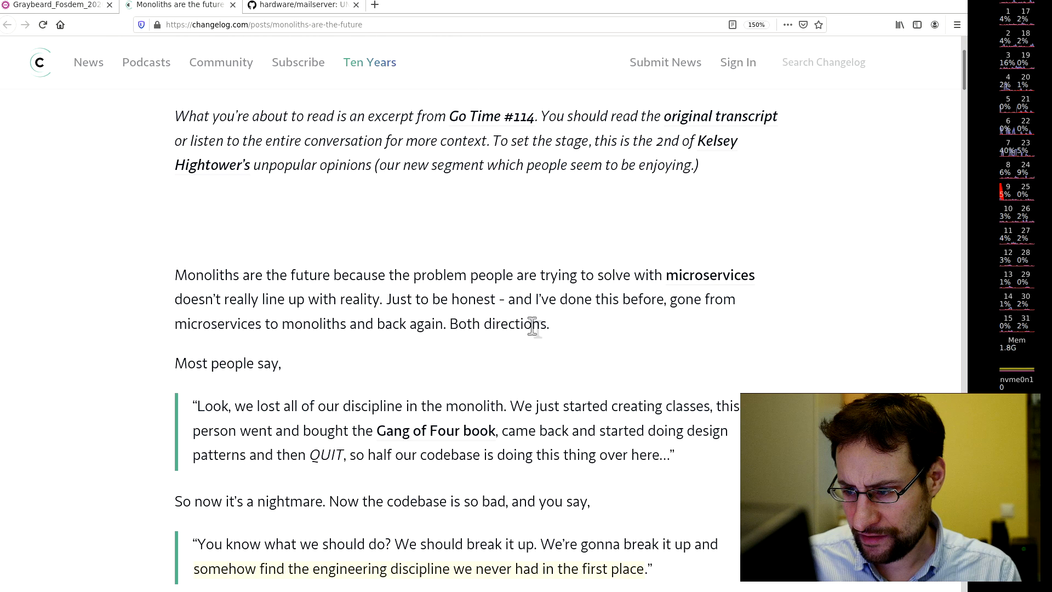
{"action": "scroll", "scroll_direction": "down", "scroll_amount": 3}
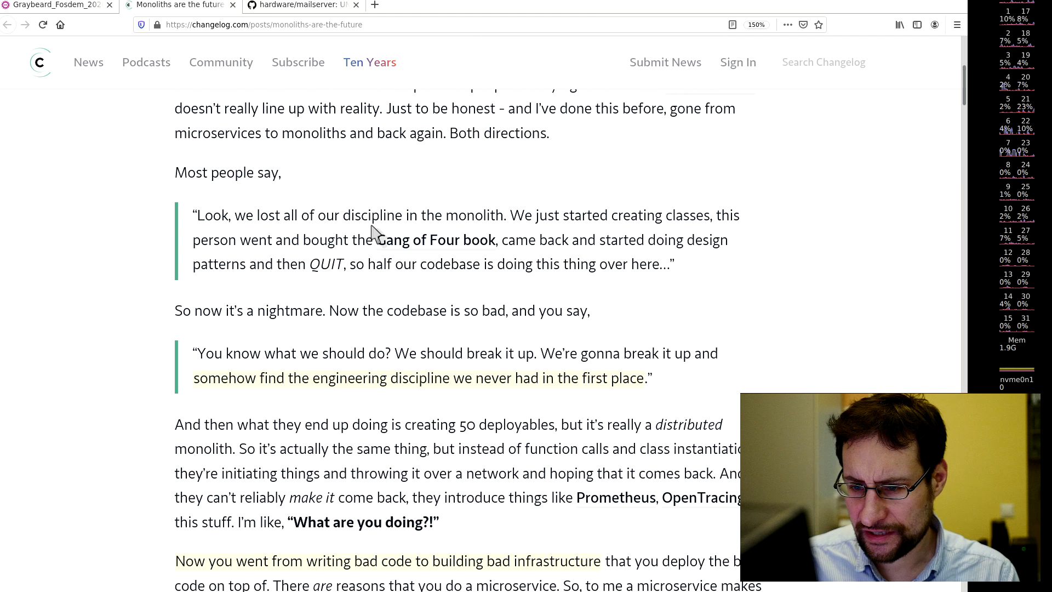
{"action": "mouse_move", "coordinate": [321, 311]}
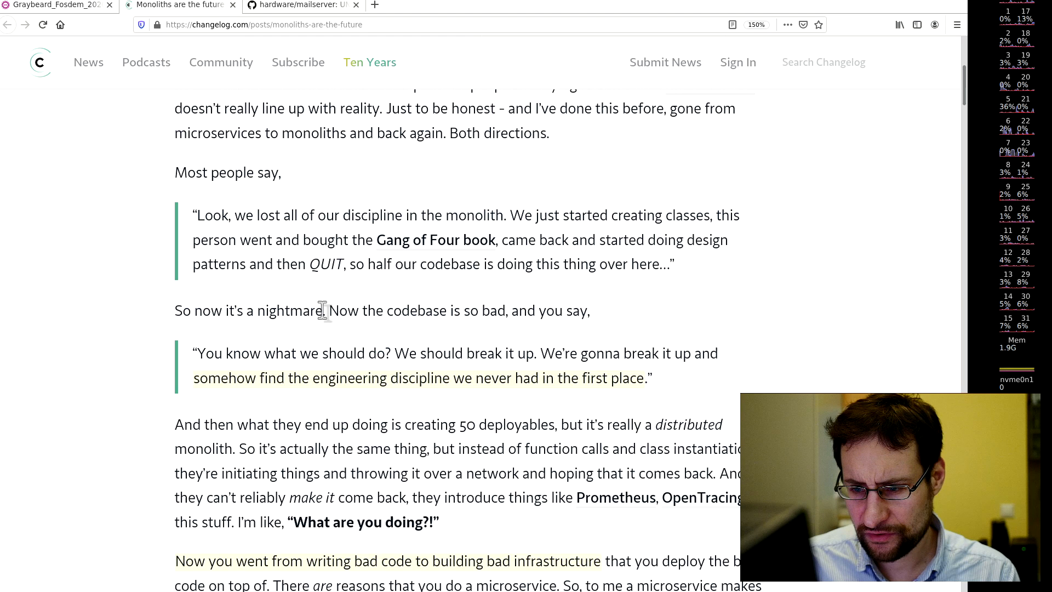
{"action": "scroll", "scroll_direction": "down", "scroll_amount": 3}
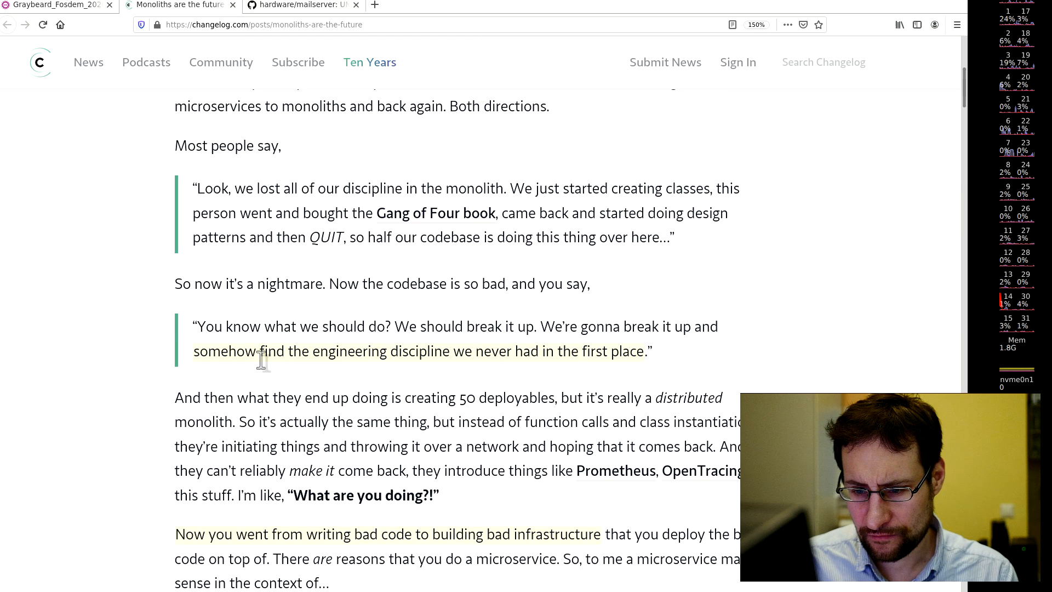
{"action": "scroll", "scroll_direction": "down", "scroll_amount": 3}
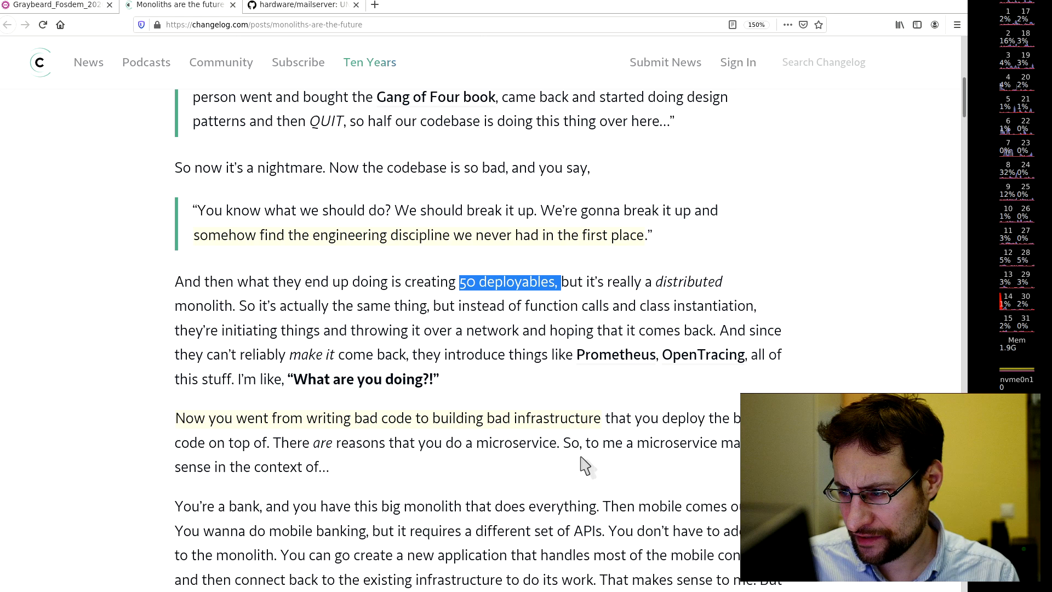
{"action": "scroll", "scroll_direction": "down", "scroll_amount": 3}
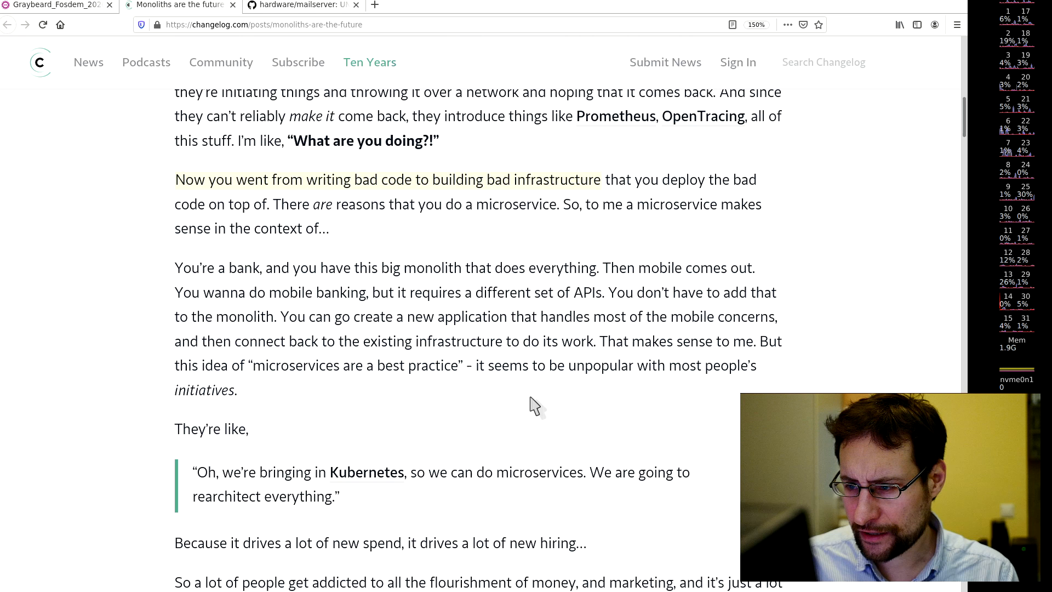
{"action": "mouse_move", "coordinate": [580, 200]}
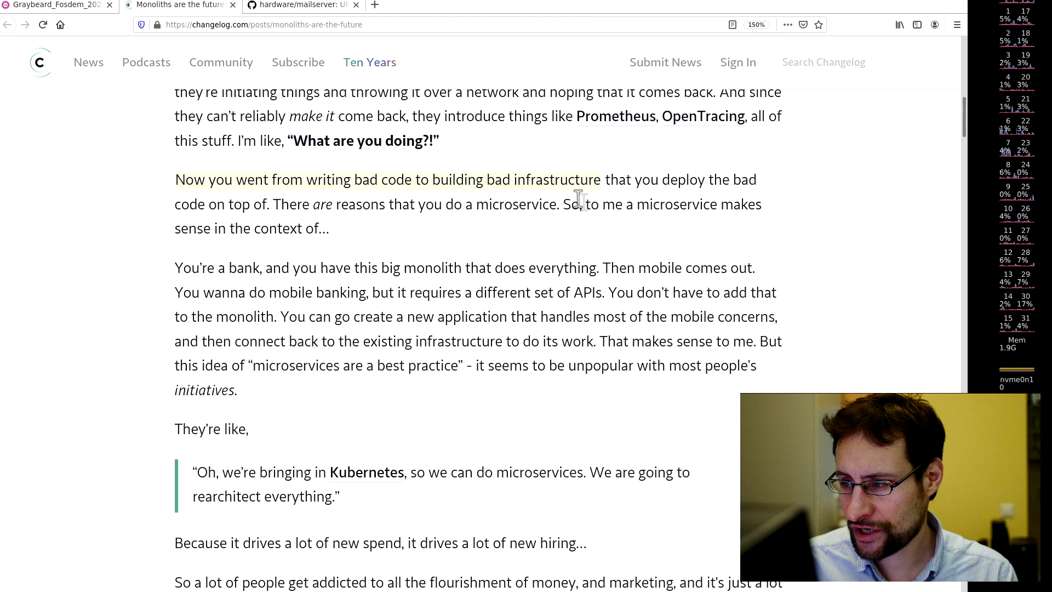
{"action": "mouse_move", "coordinate": [596, 234]}
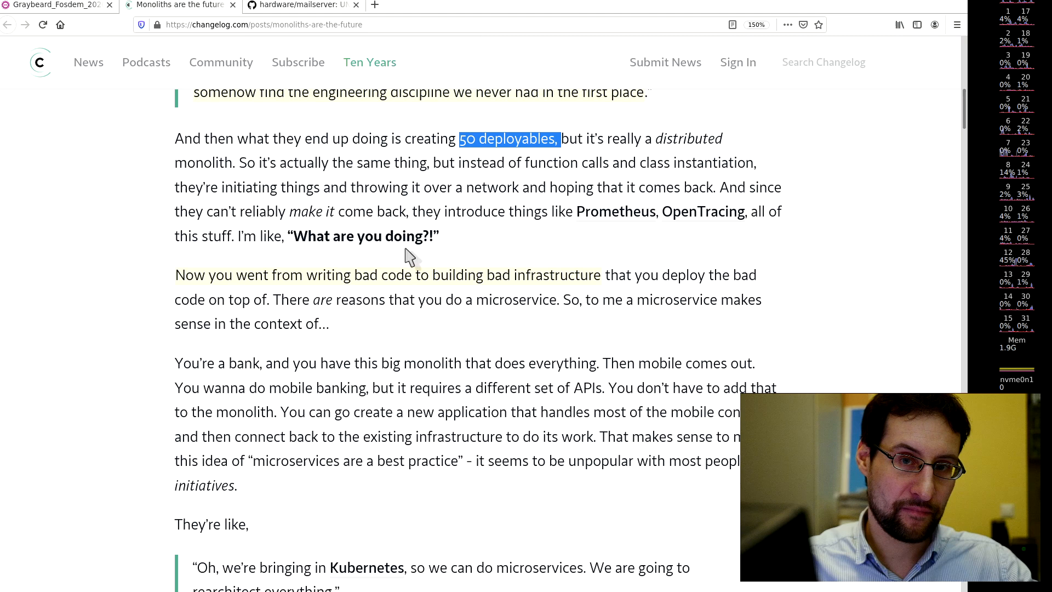
{"action": "left_click", "coordinate": [54, 6]}
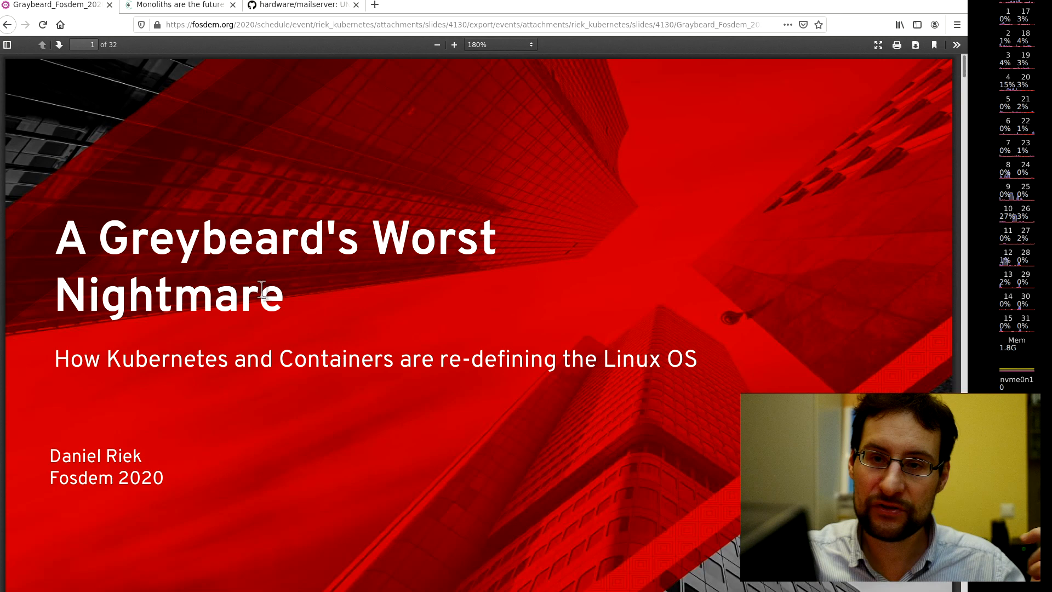
{"action": "left_click", "coordinate": [180, 5]}
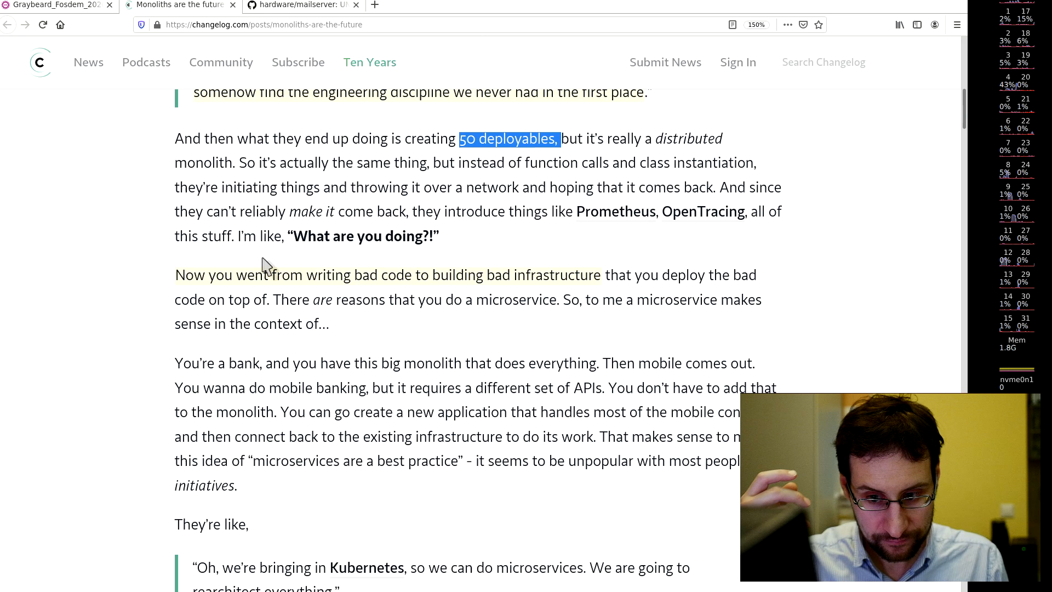
{"action": "scroll", "scroll_direction": "down", "scroll_amount": 3}
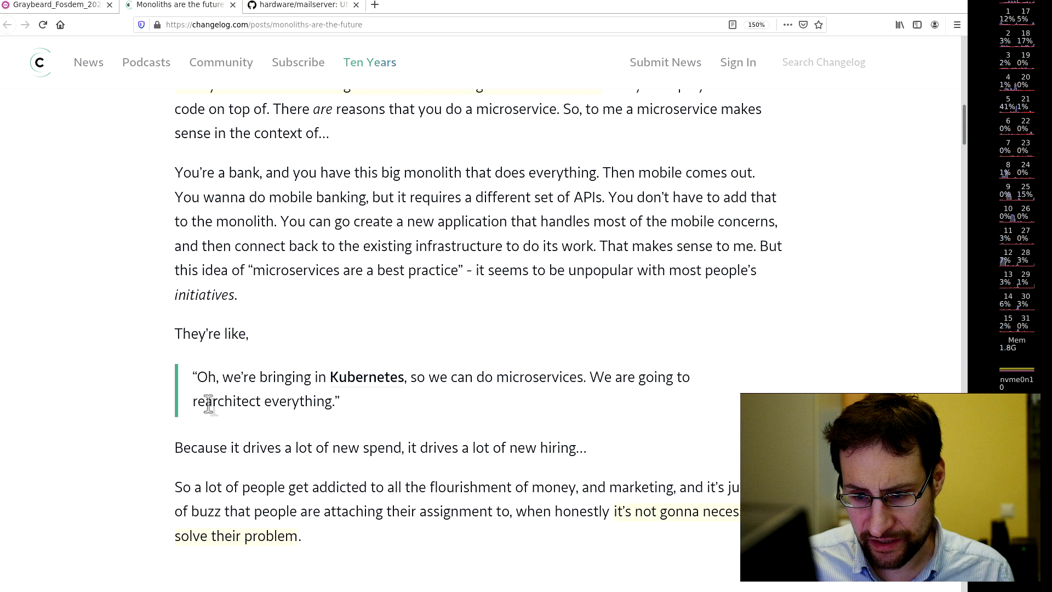
{"action": "scroll", "scroll_direction": "down", "scroll_amount": 3}
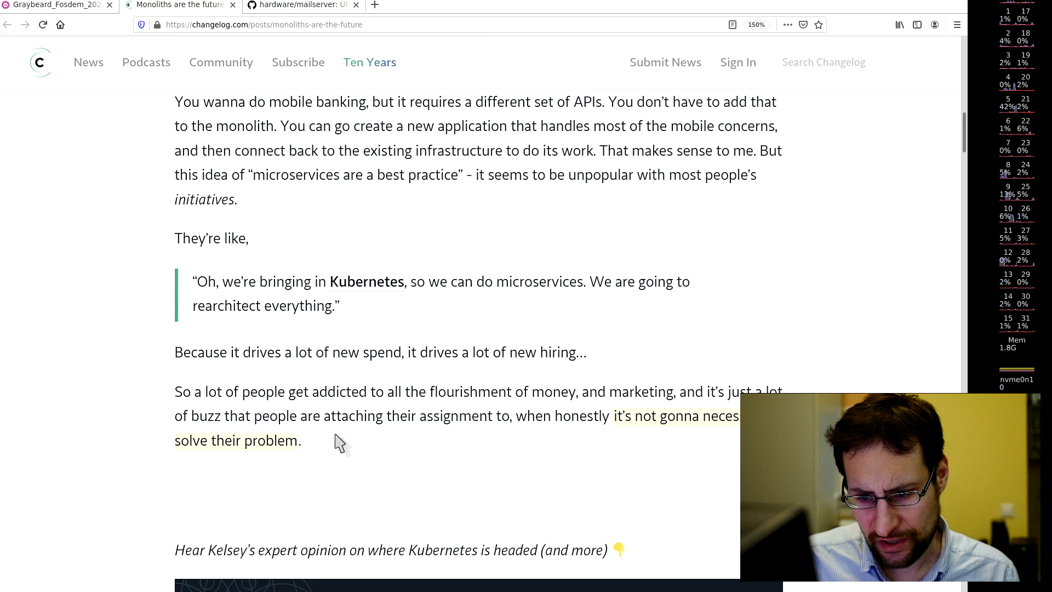
{"action": "scroll", "scroll_direction": "up", "scroll_amount": 3}
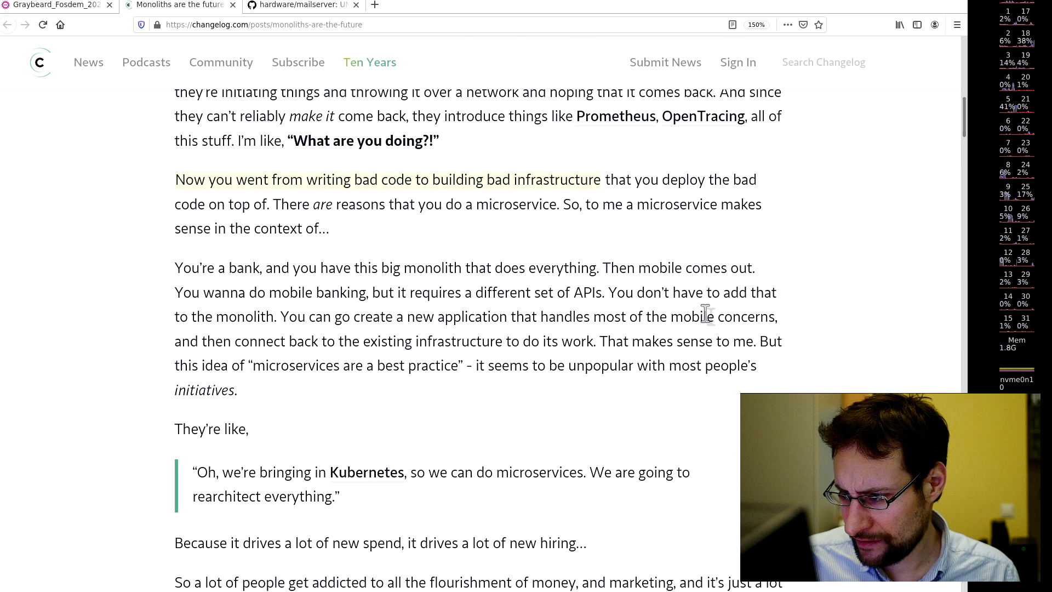
{"action": "mouse_move", "coordinate": [530, 383]}
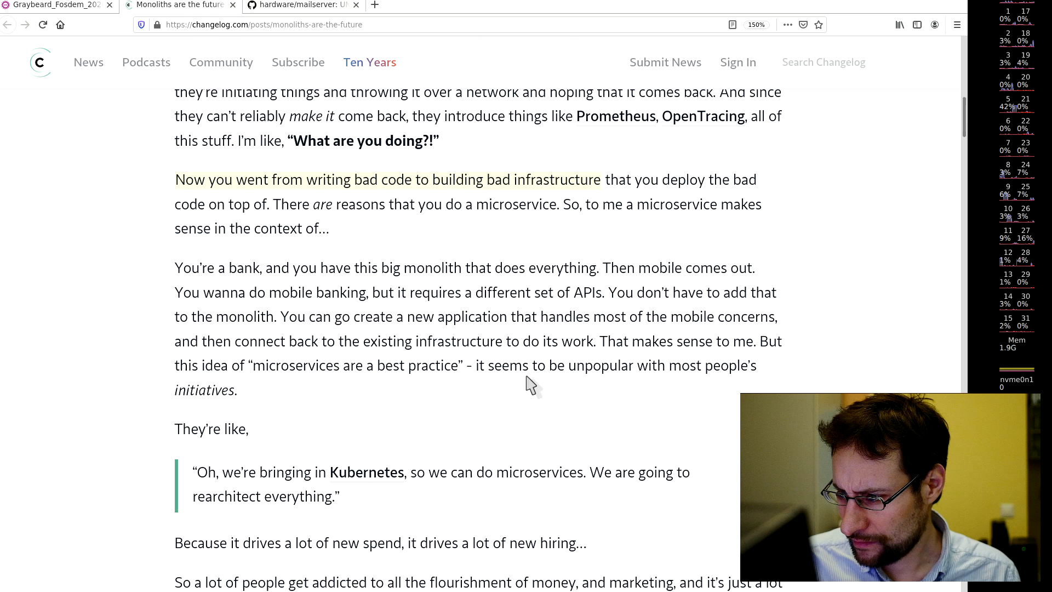
{"action": "mouse_move", "coordinate": [483, 341]}
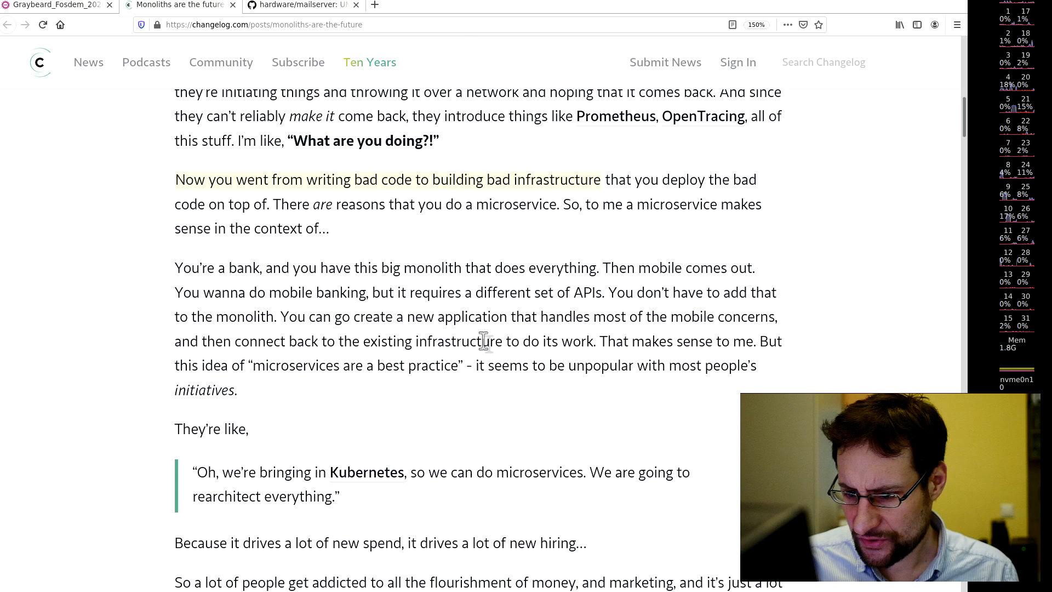
{"action": "scroll", "scroll_direction": "up", "scroll_amount": 3}
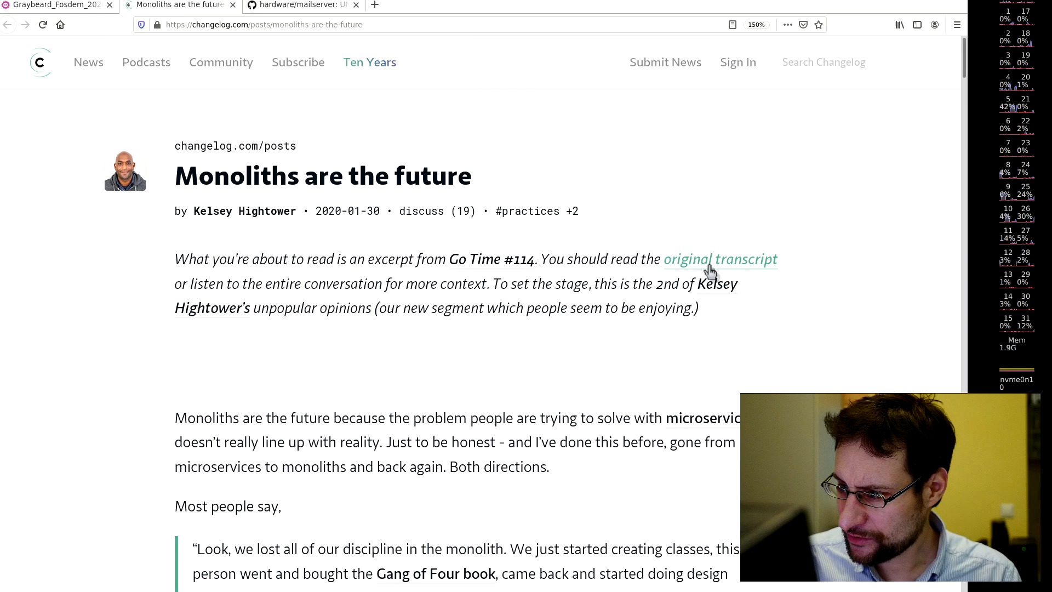
{"action": "left_click", "coordinate": [721, 260]}
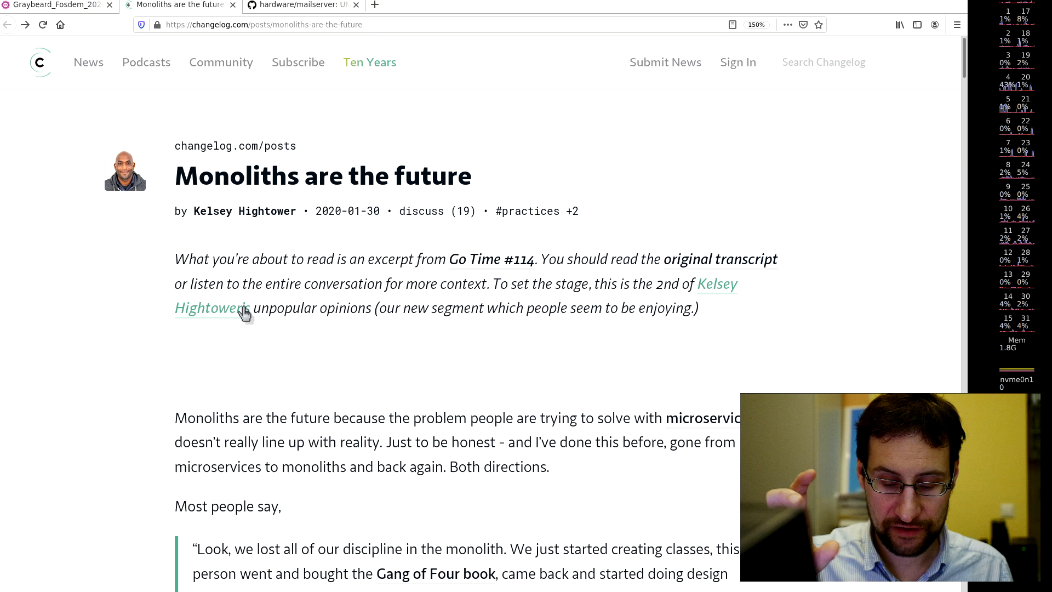
{"action": "mouse_move", "coordinate": [419, 242]}
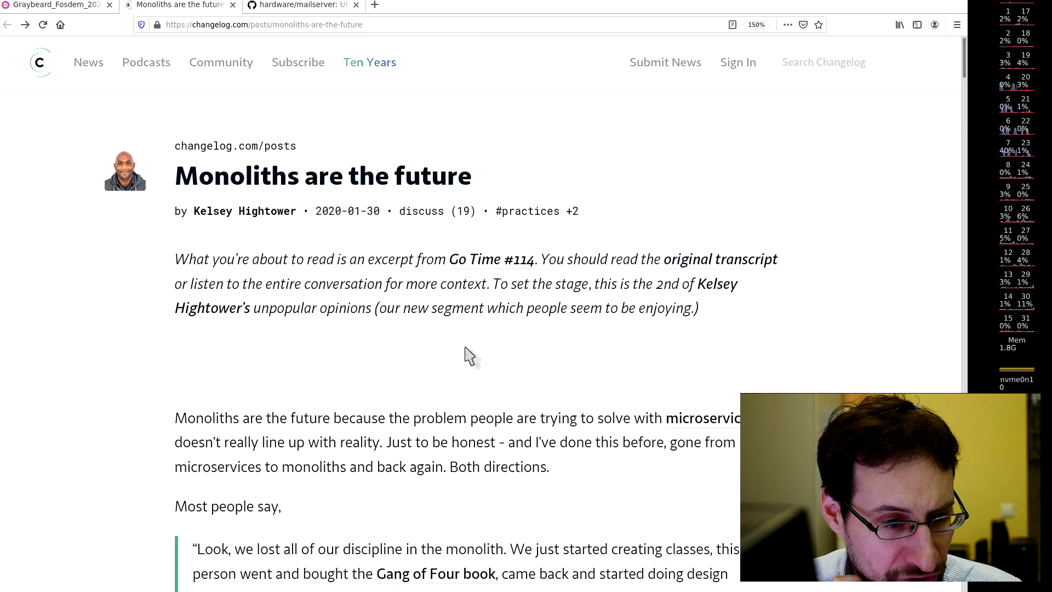
{"action": "mouse_move", "coordinate": [537, 188]}
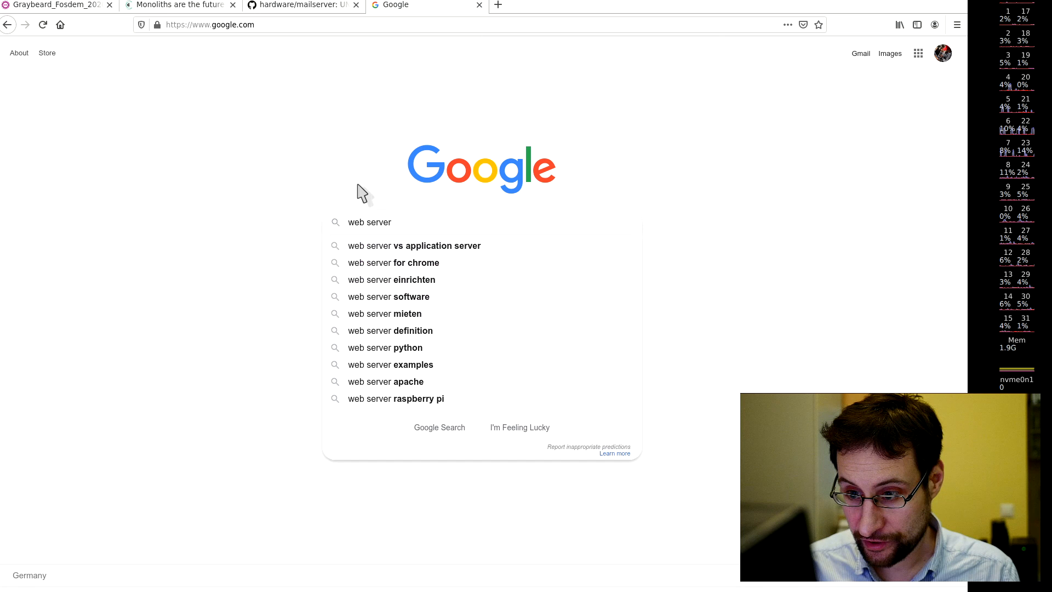
- Search Google for 'web server rust guestvm'
{"action": "type", "text": "rust guestvm"}
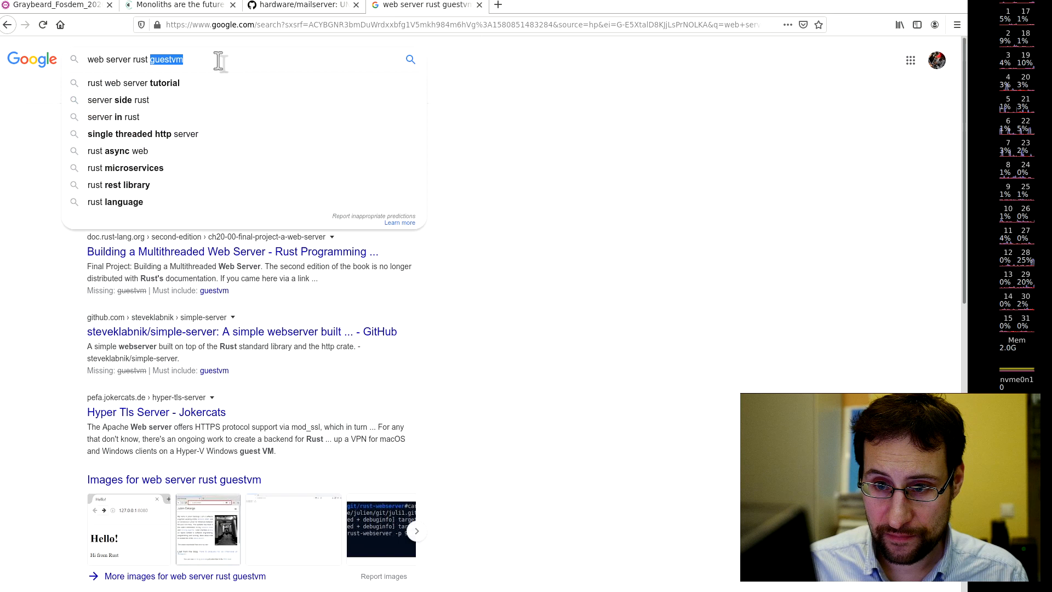
{"action": "key", "text": "Return"}
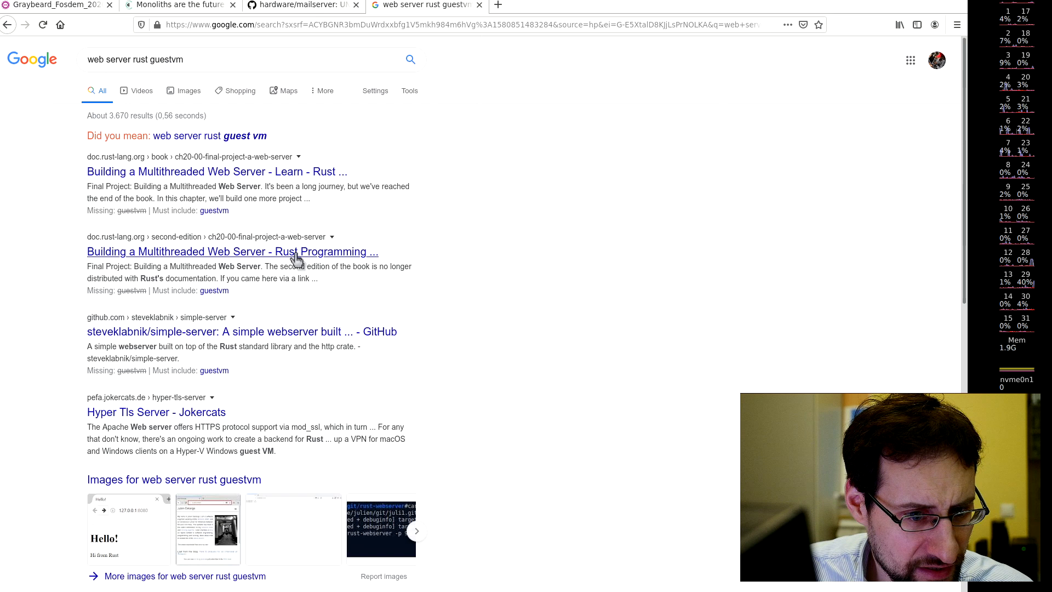
{"action": "mouse_move", "coordinate": [44, 229]}
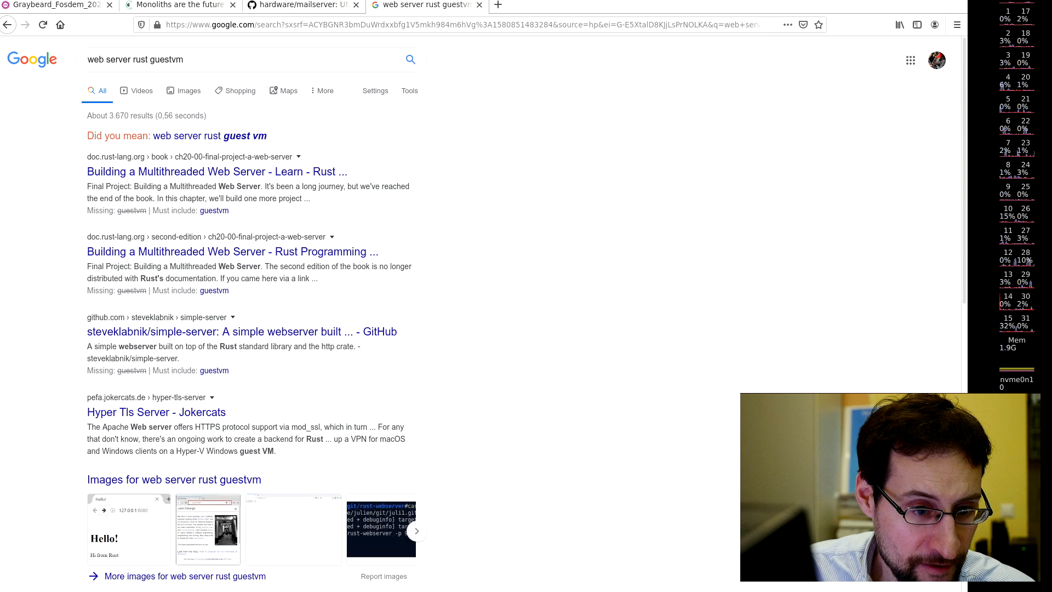
- Search Google for 'unikernel web serer kvm'
{"action": "type", "text": "unikernel web"}
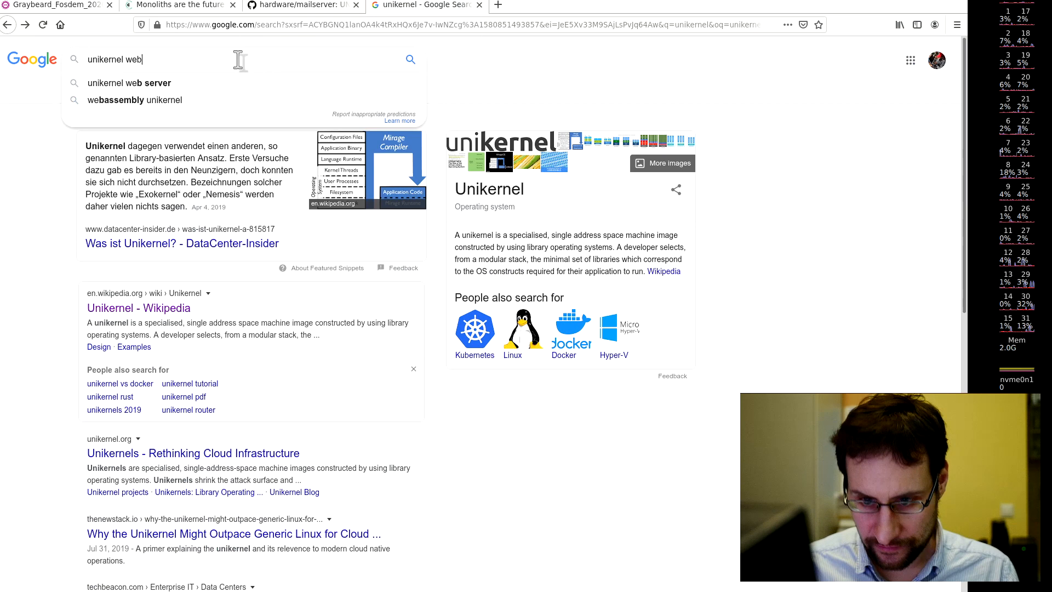
{"action": "key", "text": "Return"}
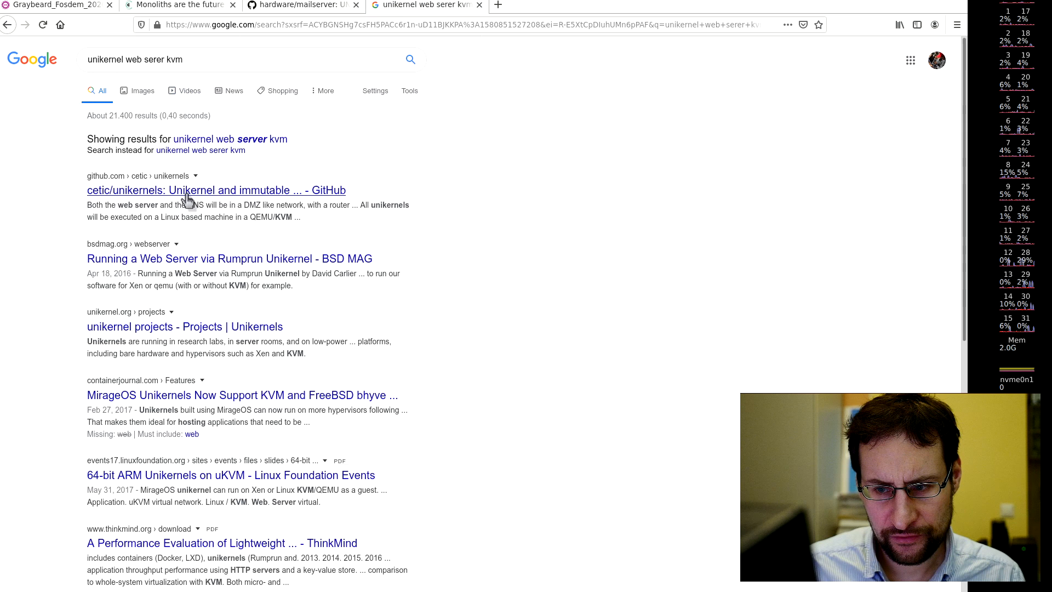
{"action": "mouse_move", "coordinate": [215, 236]}
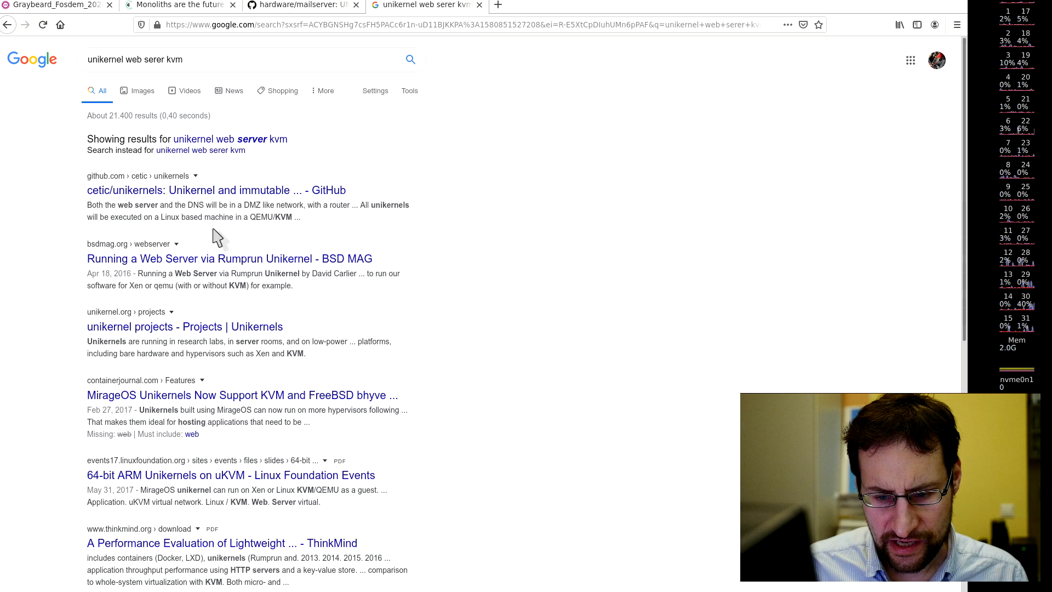
- Open the cetic/unikernels GitHub repository from the search results
{"action": "left_click", "coordinate": [194, 190]}
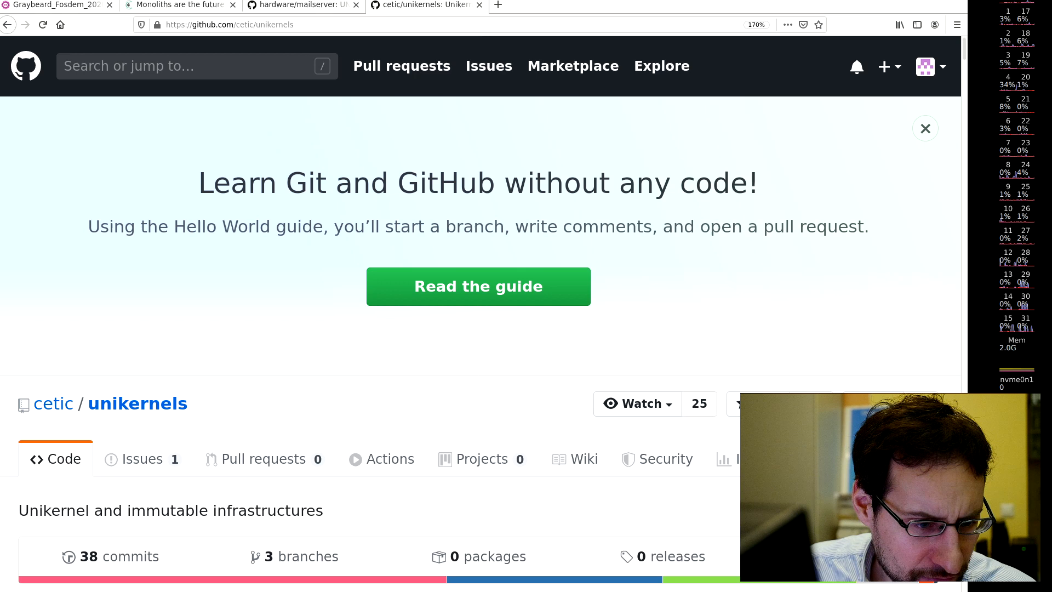
{"action": "mouse_move", "coordinate": [161, 310]}
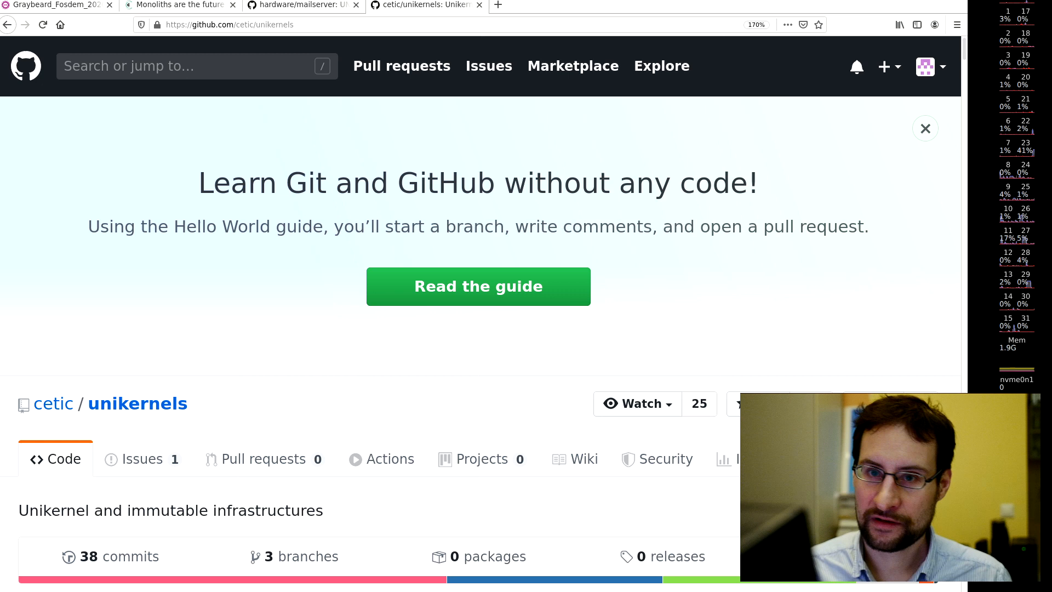
{"action": "mouse_move", "coordinate": [180, 5]}
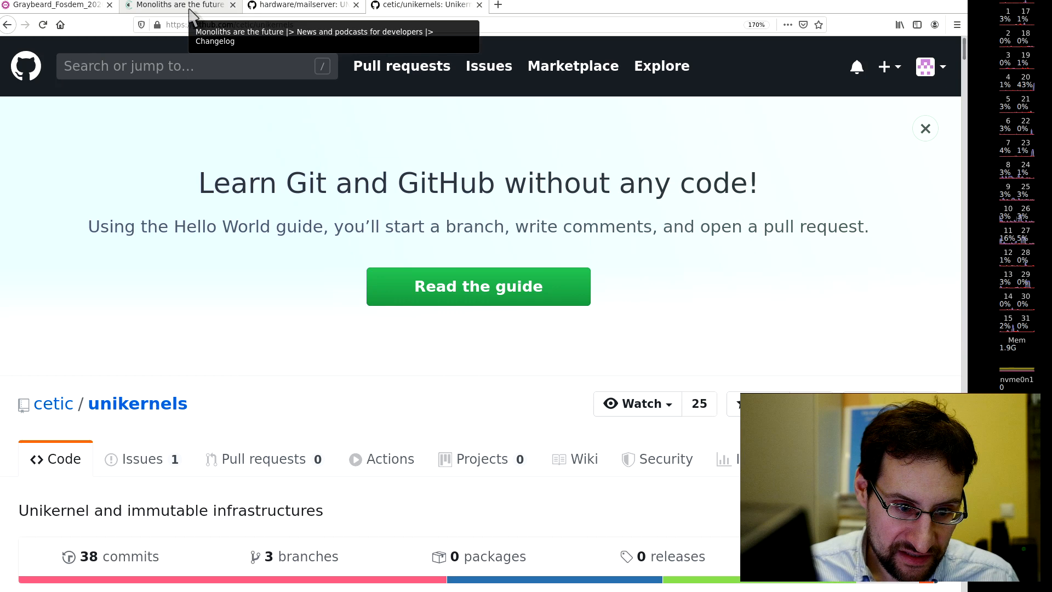
- Alternate between the Monoliths article and Greybeard slide deck tabs, ending on the slides
{"action": "left_click", "coordinate": [178, 6]}
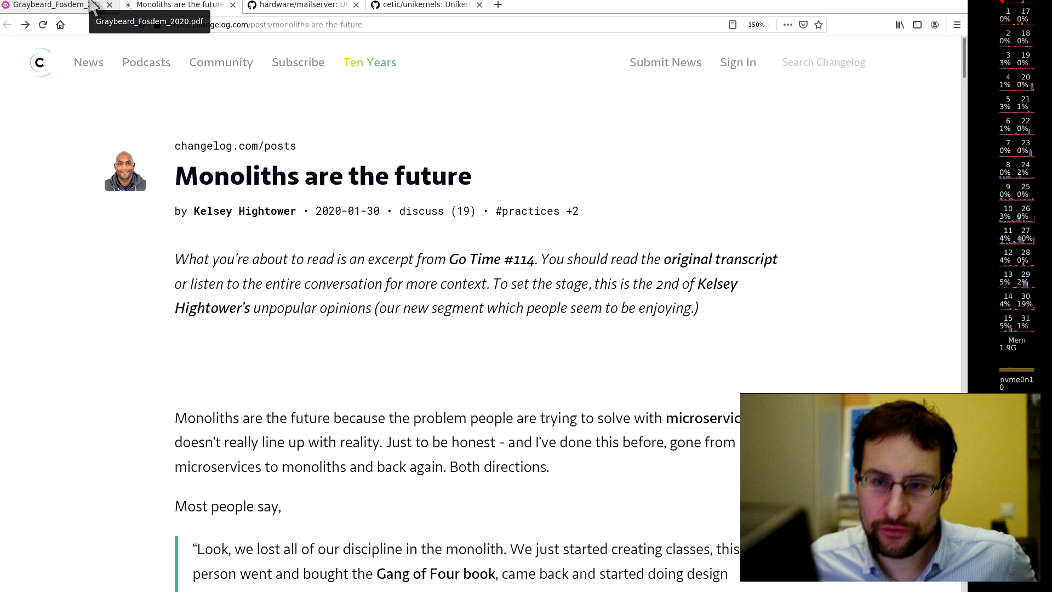
{"action": "left_click", "coordinate": [54, 5]}
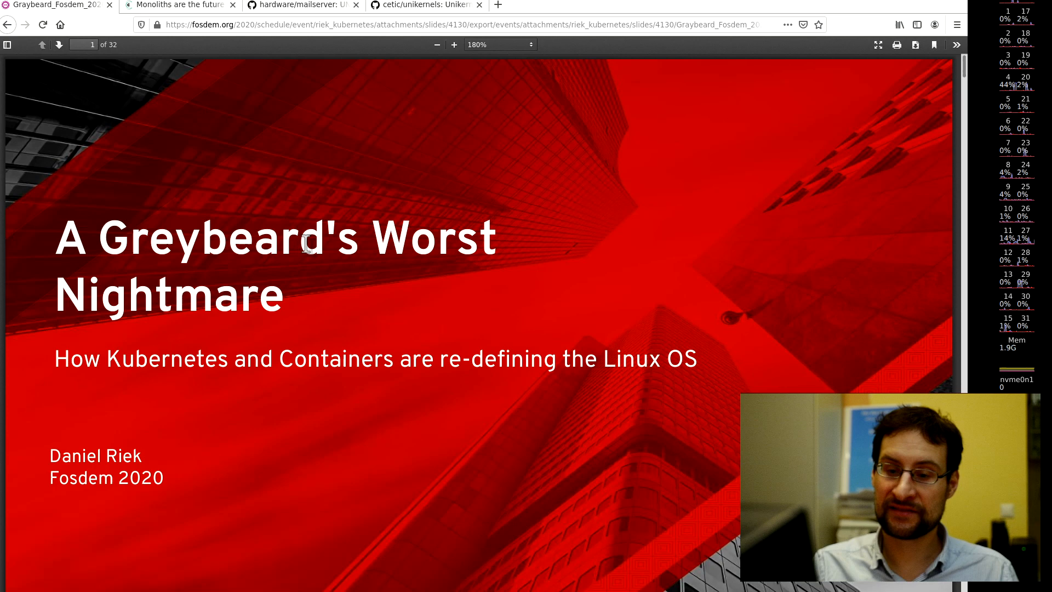
{"action": "left_click", "coordinate": [178, 6]}
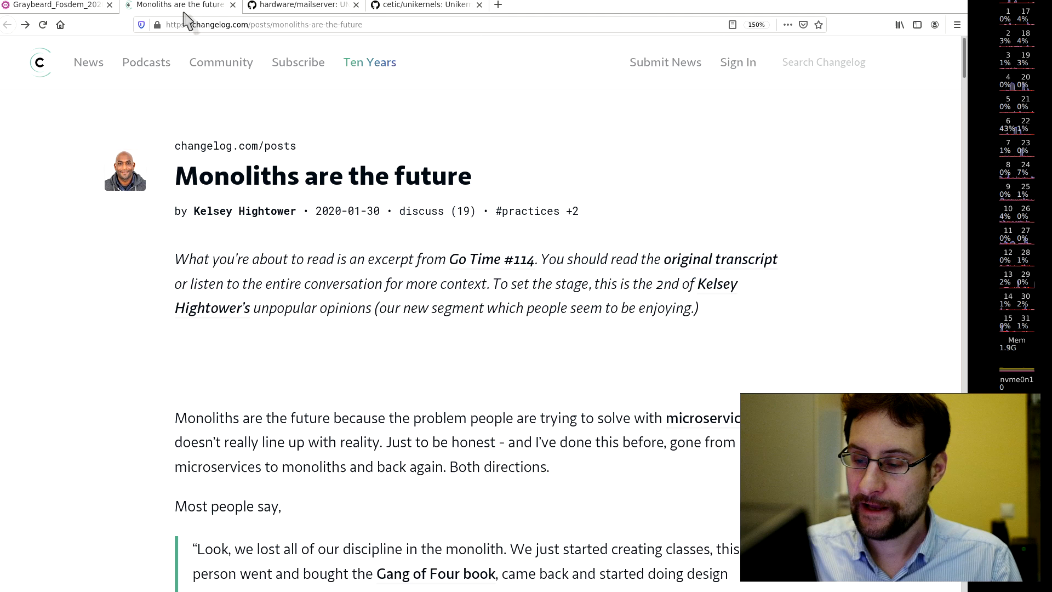
{"action": "left_click", "coordinate": [53, 5]}
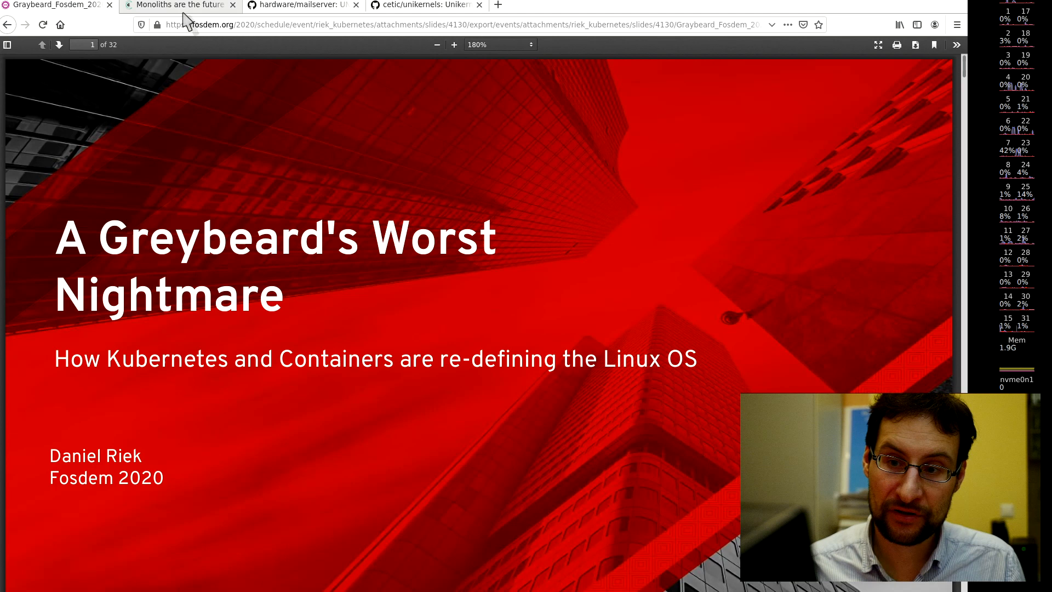
{"action": "mouse_move", "coordinate": [203, 204]}
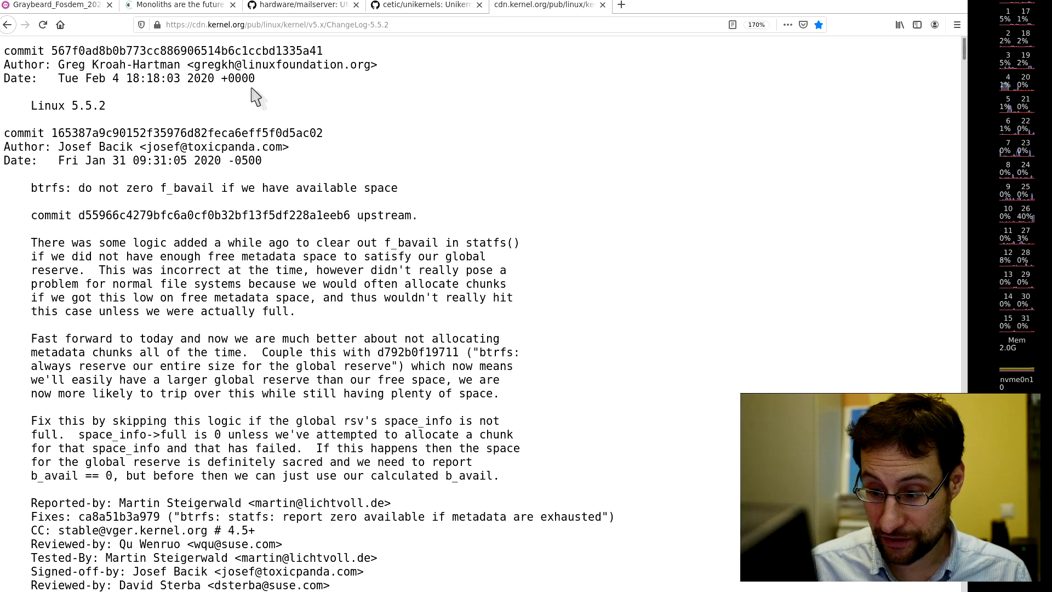
- Scroll the 5.5.2 changelog to the mm/mempolicy.c mpol_parse_str() out-of-bounds fix
{"action": "scroll", "scroll_direction": "down", "scroll_amount": 3}
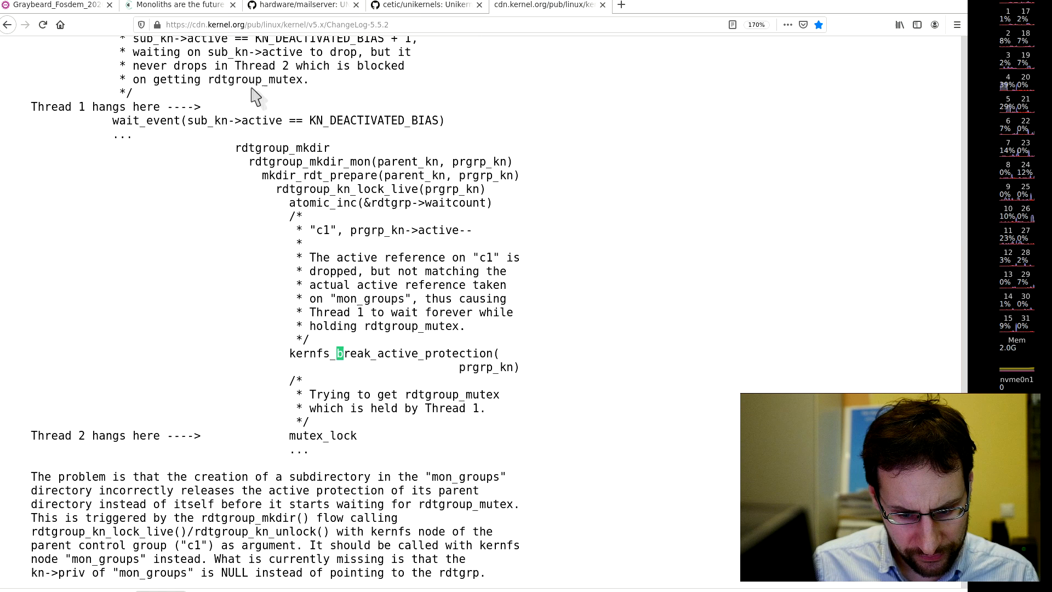
{"action": "scroll", "scroll_direction": "up", "scroll_amount": 3}
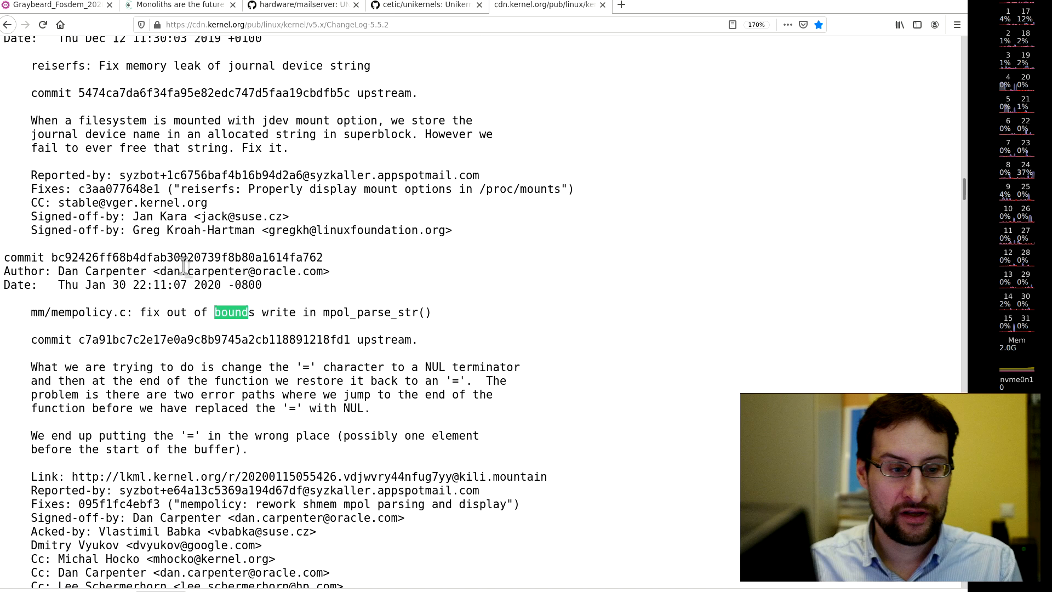
{"action": "mouse_move", "coordinate": [316, 279]}
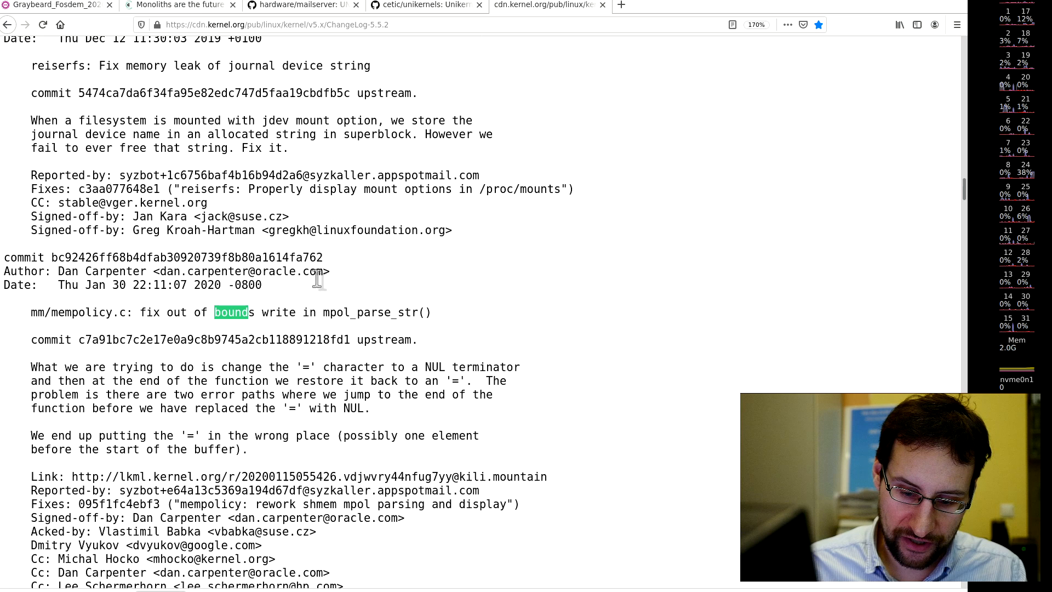
{"action": "mouse_move", "coordinate": [383, 277]}
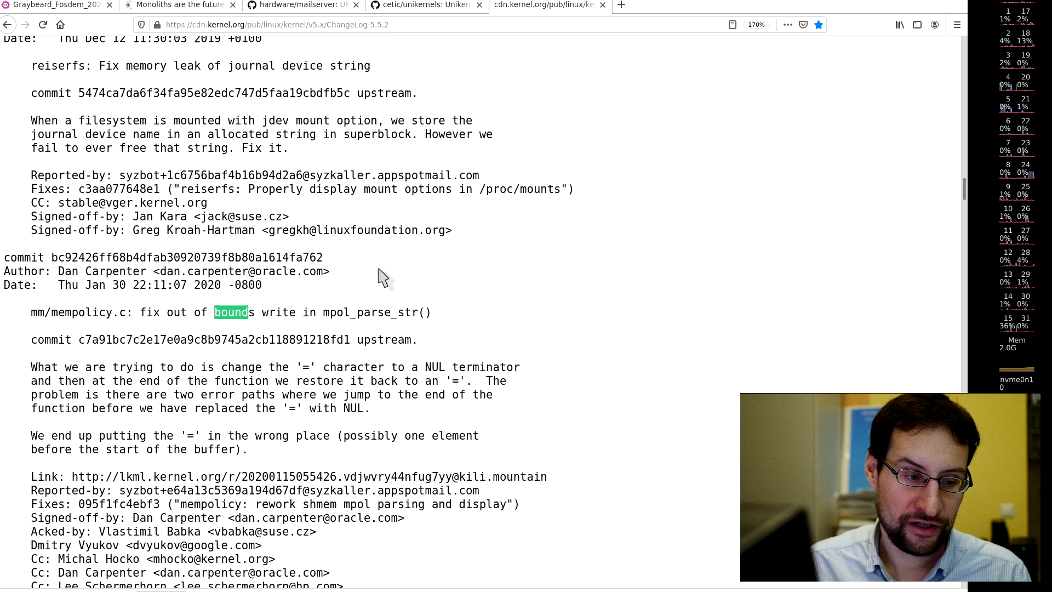
{"action": "mouse_move", "coordinate": [174, 386]}
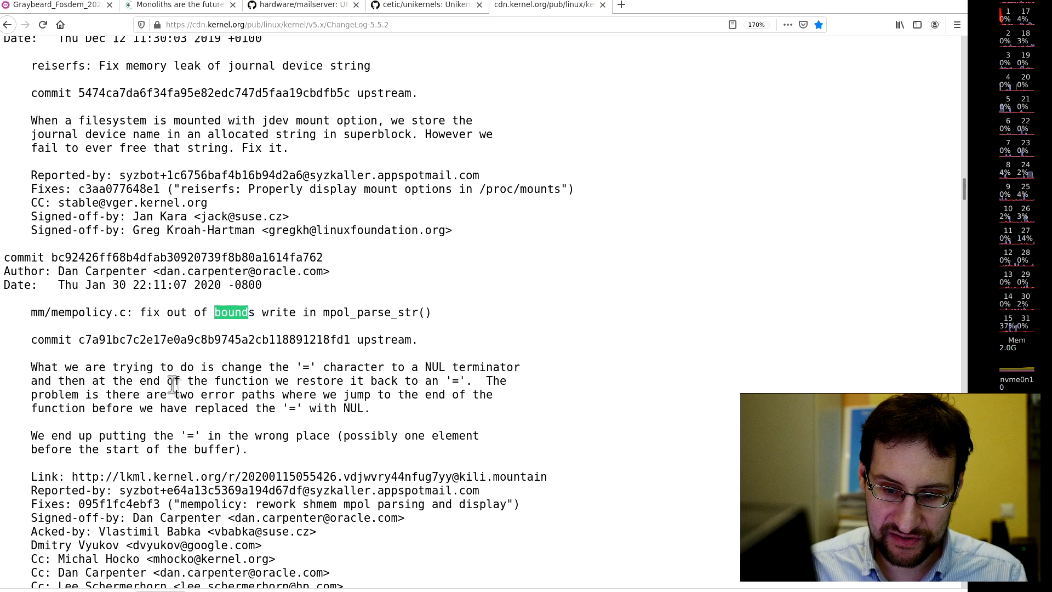
- Scroll the changelog to the cifs soft-mount hang fix and clear the selected description
{"action": "scroll", "scroll_direction": "down", "scroll_amount": 3}
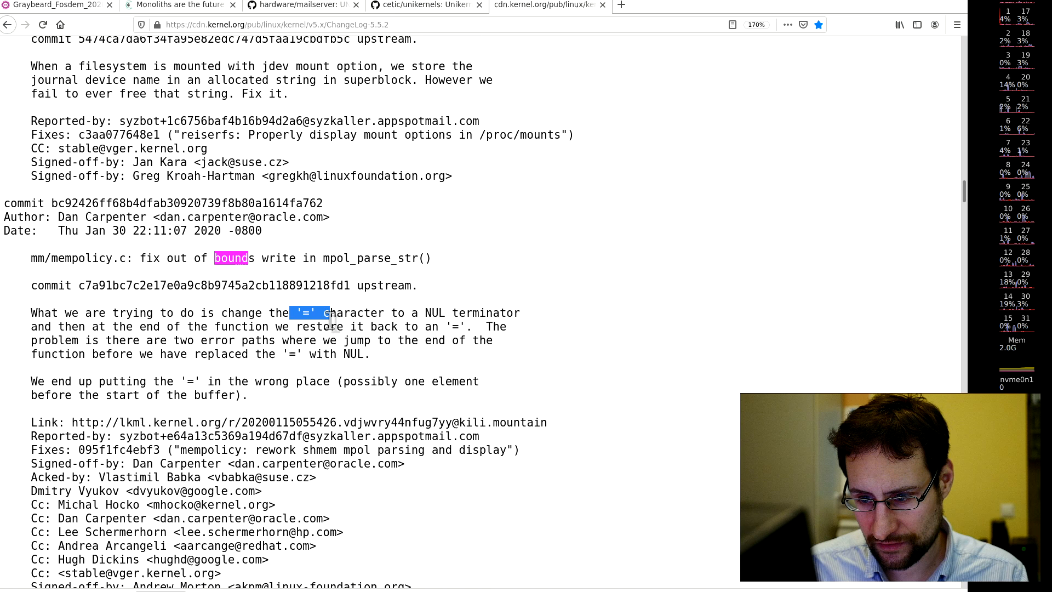
{"action": "scroll", "scroll_direction": "down", "scroll_amount": 3}
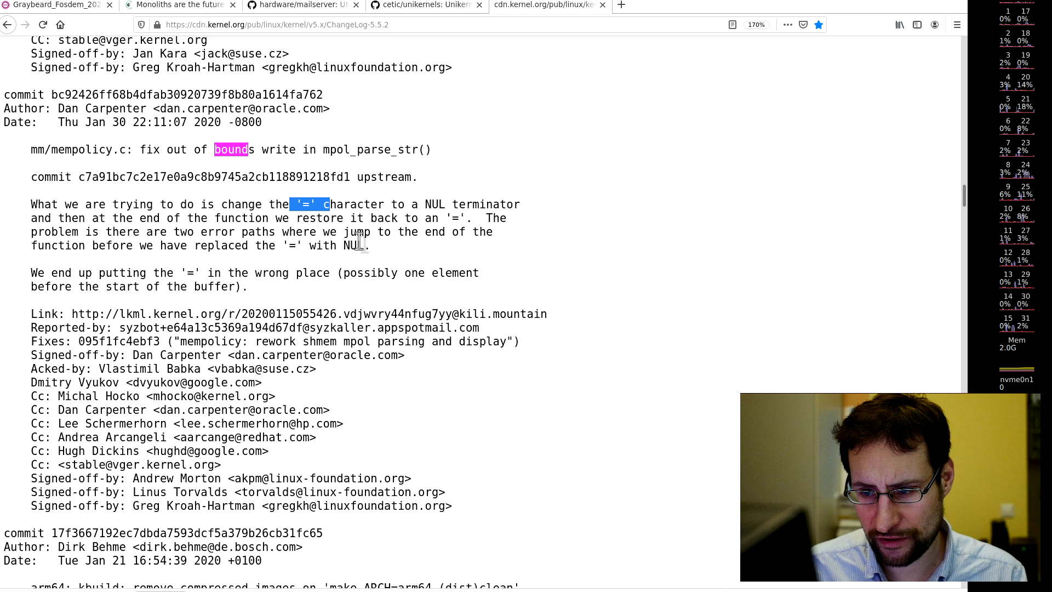
{"action": "scroll", "scroll_direction": "up", "scroll_amount": 3}
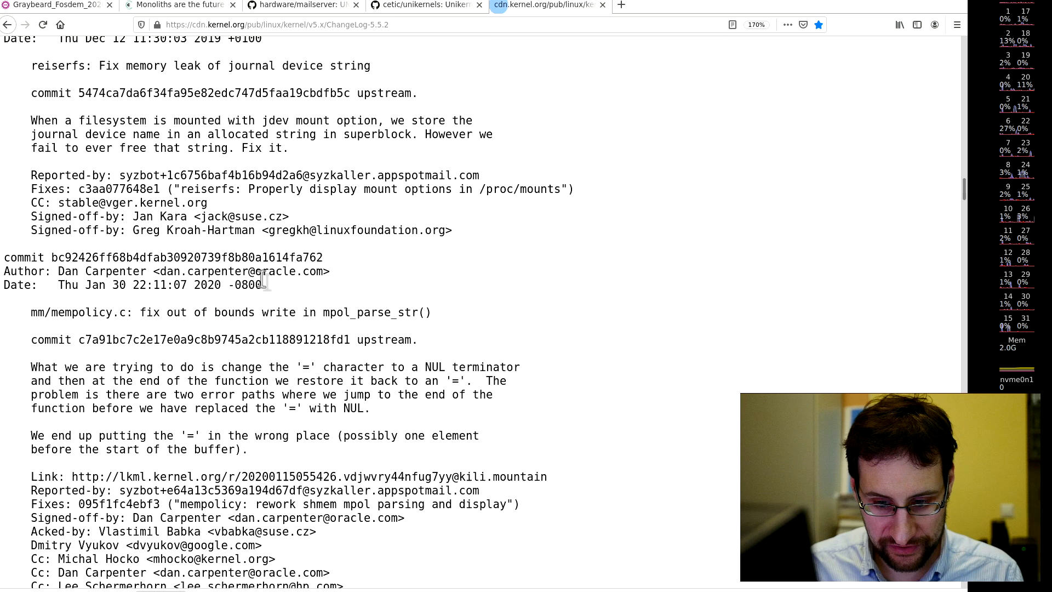
{"action": "scroll", "scroll_direction": "down", "scroll_amount": 3}
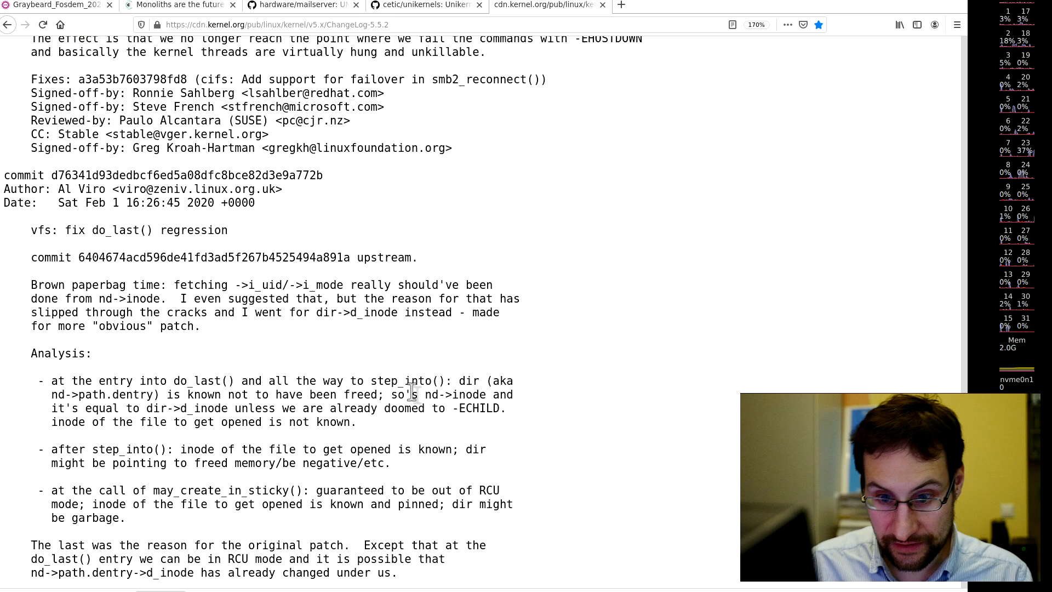
{"action": "scroll", "scroll_direction": "up", "scroll_amount": 3}
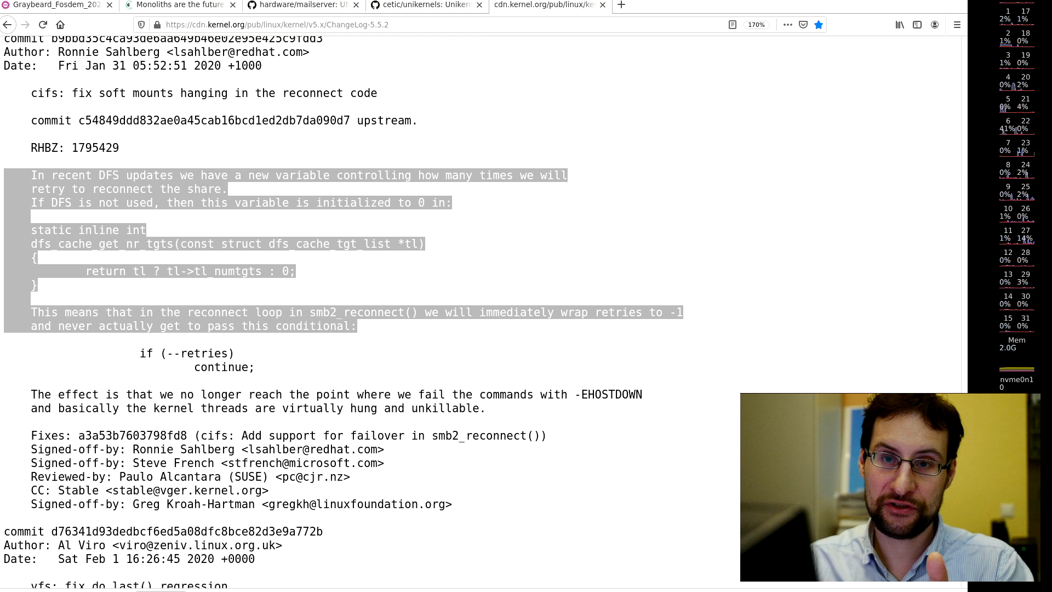
{"action": "left_click", "coordinate": [254, 244]}
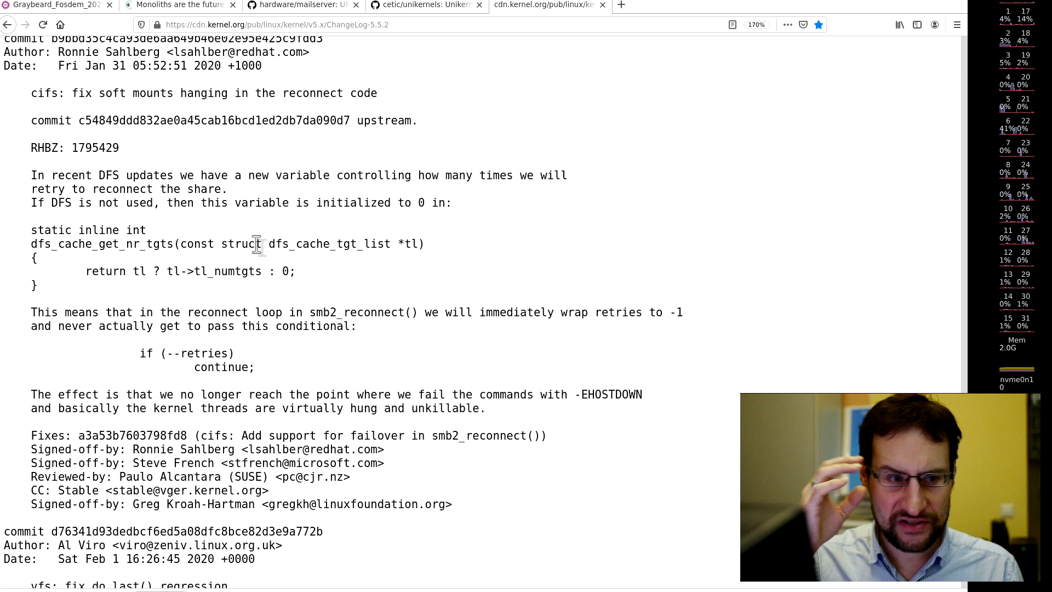
- Switch to The Register's 'Linux in 2020' kernel article tab
{"action": "left_click", "coordinate": [269, 24]}
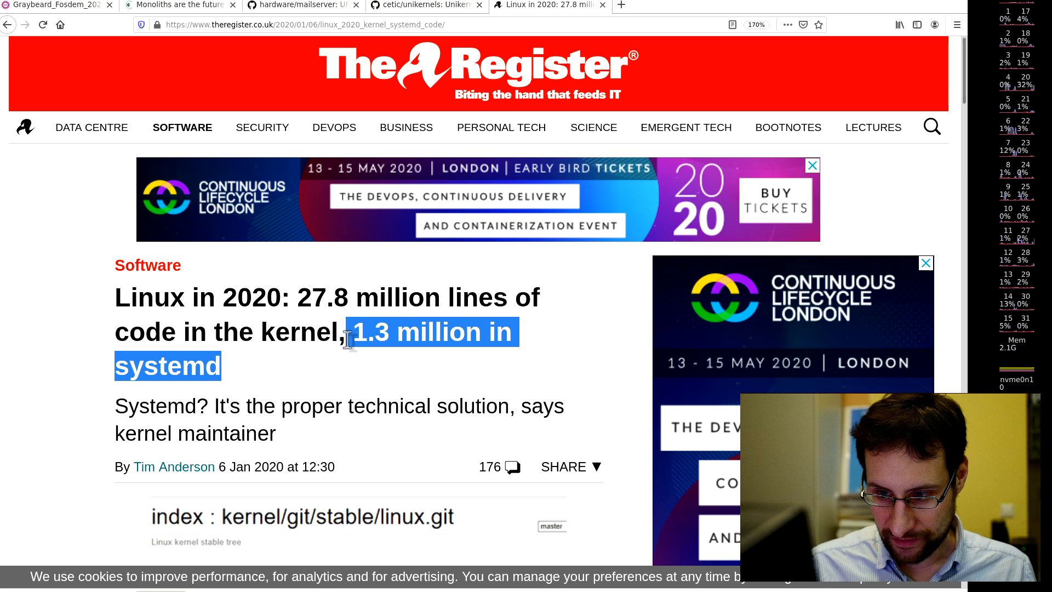
{"action": "mouse_move", "coordinate": [399, 380]}
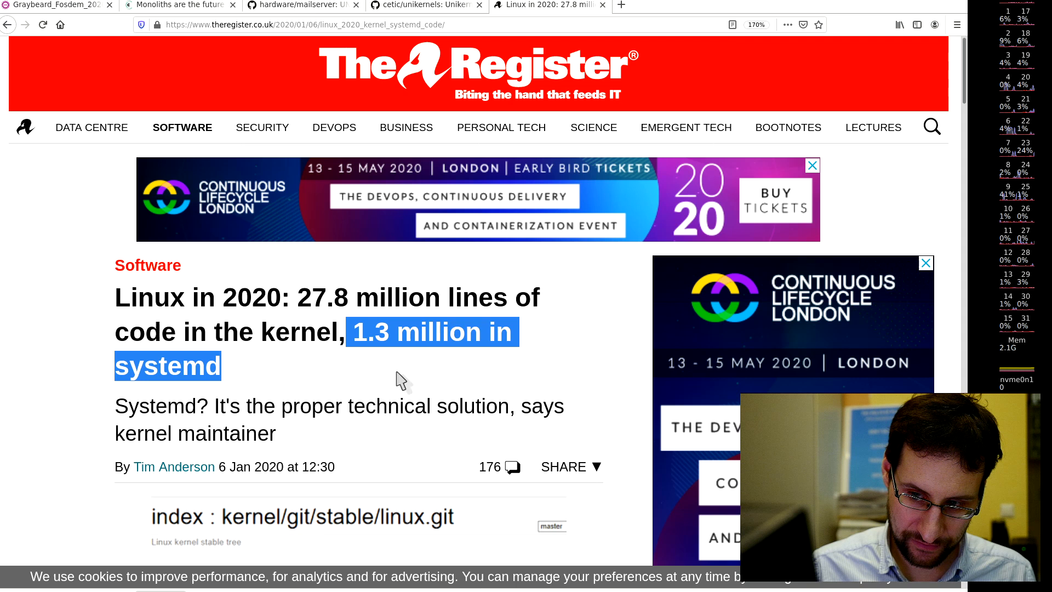
{"action": "mouse_move", "coordinate": [400, 358]}
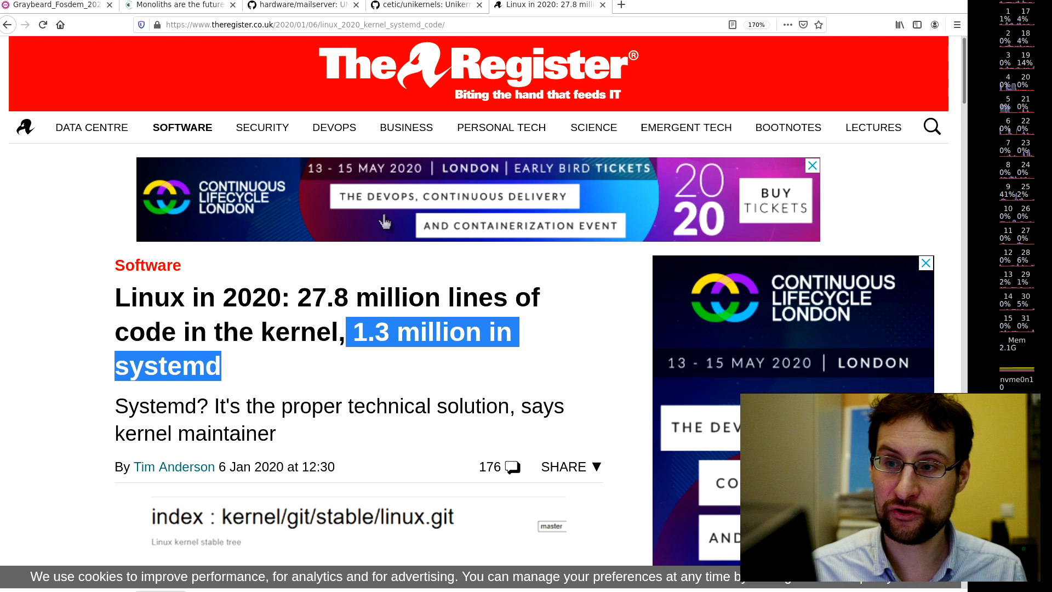
{"action": "mouse_move", "coordinate": [263, 127]}
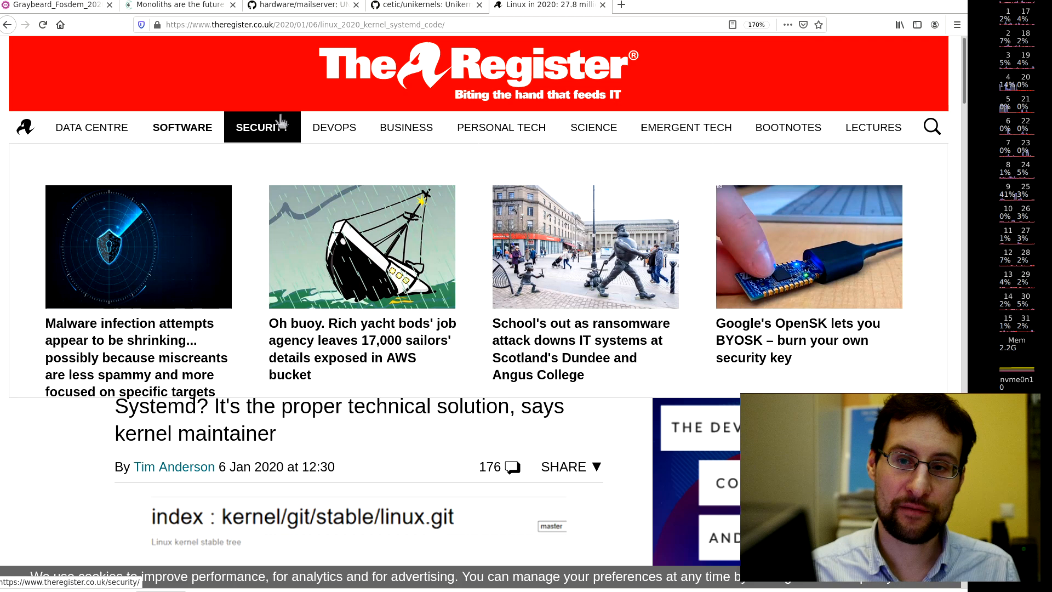
- Switch to the 'Monoliths are the future' changelog.com article tab
{"action": "left_click", "coordinate": [178, 6]}
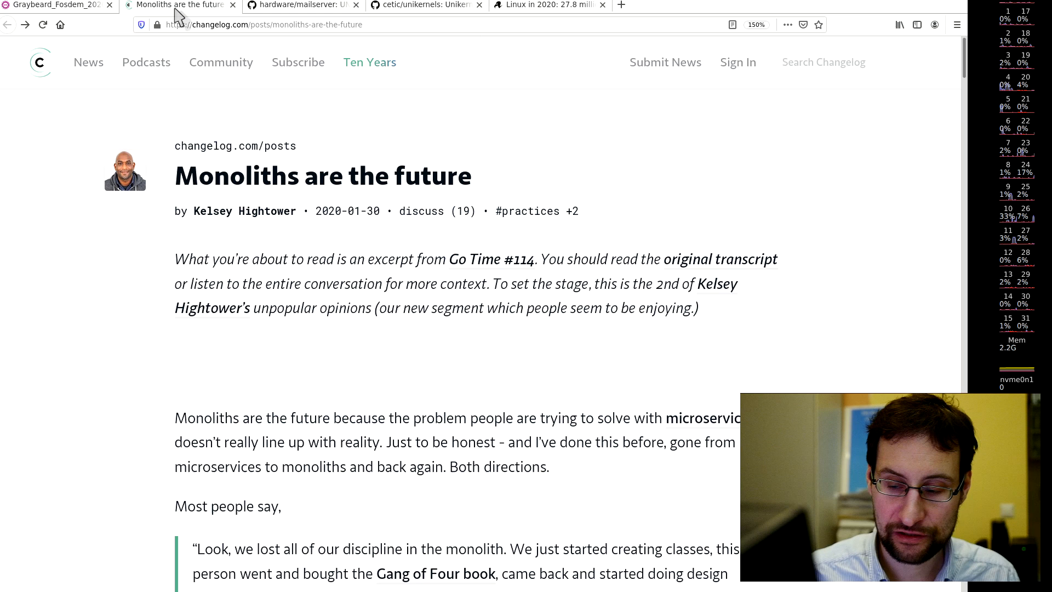
- Switch to the Graybeard_Fosdem_2020.pdf tab showing slide 15, The (Modern) Cloud
{"action": "left_click", "coordinate": [54, 6]}
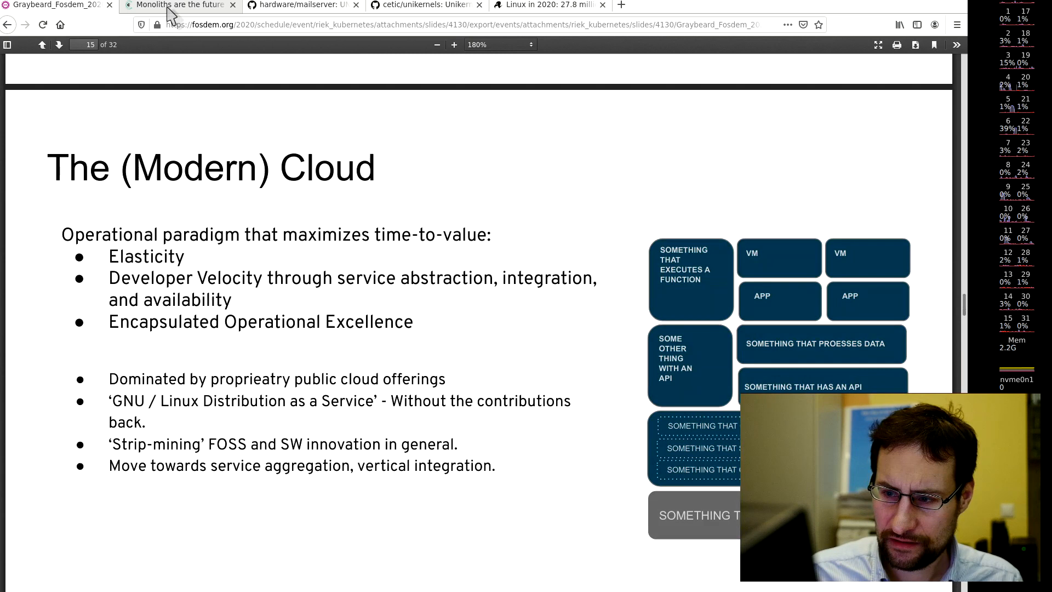
- Step back to slide 14, Shifting Paradigms
{"action": "left_click", "coordinate": [58, 45]}
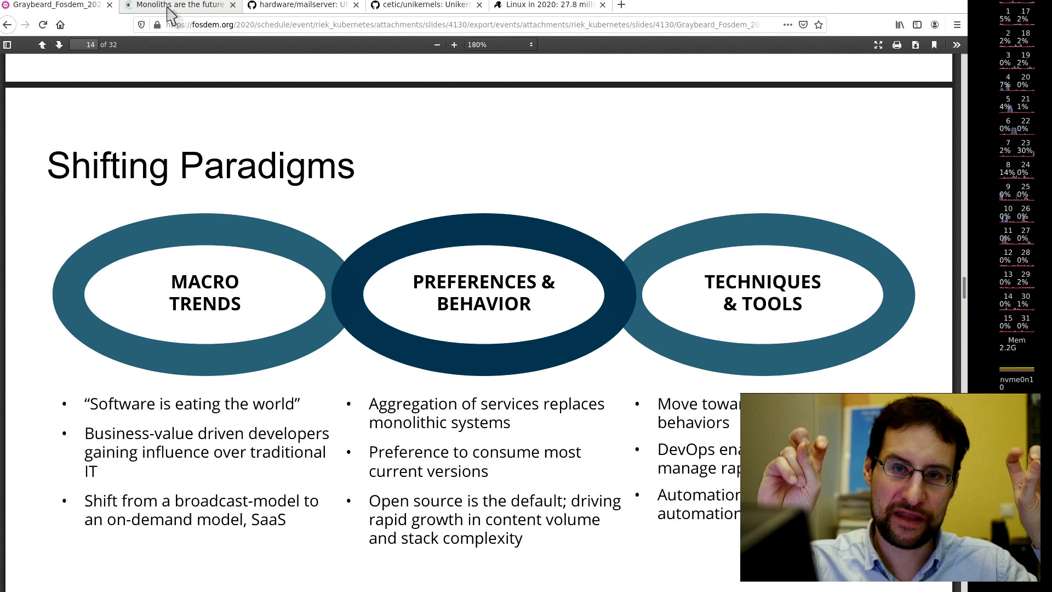
{"action": "mouse_move", "coordinate": [166, 236]}
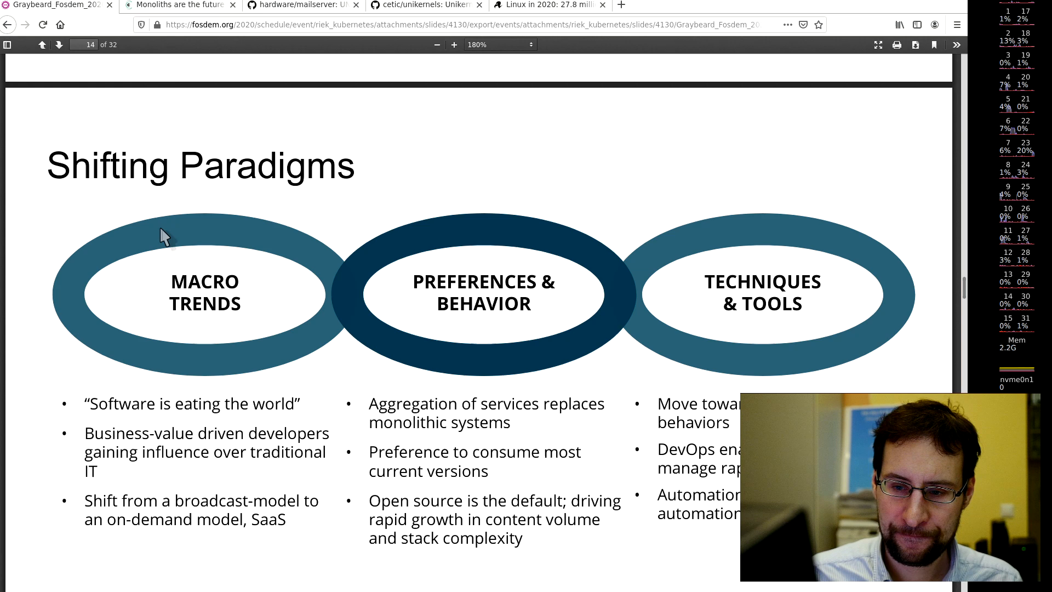
- Bring the Changelog 'Monoliths are the future' article tab back to the front
{"action": "left_click", "coordinate": [177, 5]}
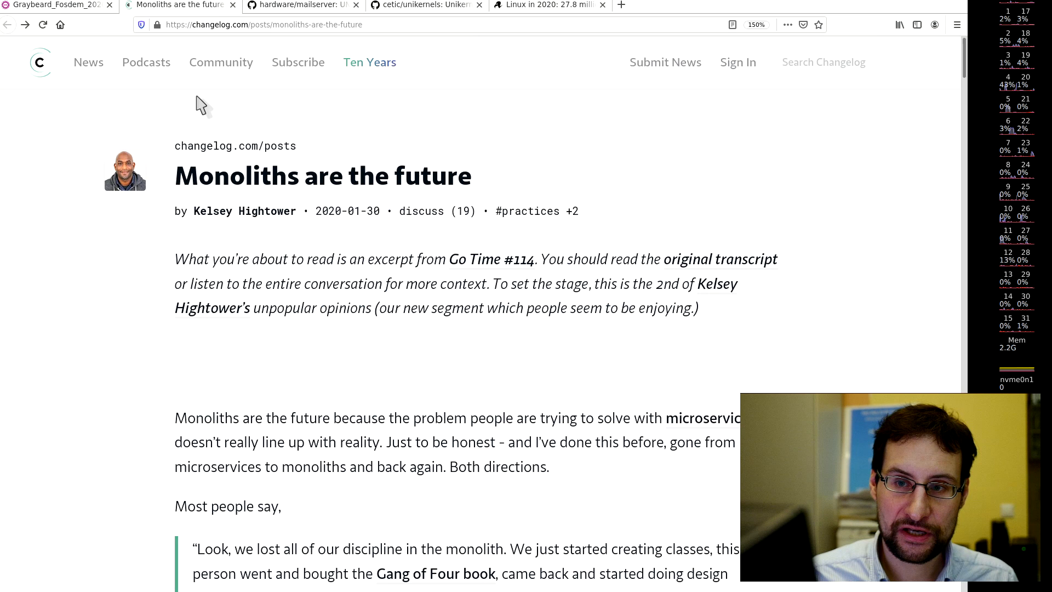
{"action": "mouse_move", "coordinate": [54, 6]}
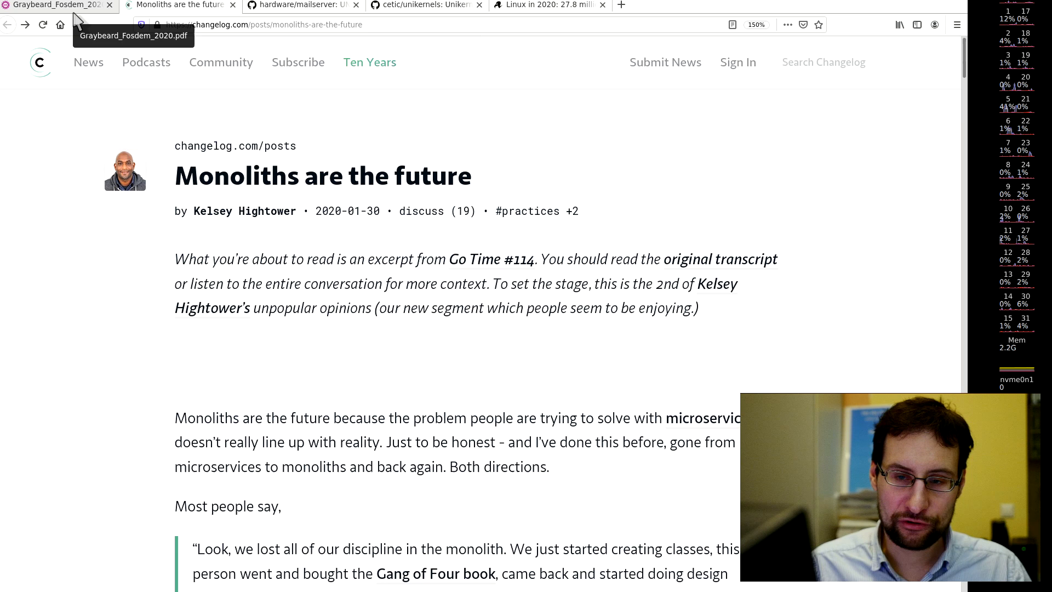
- Show the Graybeard_Fosdem_2020.pdf tab again at the Shifting Paradigms slide, 14 of 32
{"action": "left_click", "coordinate": [50, 5]}
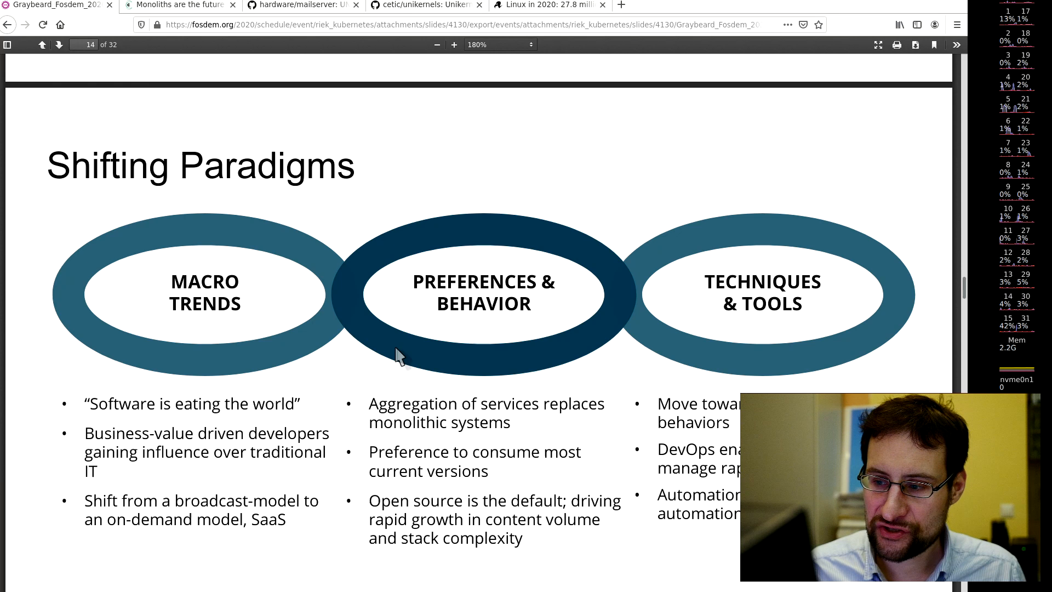
{"action": "mouse_move", "coordinate": [346, 365]}
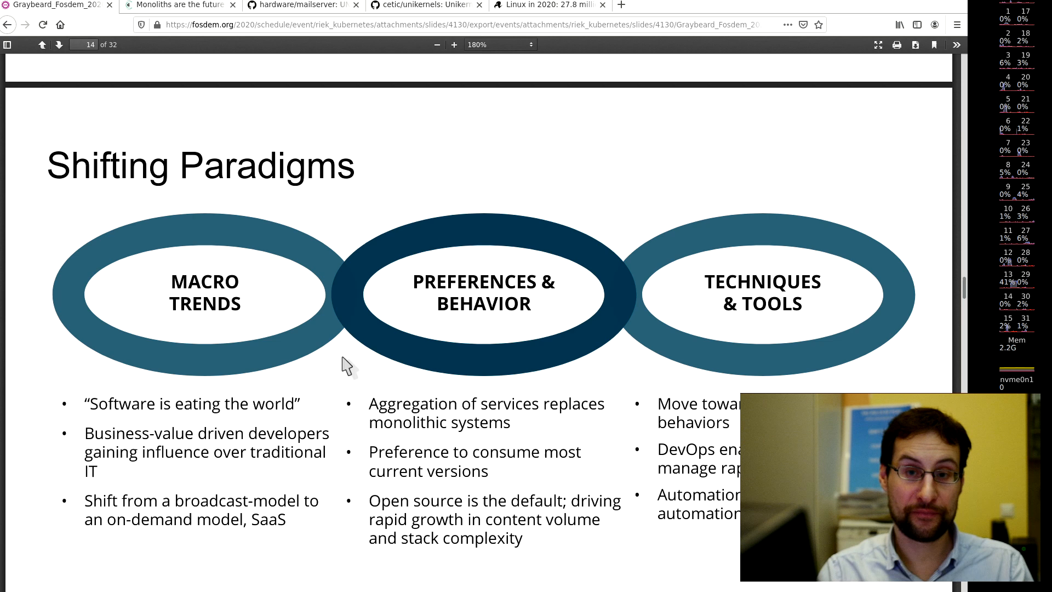
{"action": "mouse_move", "coordinate": [341, 389]}
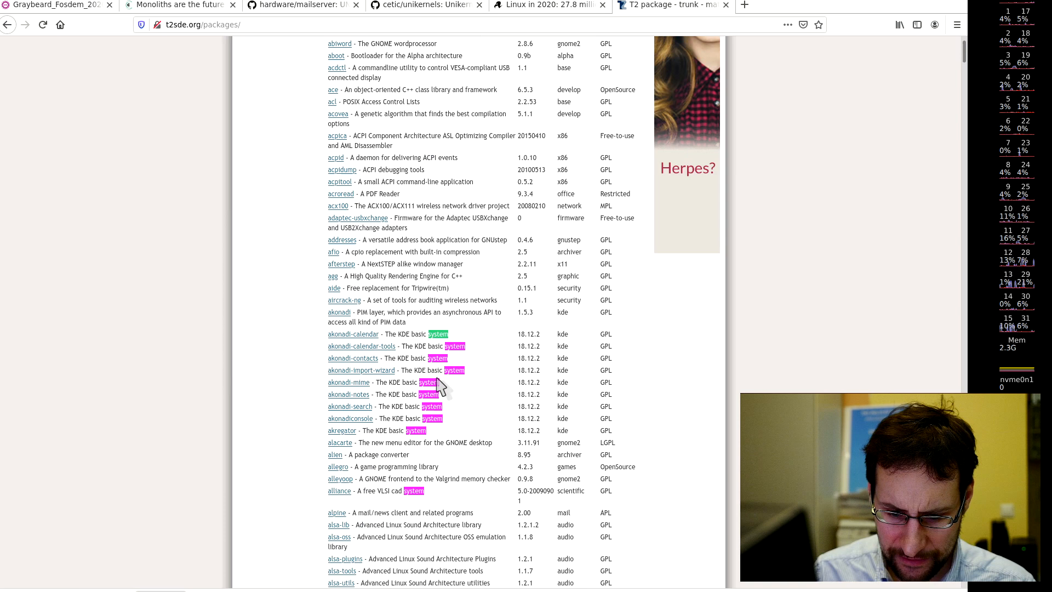
{"action": "scroll", "scroll_direction": "down", "scroll_amount": 3}
{"action": "type", "text": "l download/mirror/"}
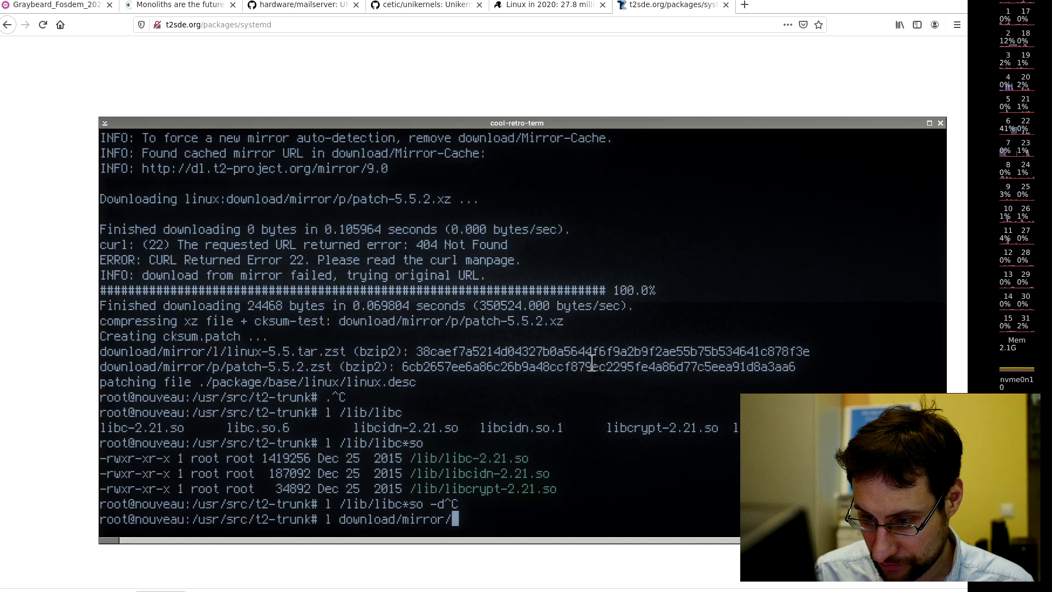
- Run the terminal listing of the glibc 2.29–2.31 source tarballs in download/mirror
{"action": "type", "text": "g/glibc-2.*"}
{"action": "key", "text": "Return"}
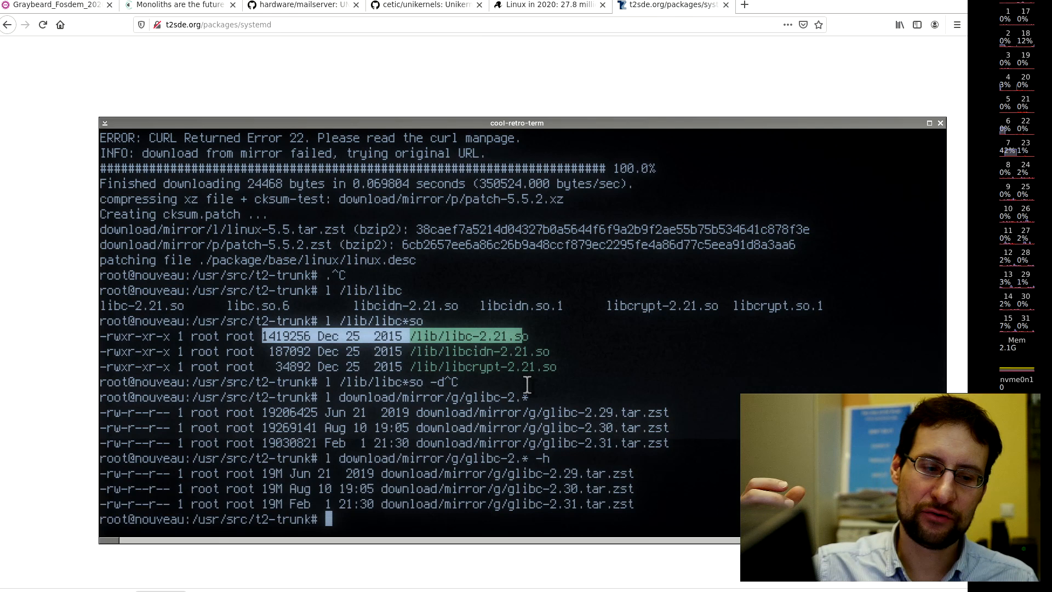
{"action": "mouse_move", "coordinate": [376, 329]}
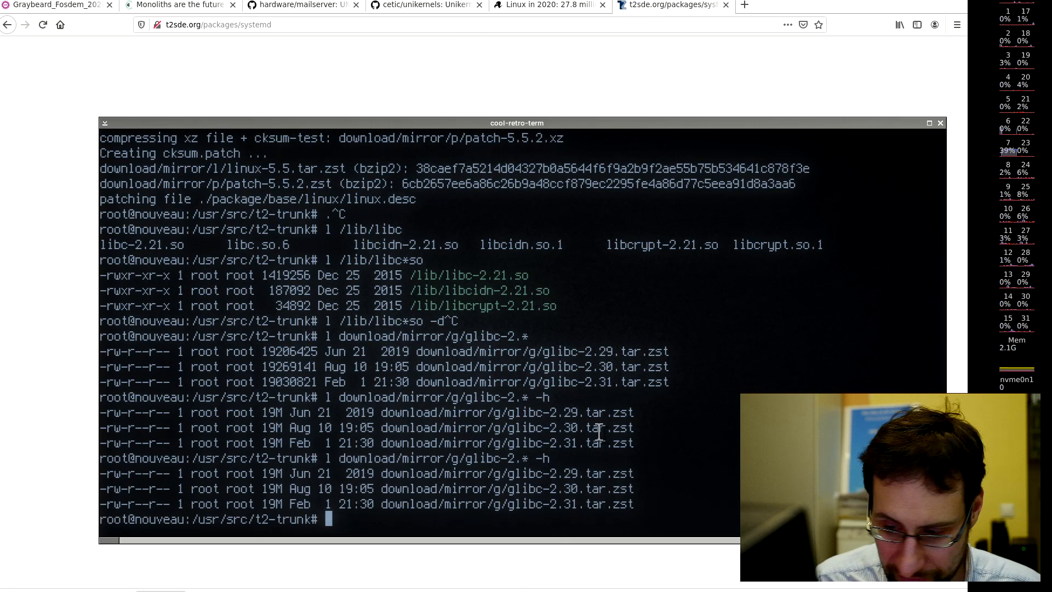
- Enter 'l download/mirror/g/glibc-2.*' in the terminal again
{"action": "type", "text": "l download/mirror/g/glibc-2.*"}
{"action": "type", "text": "powerpc boost"}
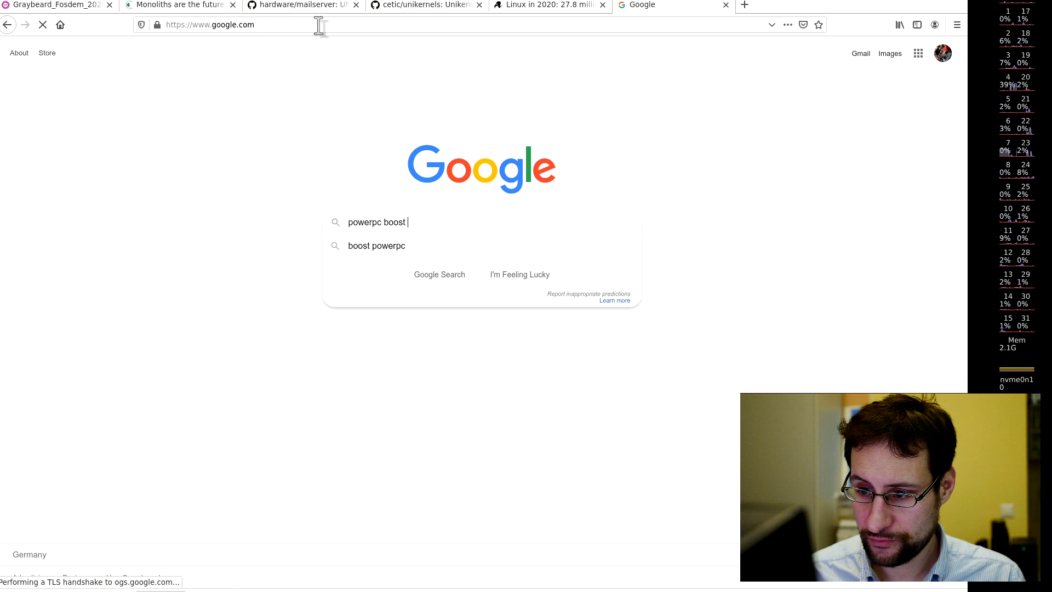
- Search 'powerpc boost atomic assembly', read IBM's PowerPC atomic article, then go back
{"action": "type", "text": " atomic assembly"}
{"action": "key", "text": "Return"}
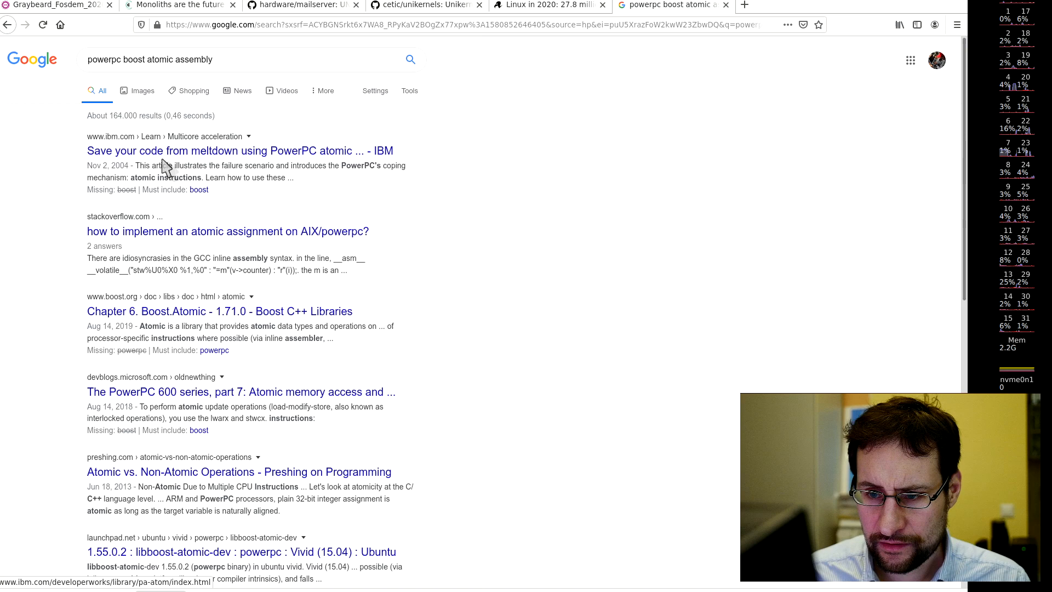
{"action": "left_click", "coordinate": [240, 150]}
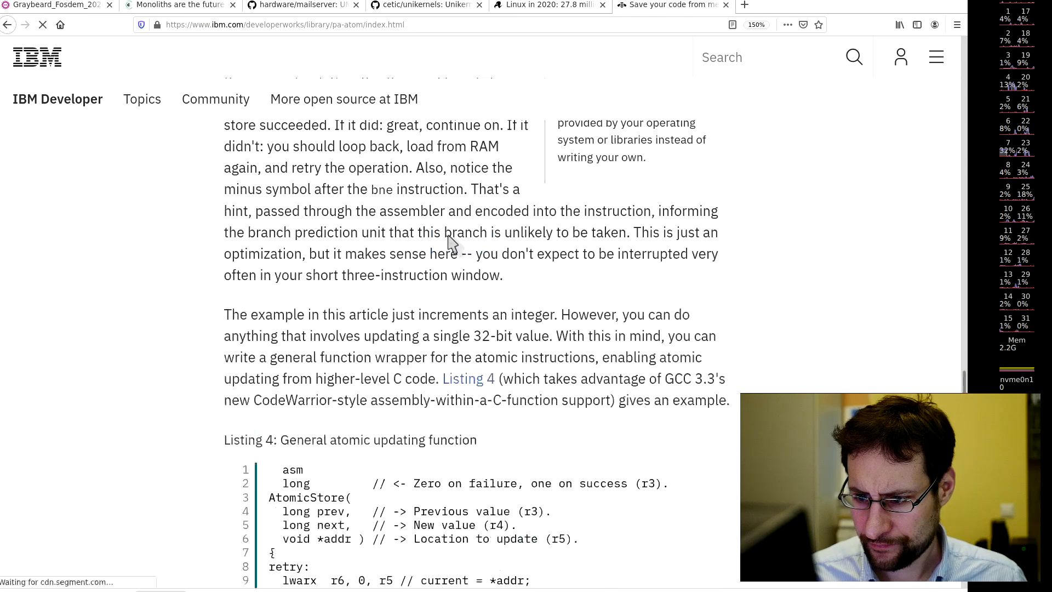
{"action": "left_click", "coordinate": [8, 25]}
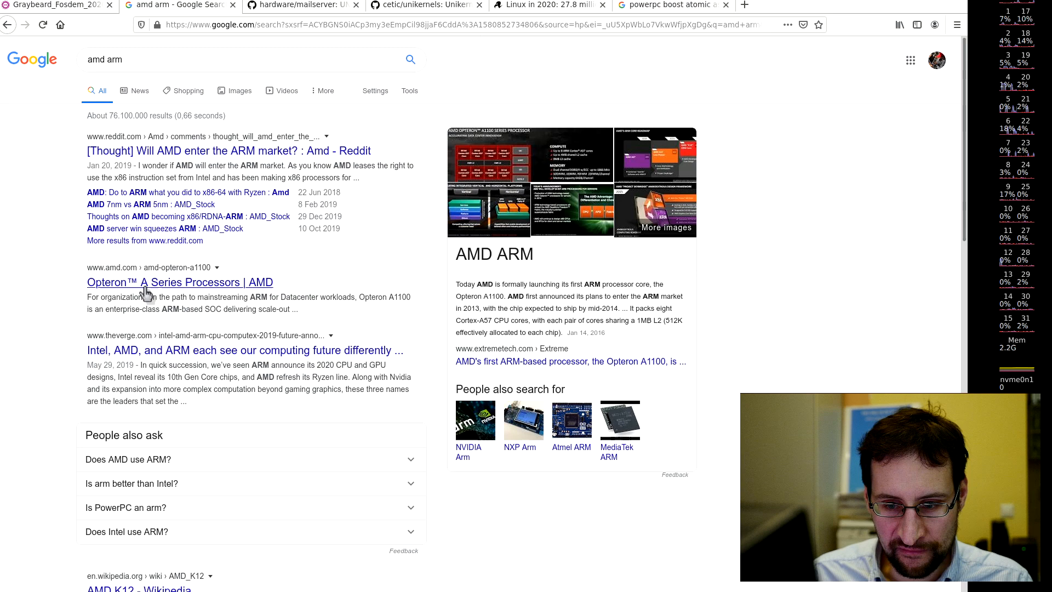
- Open AMD's Opteron A-Series Processors result and scroll through the page
{"action": "left_click", "coordinate": [179, 282]}
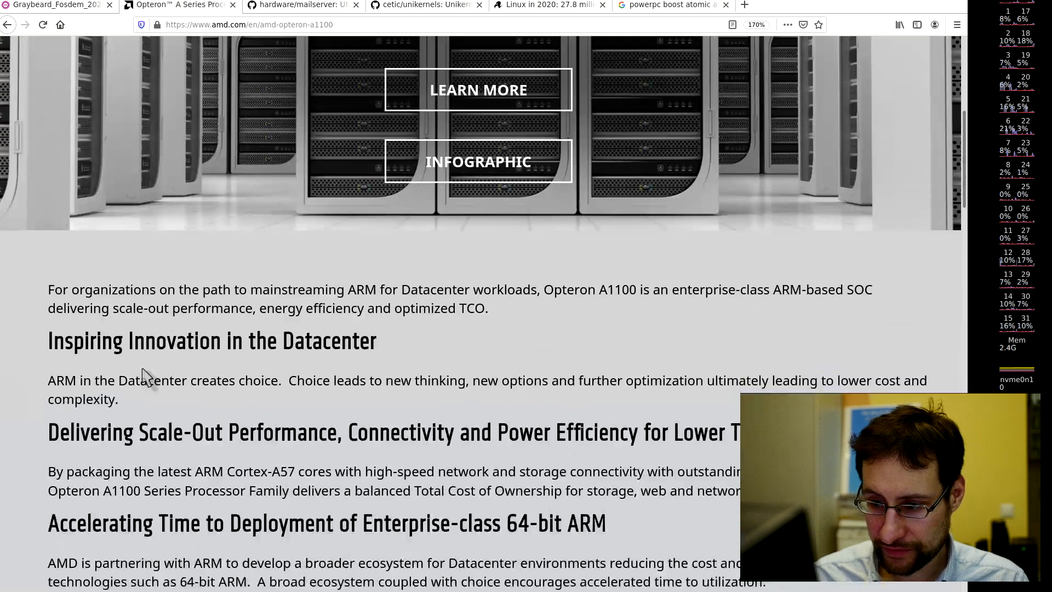
{"action": "scroll", "scroll_direction": "down", "scroll_amount": 3}
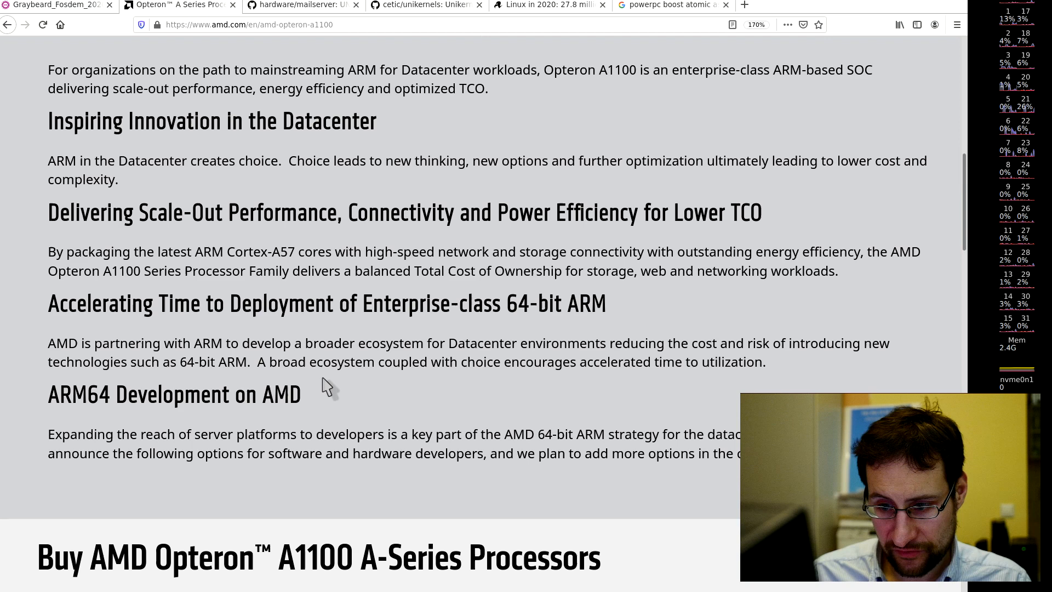
{"action": "scroll", "scroll_direction": "up", "scroll_amount": 3}
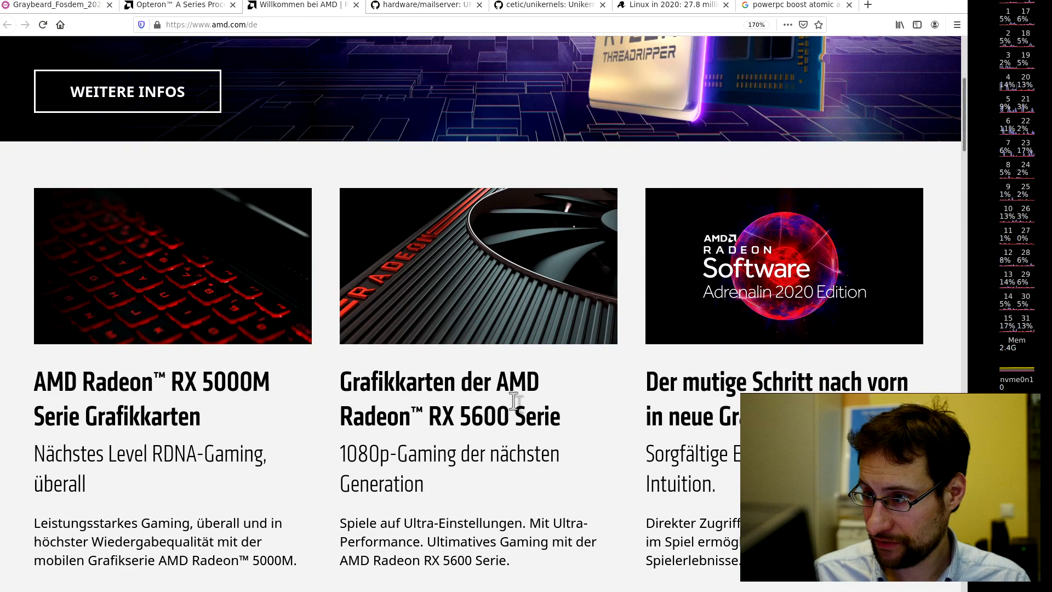
- Switch to the first browser tab to load google.com there
{"action": "left_click", "coordinate": [57, 5]}
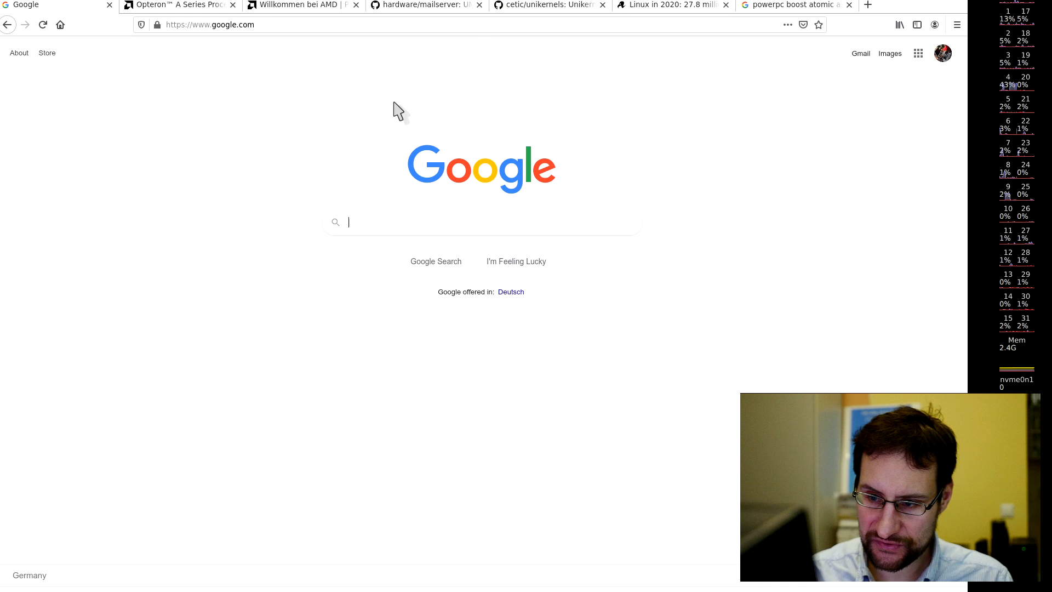
- Search 'rust', visit rust-lang.org, and return to the search results
{"action": "type", "text": "rust"}
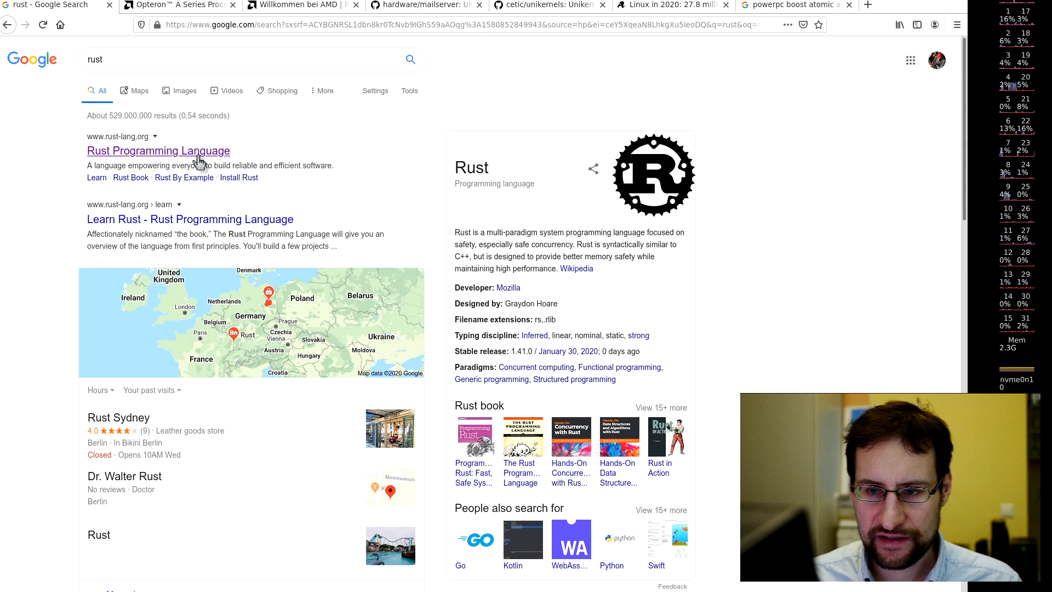
{"action": "left_click", "coordinate": [157, 150]}
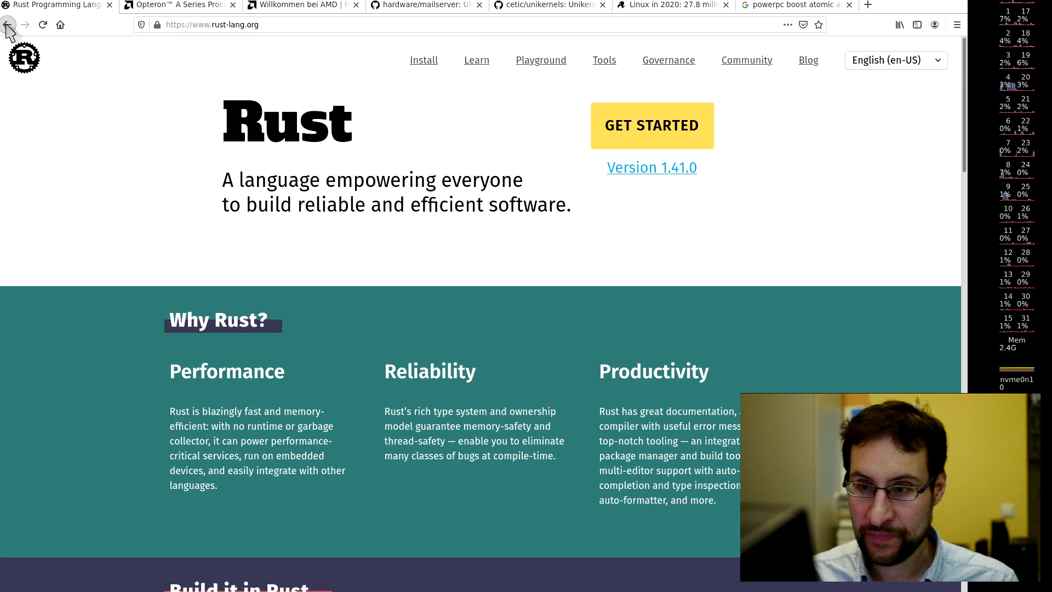
{"action": "left_click", "coordinate": [8, 25]}
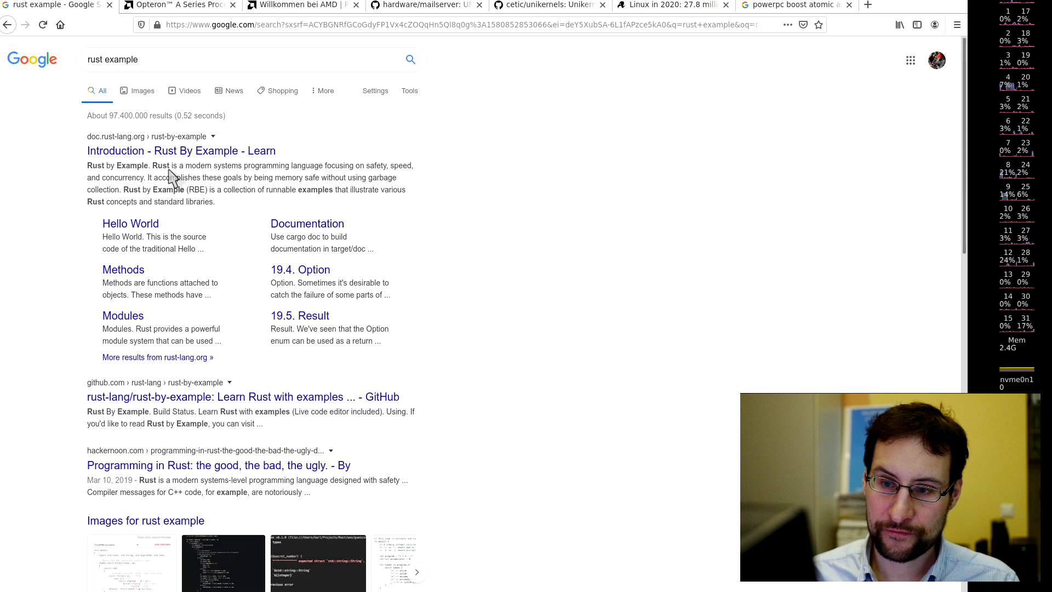
{"action": "mouse_move", "coordinate": [198, 160]}
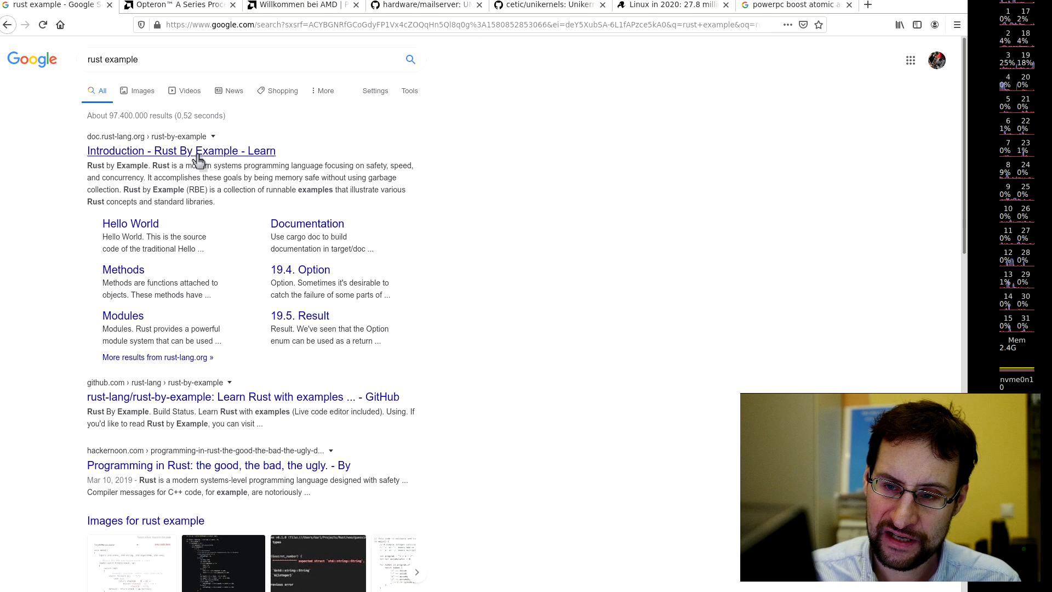
- Open the rust-lang/rust-by-example repository on GitHub and browse its src folder
{"action": "scroll", "scroll_direction": "down", "scroll_amount": 3}
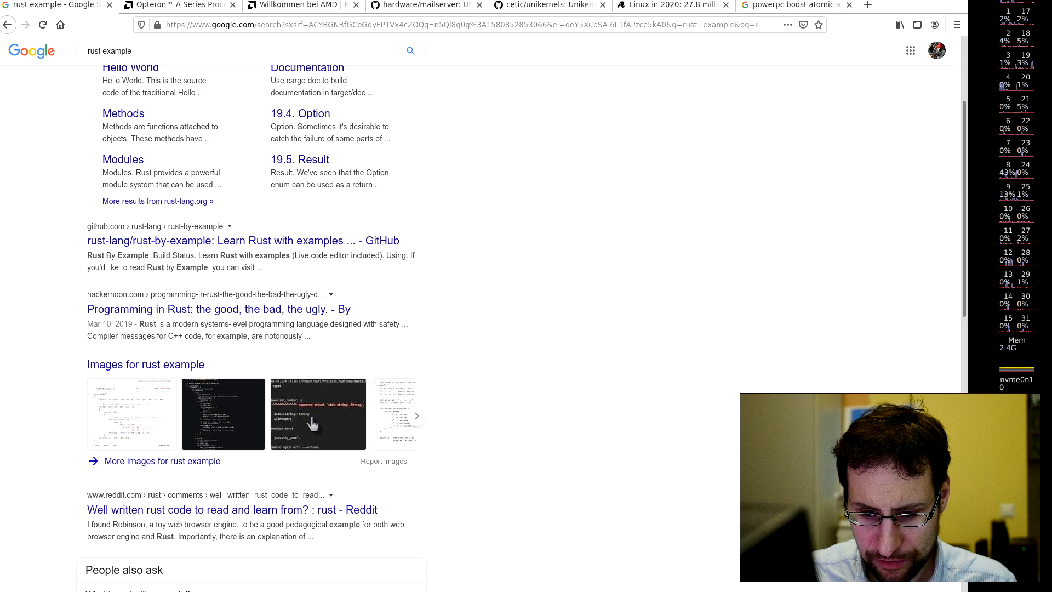
{"action": "left_click", "coordinate": [242, 240]}
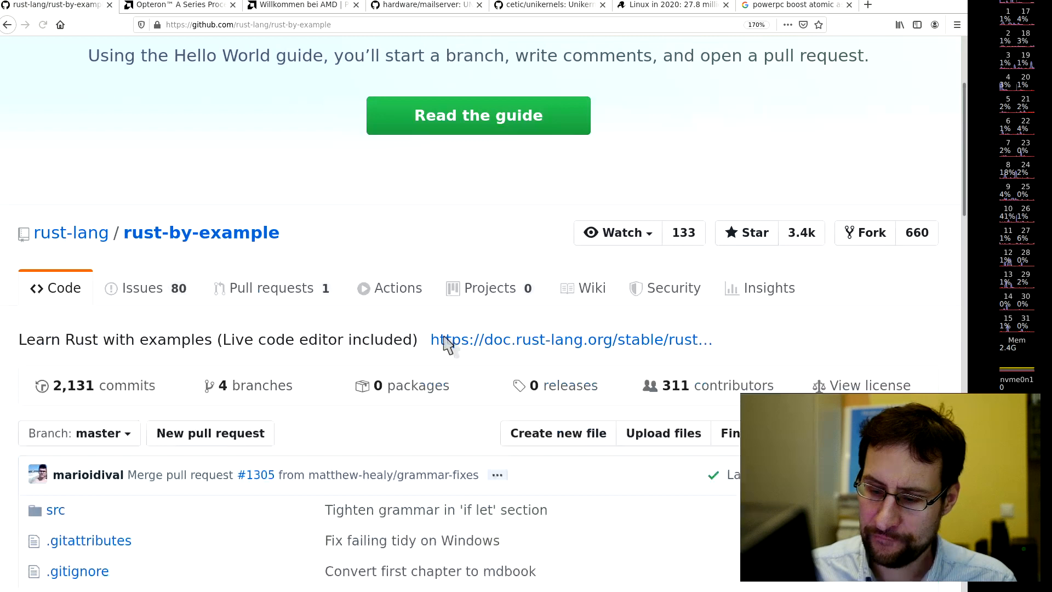
{"action": "left_click", "coordinate": [56, 510]}
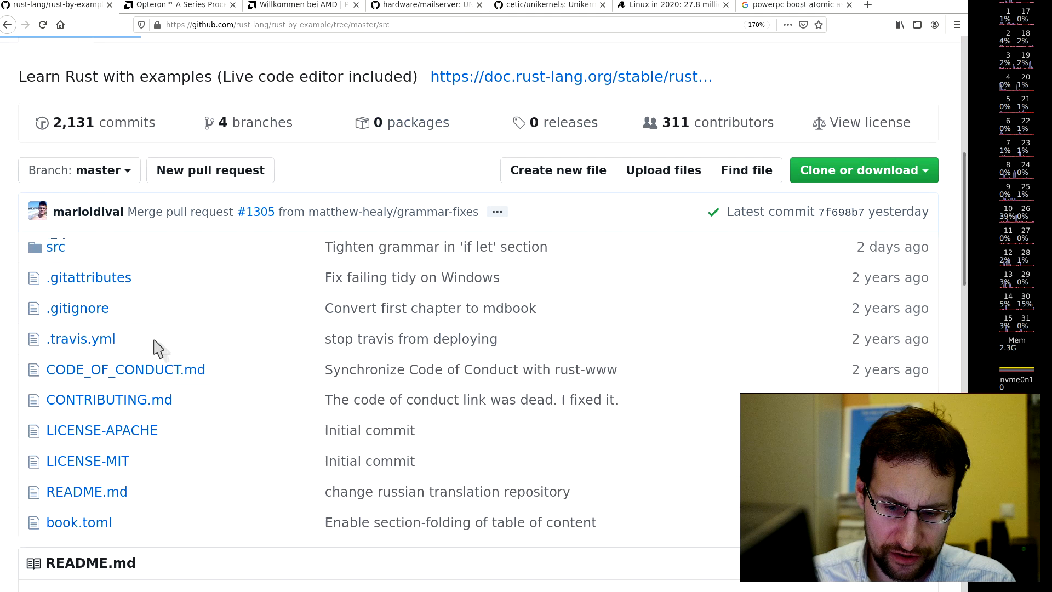
{"action": "left_click", "coordinate": [55, 247]}
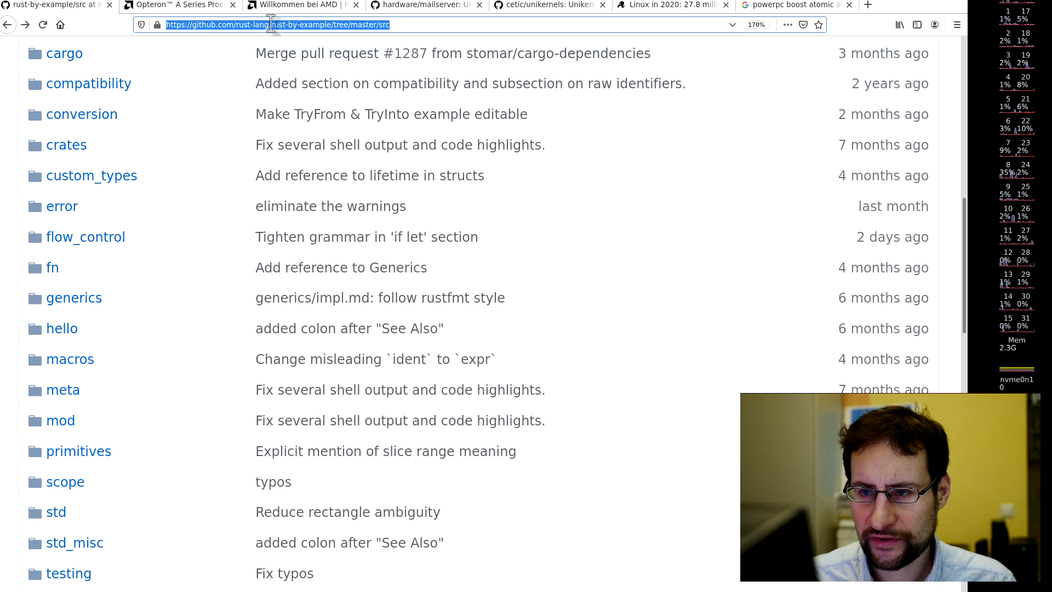
- Search Google for 'firefox rust r' and select a query word to refine it
{"action": "type", "text": "firefox rust r"}
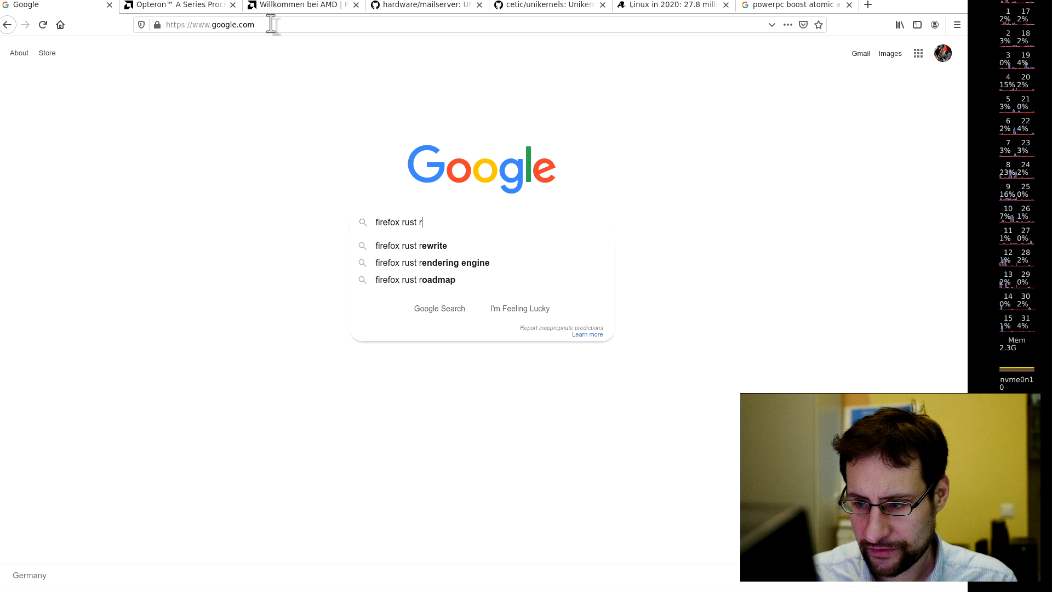
{"action": "key", "text": "Return"}
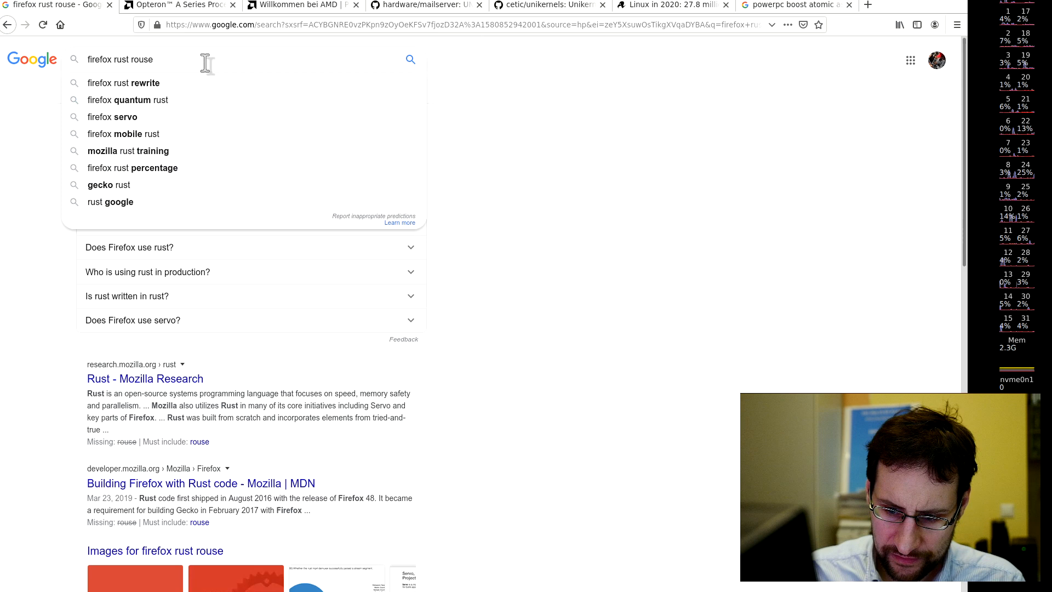
{"action": "double_click", "coordinate": [142, 59]}
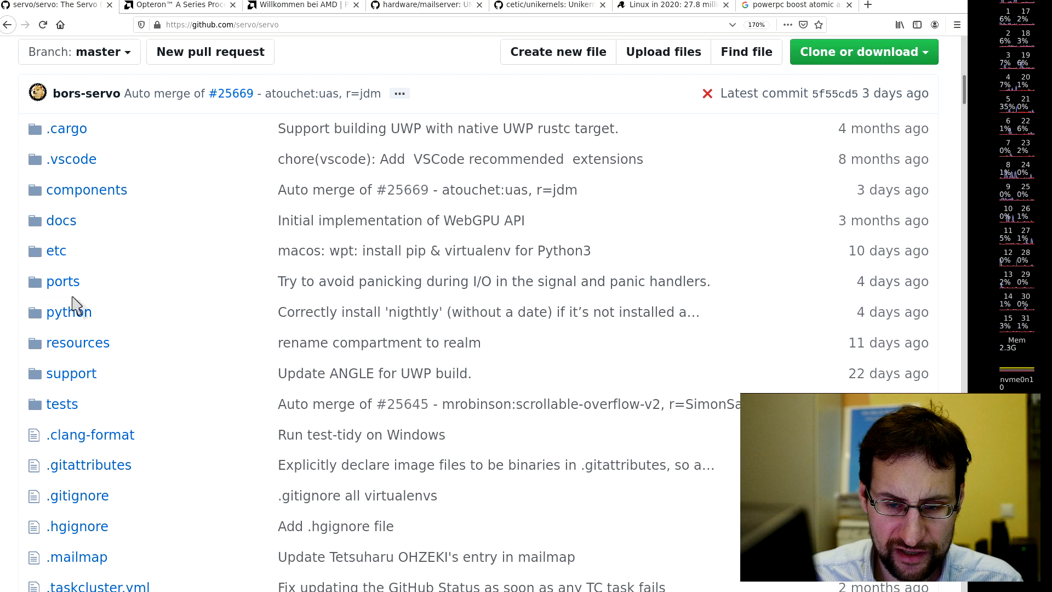
- Open Servo's components/gfx/font.rs source file on GitHub
{"action": "left_click", "coordinate": [86, 189]}
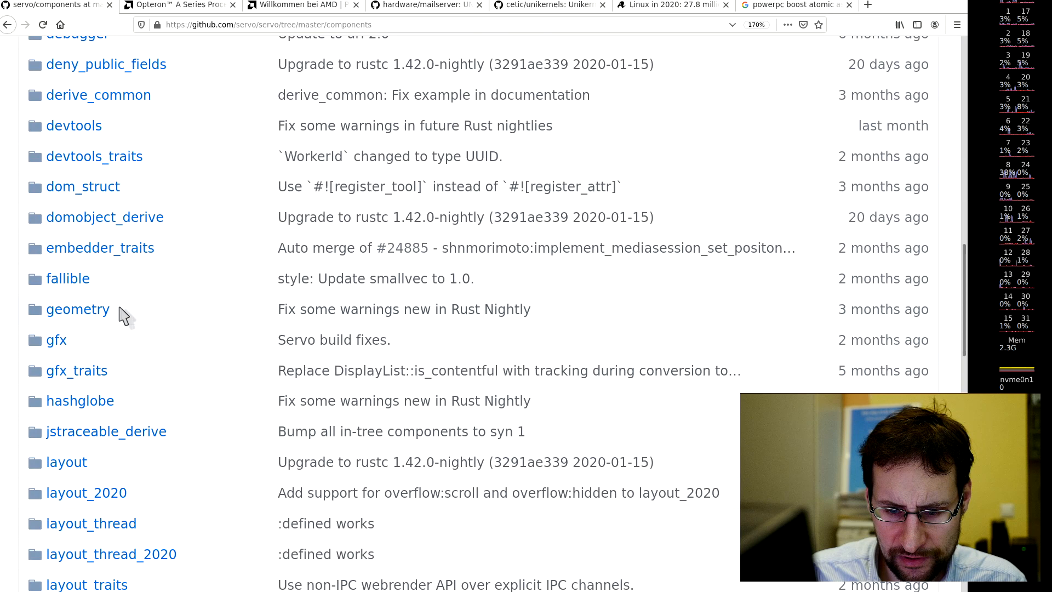
{"action": "left_click", "coordinate": [57, 339]}
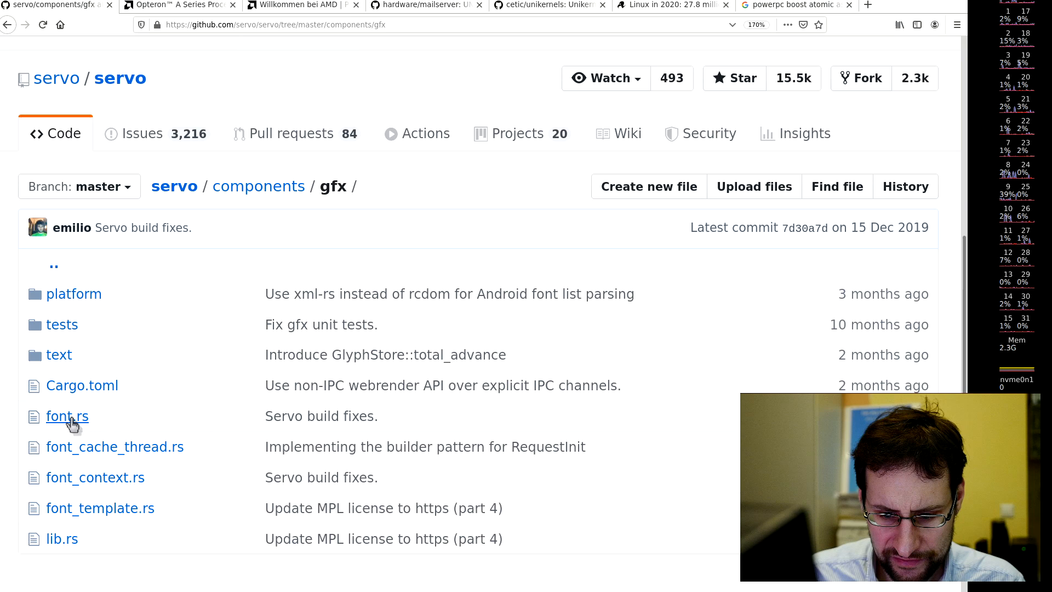
{"action": "left_click", "coordinate": [66, 416]}
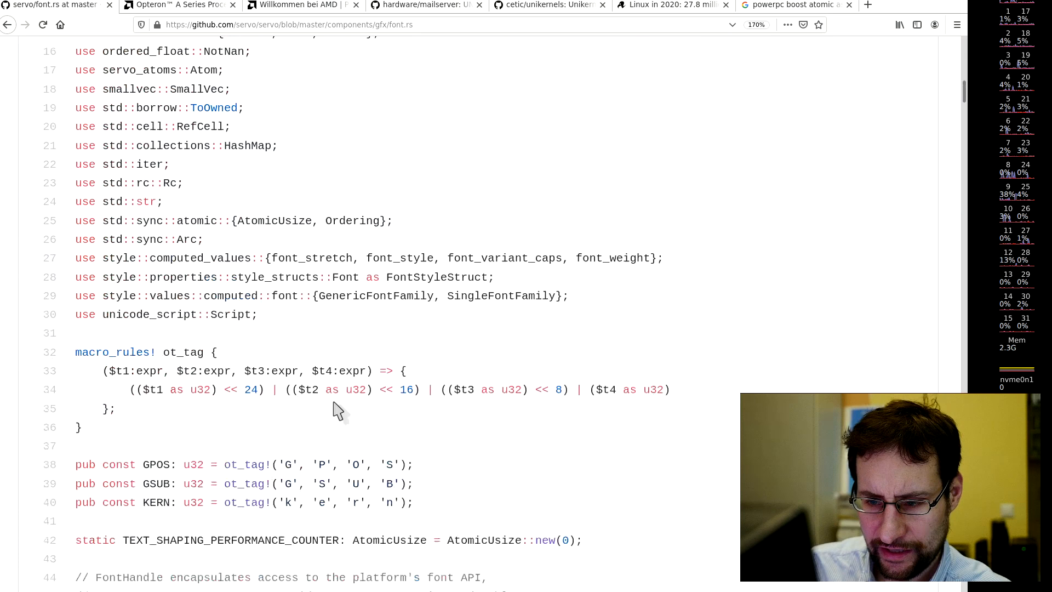
- Read down font.rs past shape_text and shape_text_fast to table_for_tag and glyph_index
{"action": "scroll", "scroll_direction": "down", "scroll_amount": 3}
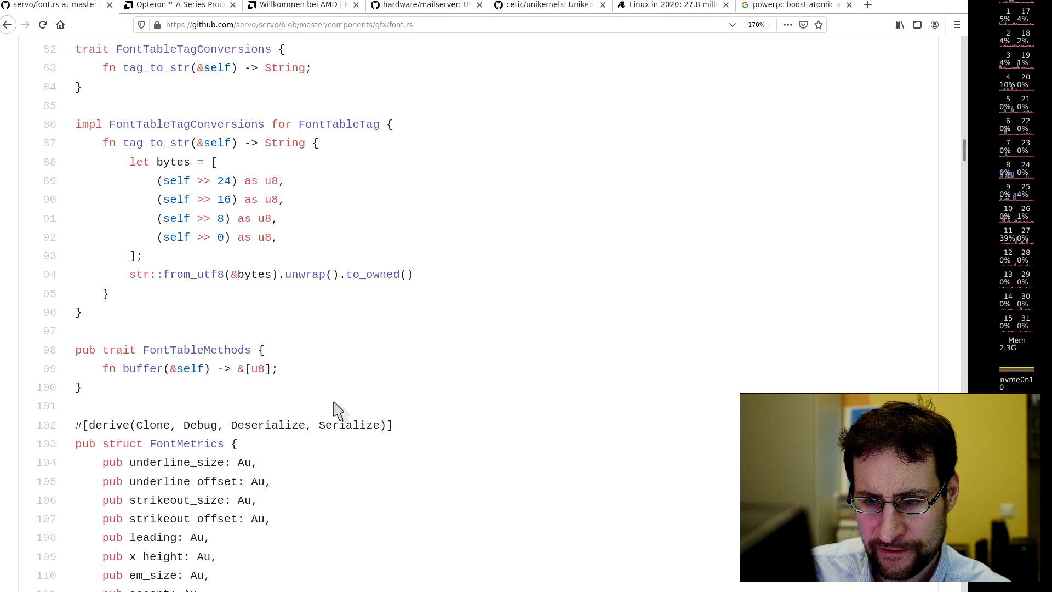
{"action": "scroll", "scroll_direction": "down", "scroll_amount": 3}
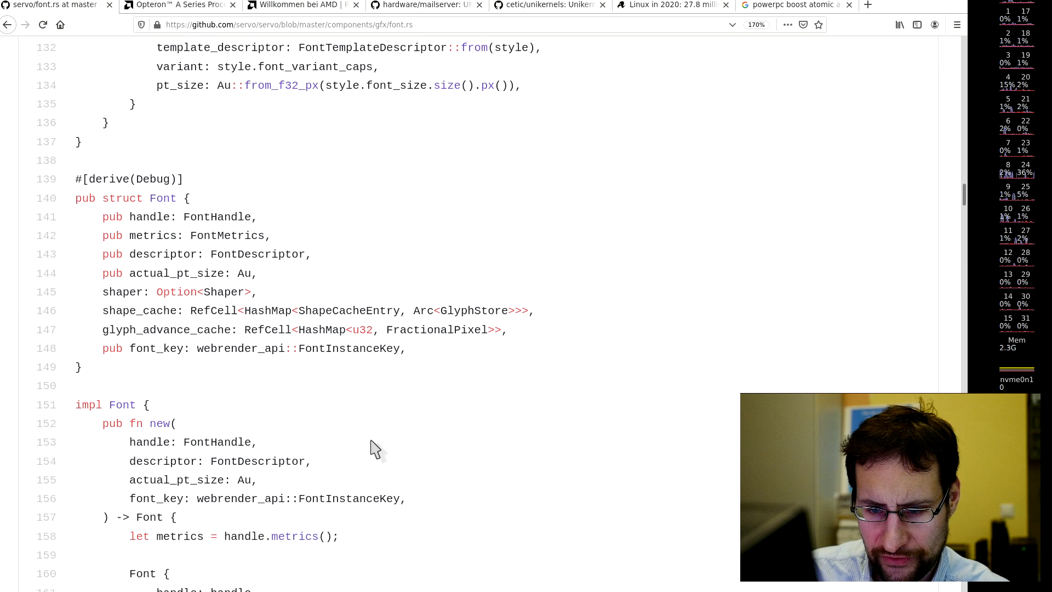
{"action": "scroll", "scroll_direction": "down", "scroll_amount": 3}
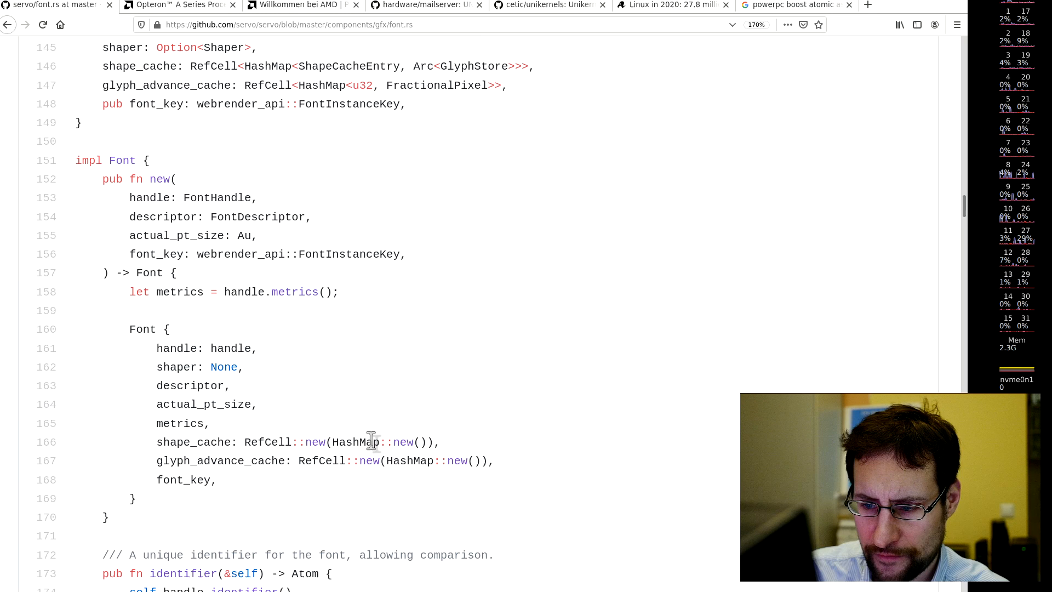
{"action": "scroll", "scroll_direction": "down", "scroll_amount": 3}
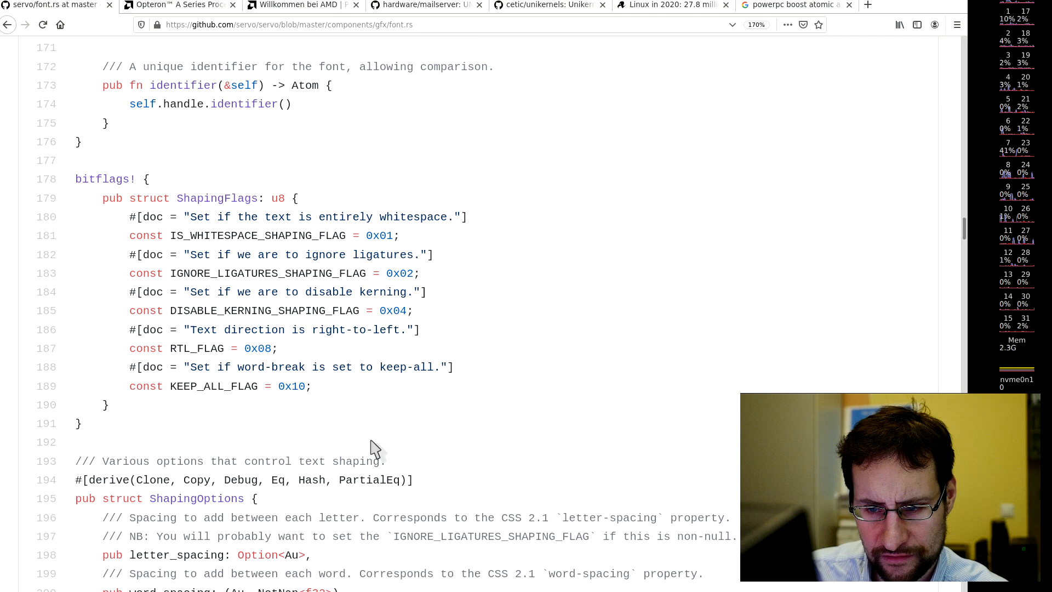
{"action": "scroll", "scroll_direction": "down", "scroll_amount": 3}
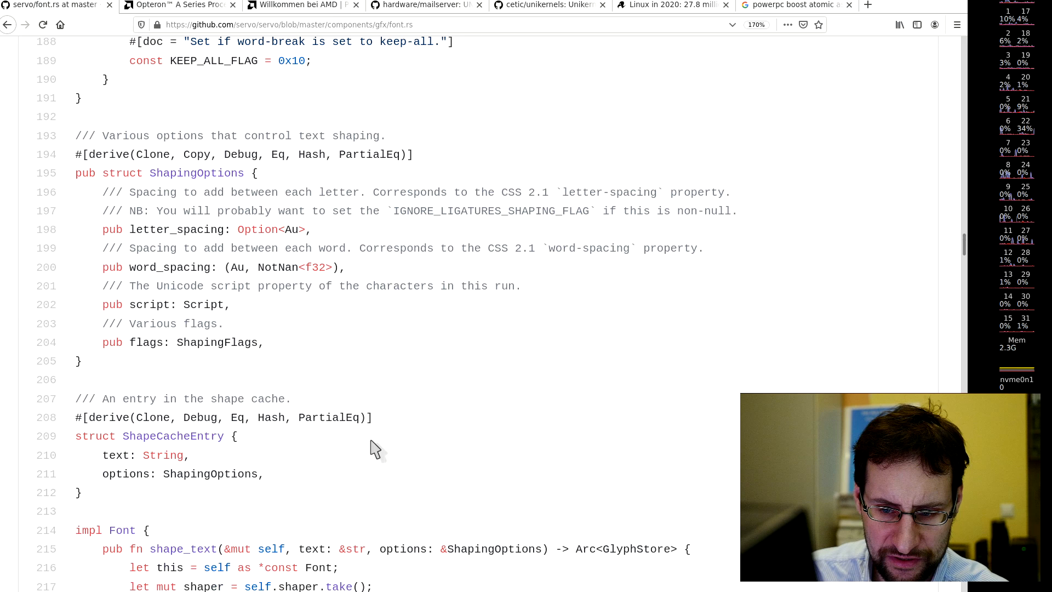
{"action": "scroll", "scroll_direction": "down", "scroll_amount": 3}
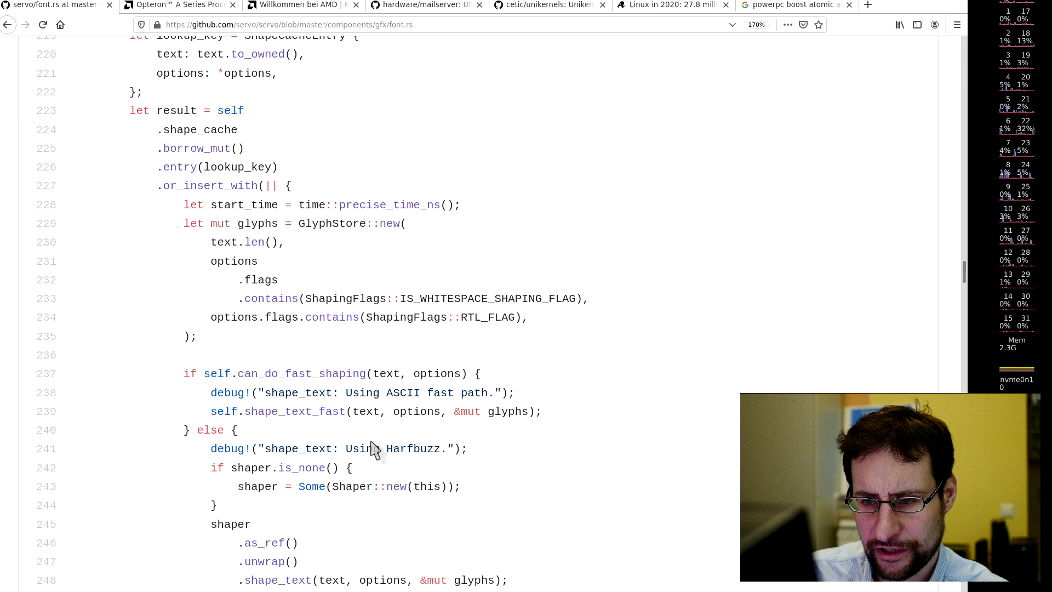
{"action": "mouse_move", "coordinate": [258, 137]}
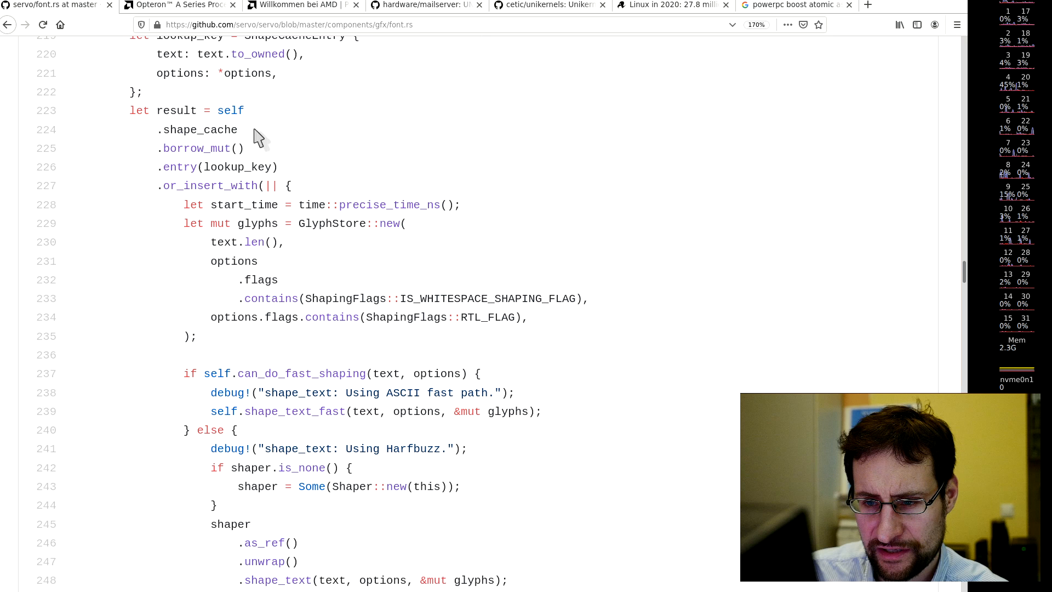
{"action": "mouse_move", "coordinate": [171, 128]}
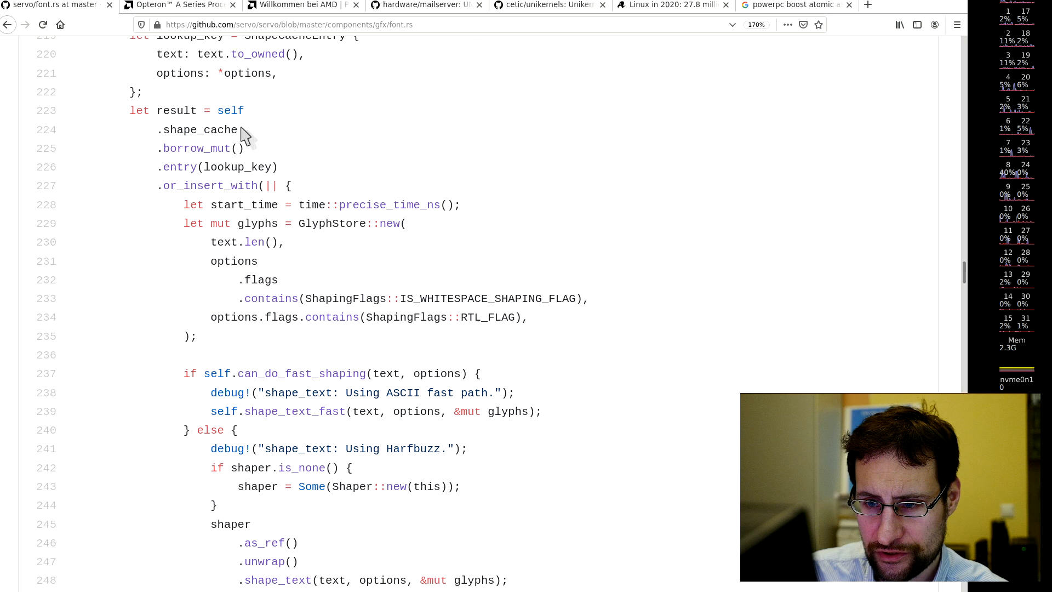
{"action": "mouse_move", "coordinate": [162, 167]}
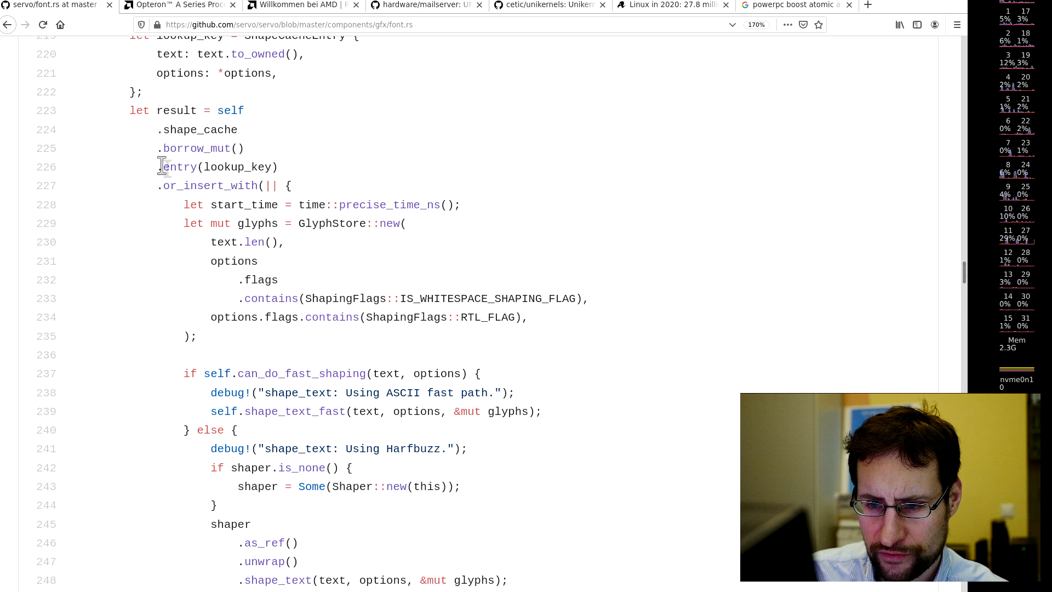
{"action": "scroll", "scroll_direction": "down", "scroll_amount": 3}
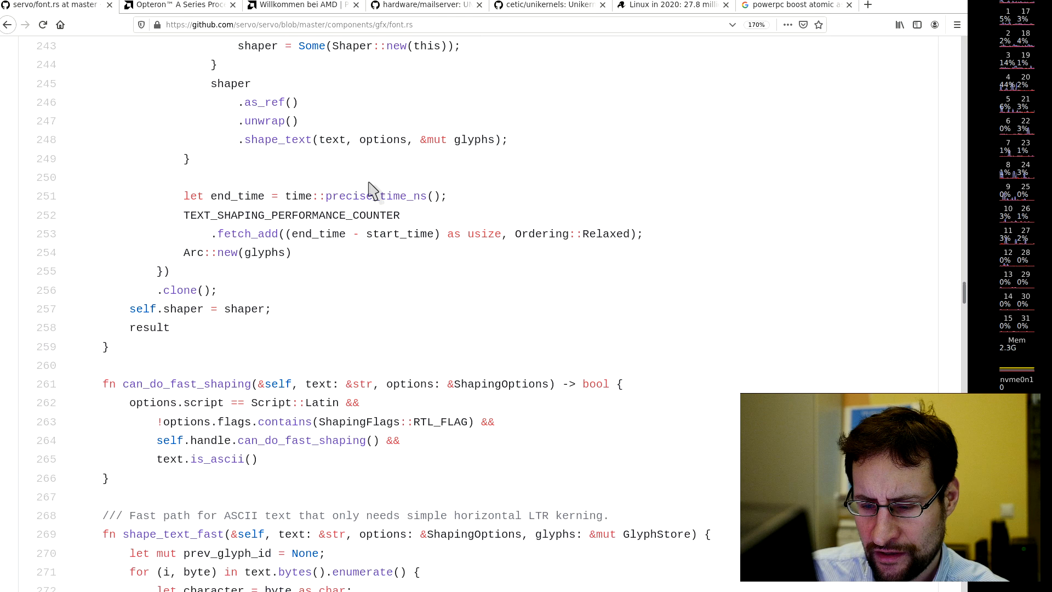
{"action": "scroll", "scroll_direction": "down", "scroll_amount": 3}
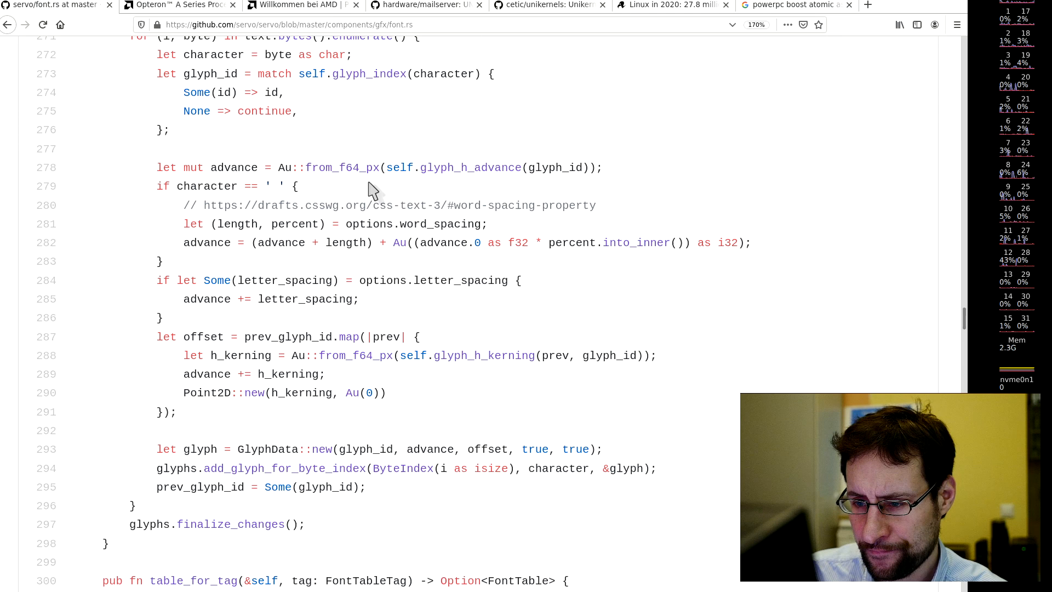
{"action": "scroll", "scroll_direction": "down", "scroll_amount": 3}
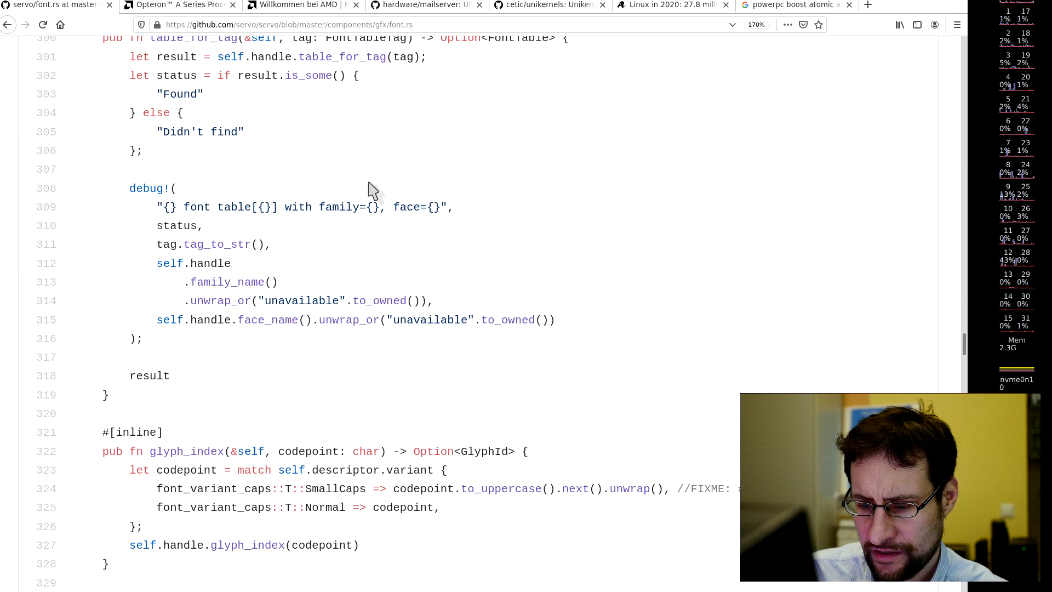
{"action": "scroll", "scroll_direction": "down", "scroll_amount": 3}
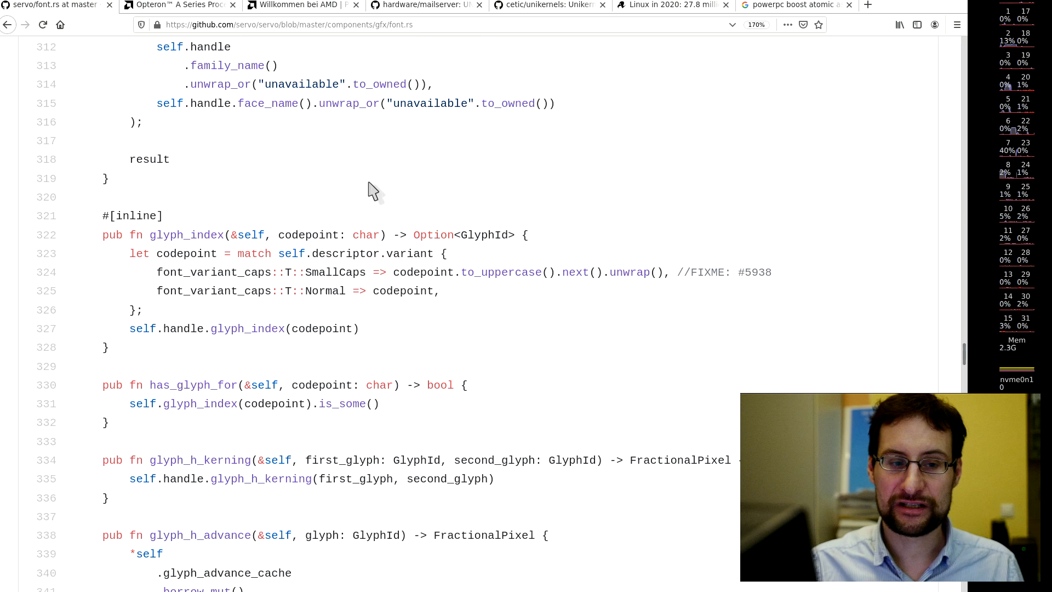
- Scroll up slightly to show table_for_tag, glyph_index, has_glyph_for and glyph_h_kerning
{"action": "scroll", "scroll_direction": "up", "scroll_amount": 3}
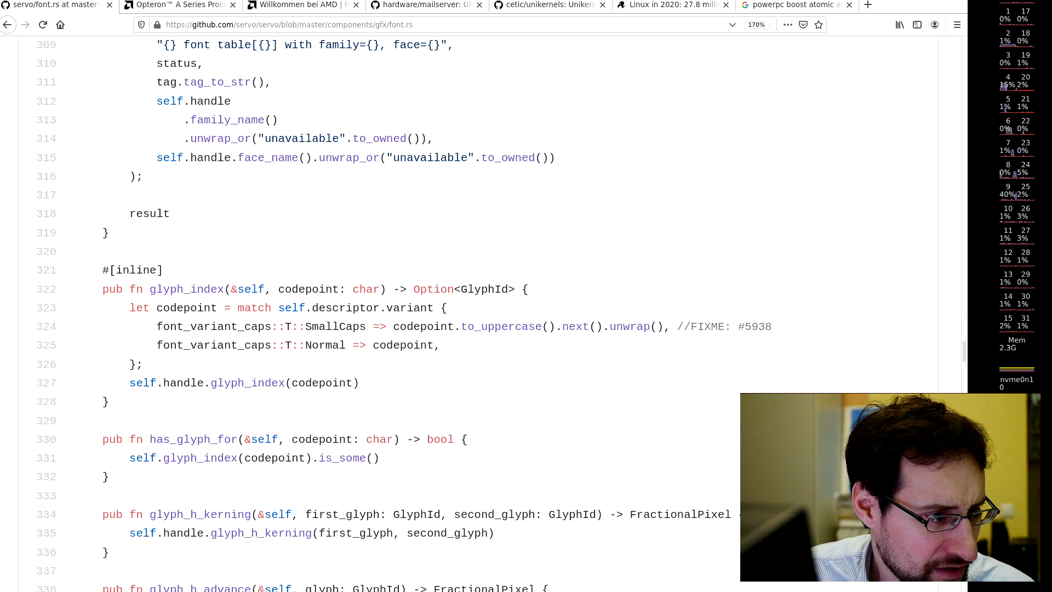
- Go back twice from the servo source file toward the Google home page
{"action": "left_click", "coordinate": [7, 25]}
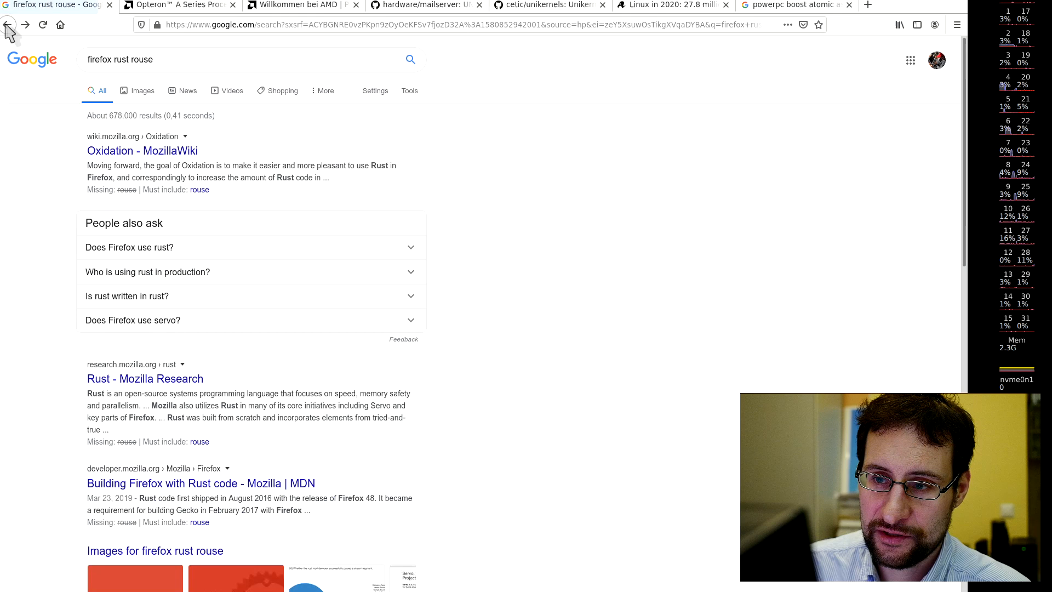
{"action": "left_click", "coordinate": [7, 24]}
{"action": "type", "text": "ada"}
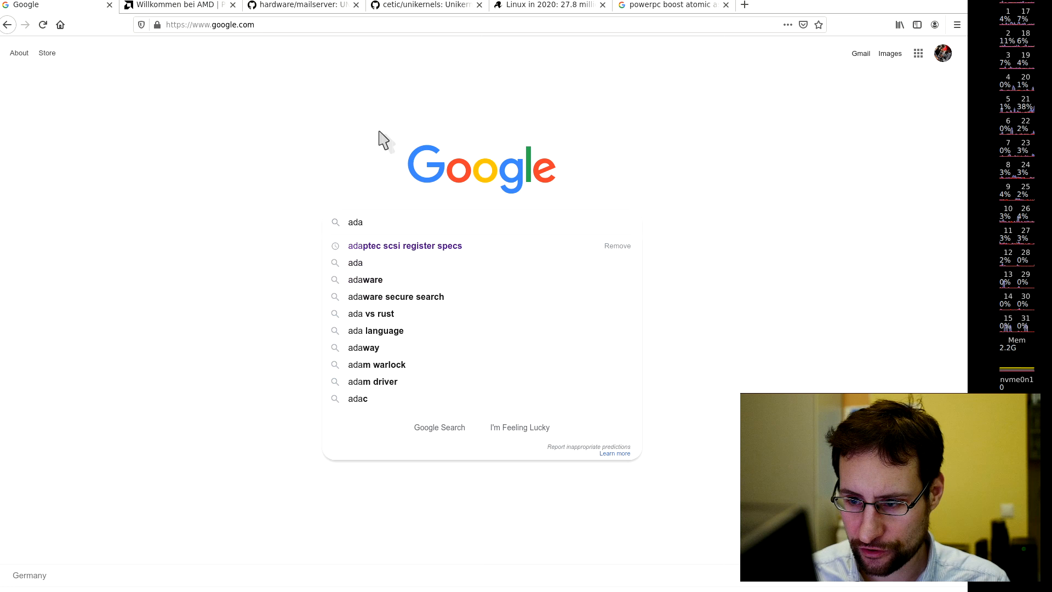
- Search 'ada wiki' and open the Wikipedia Ada (programming language) result
{"action": "type", "text": " wiki"}
{"action": "key", "text": "Return"}
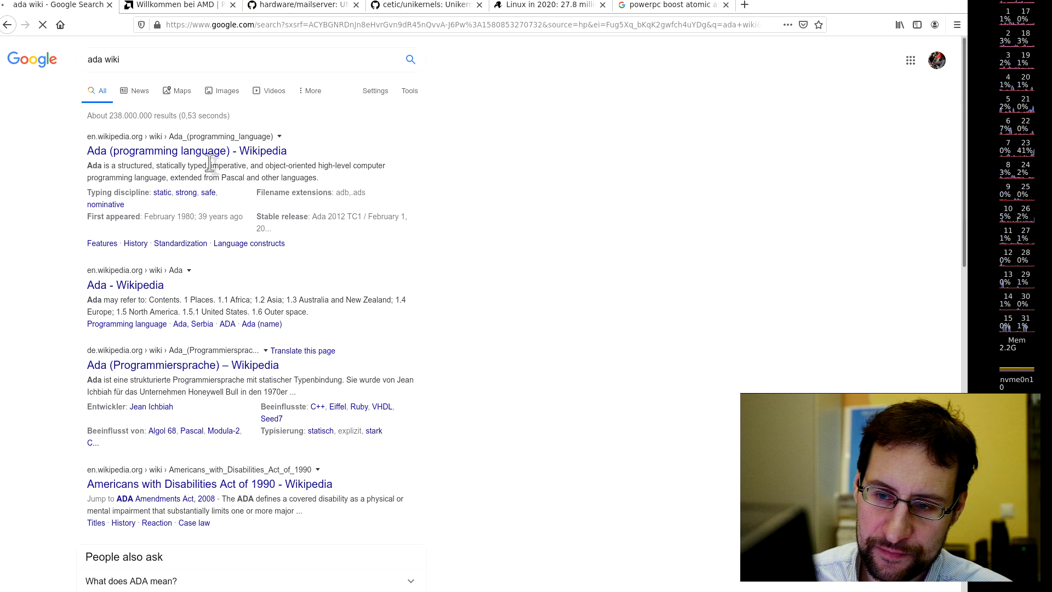
{"action": "left_click", "coordinate": [186, 150]}
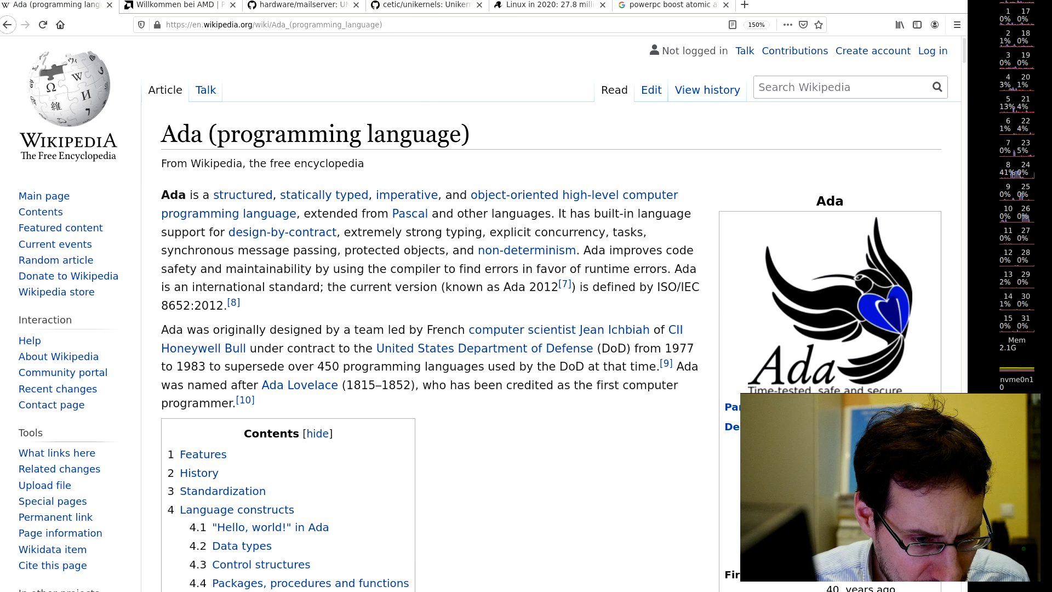
{"action": "mouse_move", "coordinate": [195, 5]}
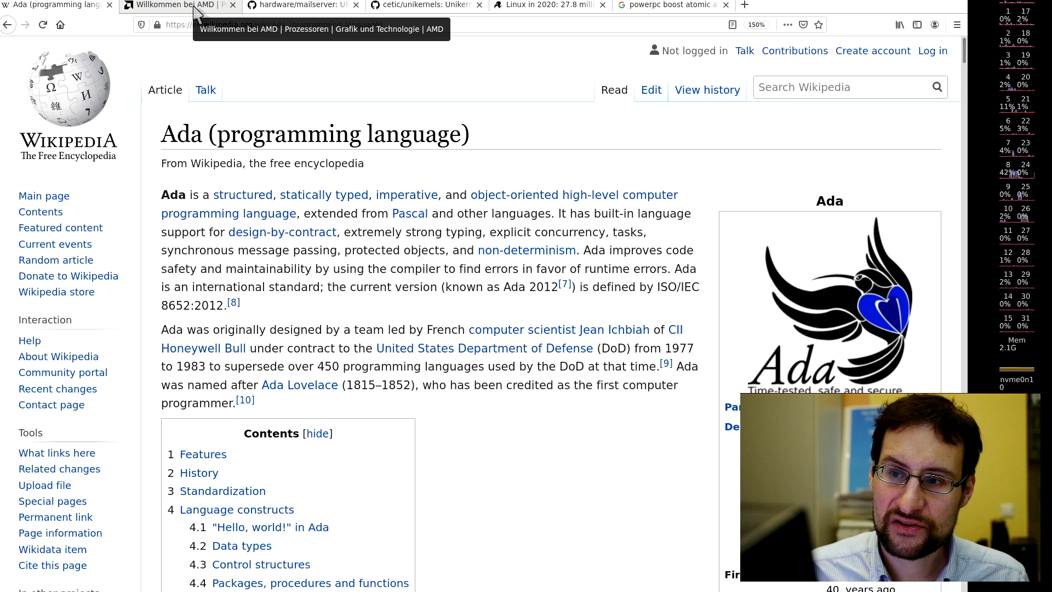
- Show the Library's History list, scrolled to older visits like servo and AMD pages
{"action": "left_click", "coordinate": [899, 25]}
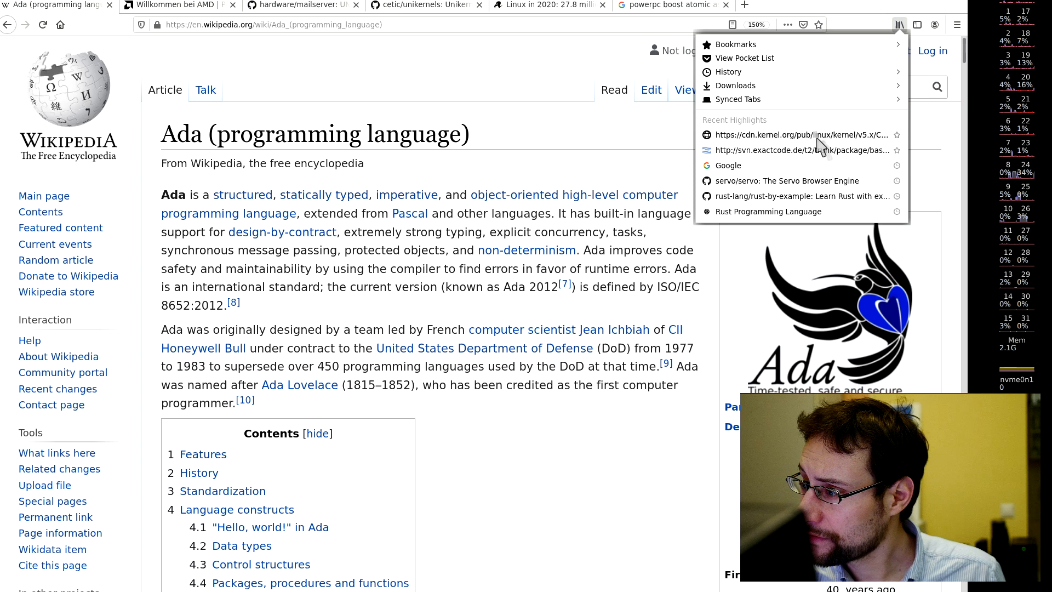
{"action": "left_click", "coordinate": [728, 72]}
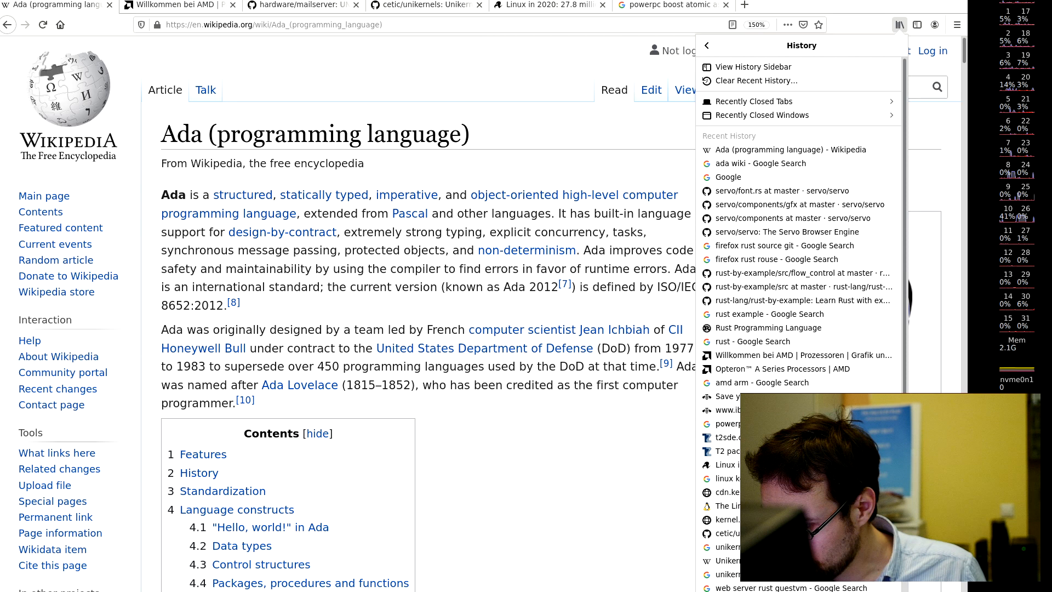
{"action": "scroll", "scroll_direction": "down", "scroll_amount": 3}
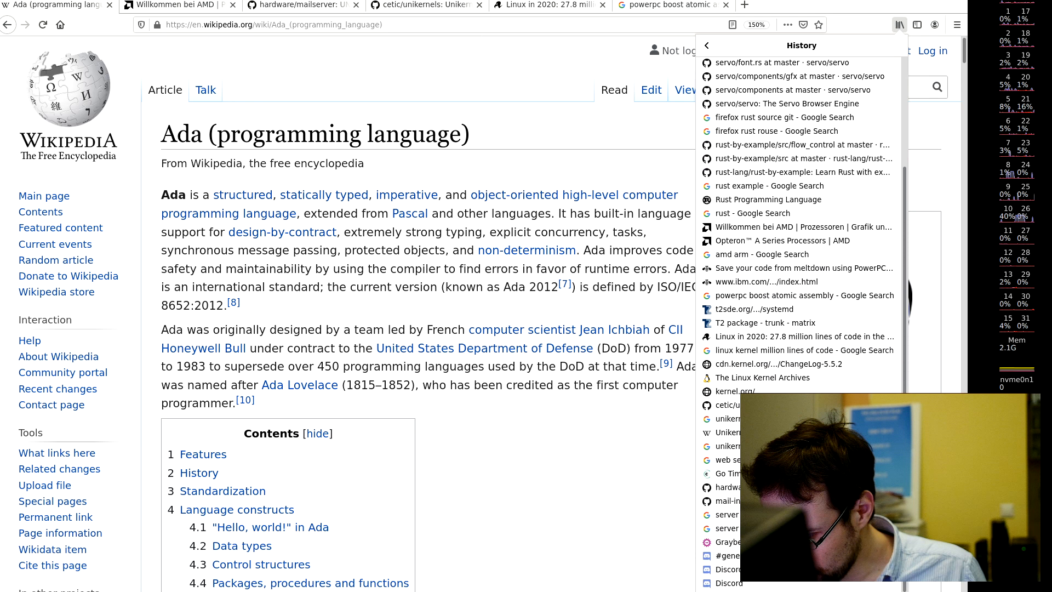
- Reopen the Greybeard FOSDEM deck on slide 6, Growing Software Stack Complexity
{"action": "left_click", "coordinate": [750, 542]}
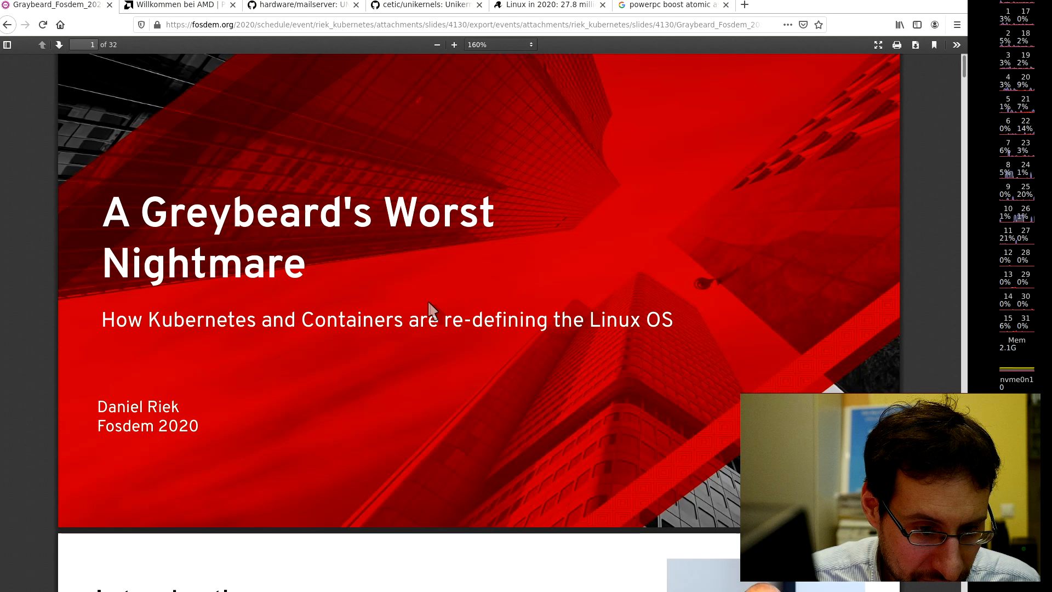
{"action": "mouse_move", "coordinate": [344, 301]}
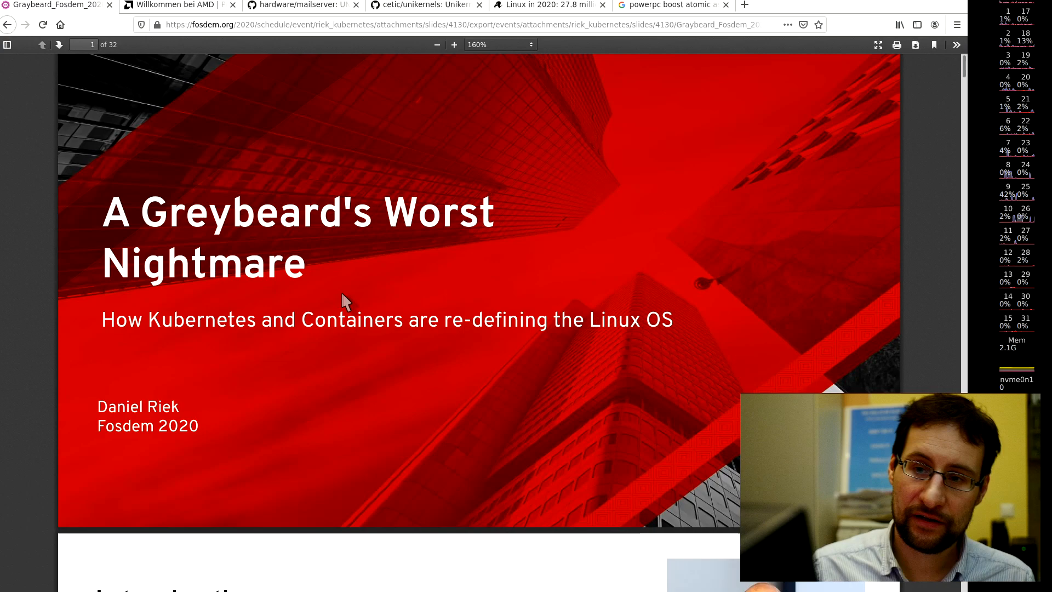
{"action": "scroll", "scroll_direction": "down", "scroll_amount": 3}
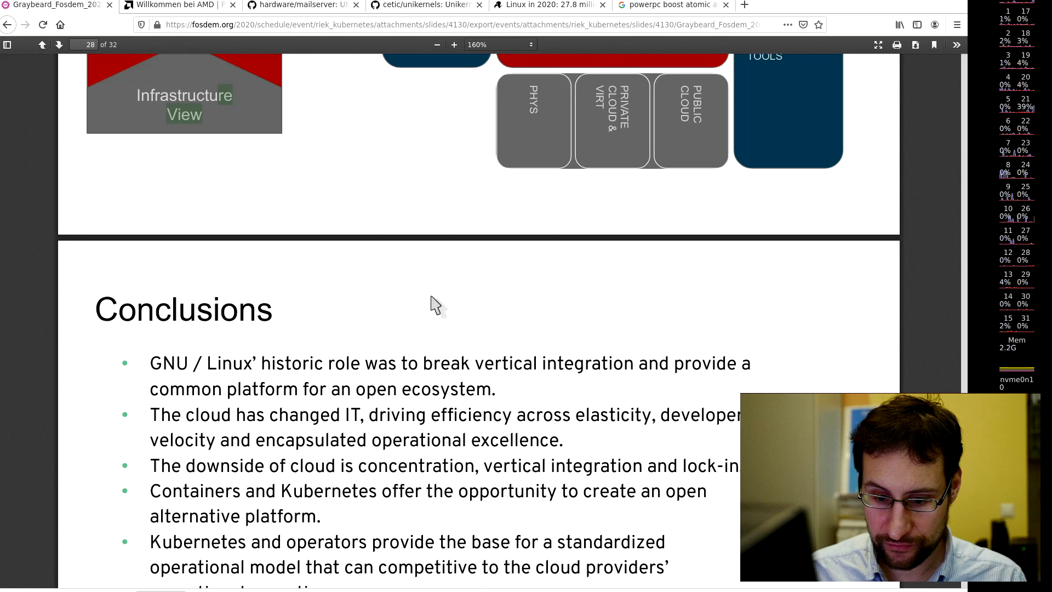
{"action": "scroll", "scroll_direction": "down", "scroll_amount": 3}
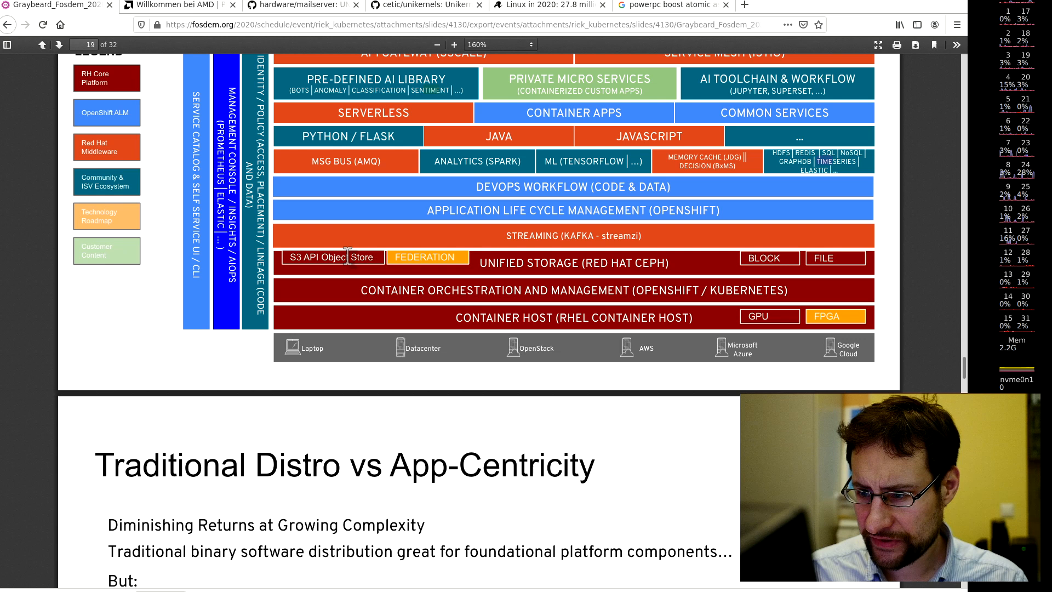
{"action": "left_click", "coordinate": [60, 45]}
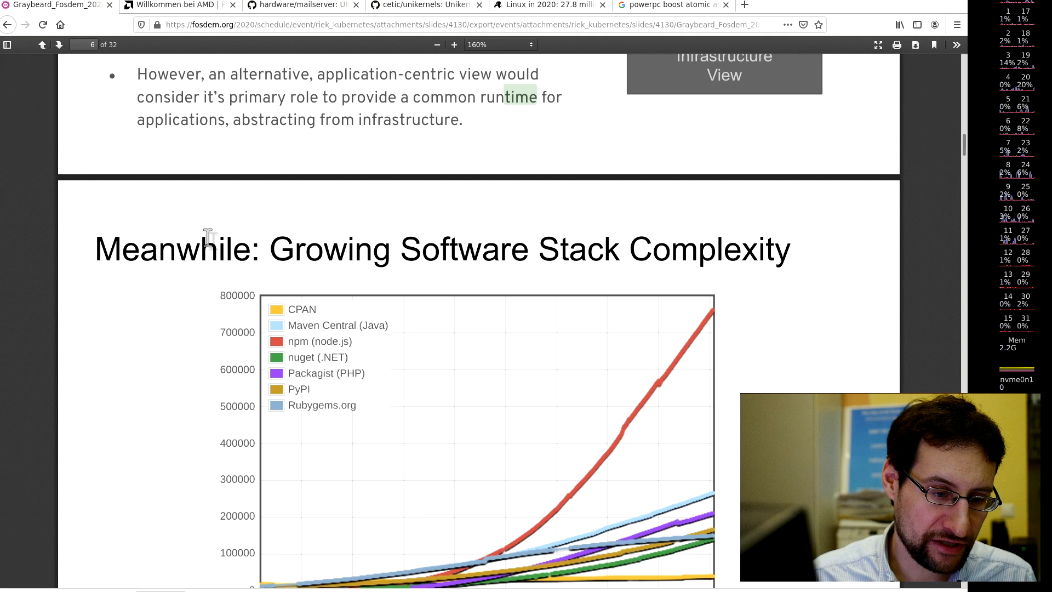
{"action": "mouse_move", "coordinate": [91, 289]}
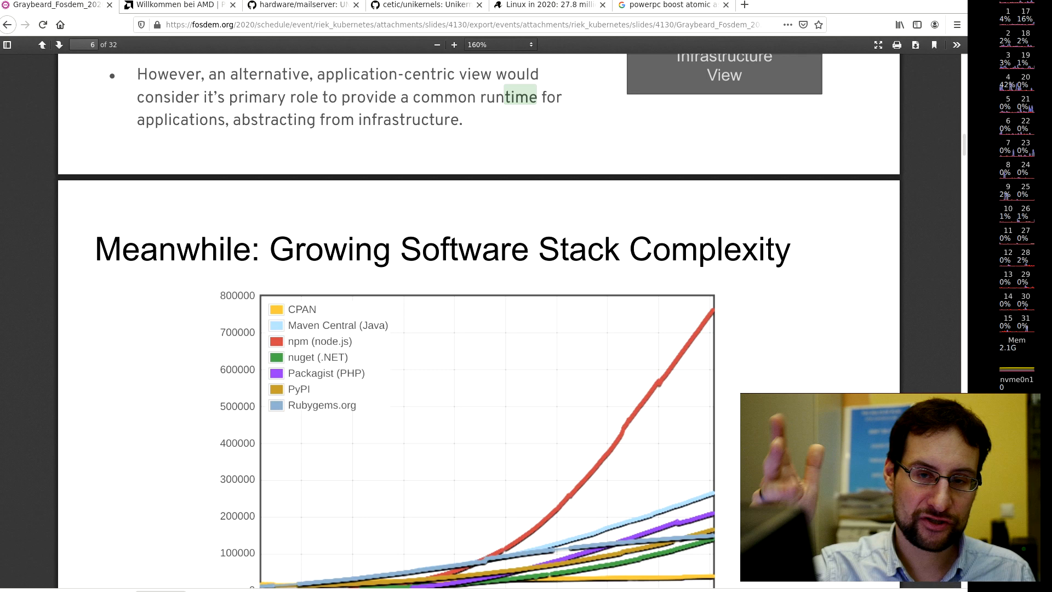
- Switch to the Ada article tab and read past Features into History
{"action": "left_click", "coordinate": [299, 6]}
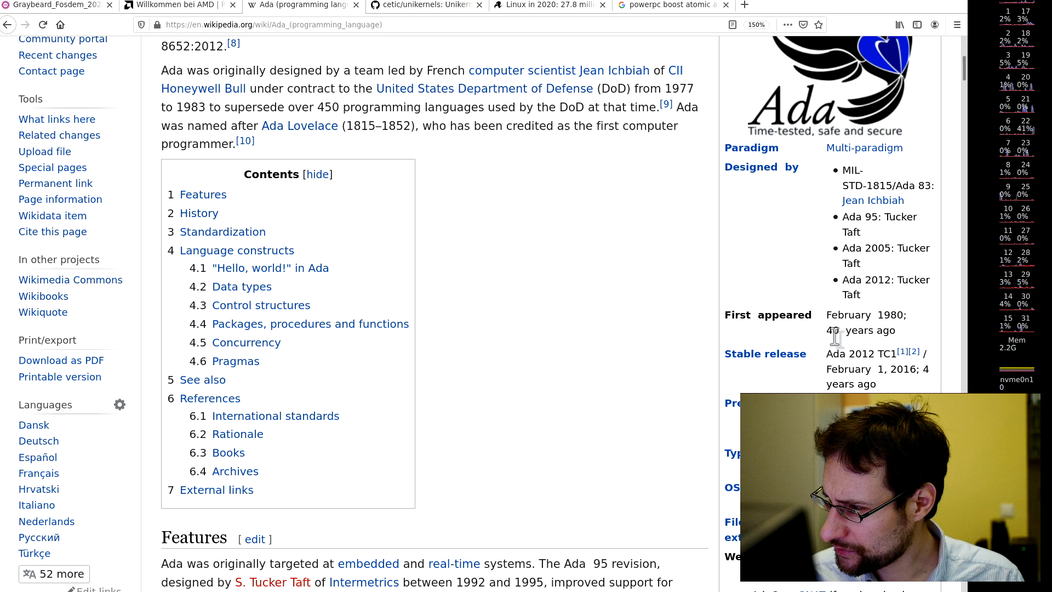
{"action": "scroll", "scroll_direction": "down", "scroll_amount": 3}
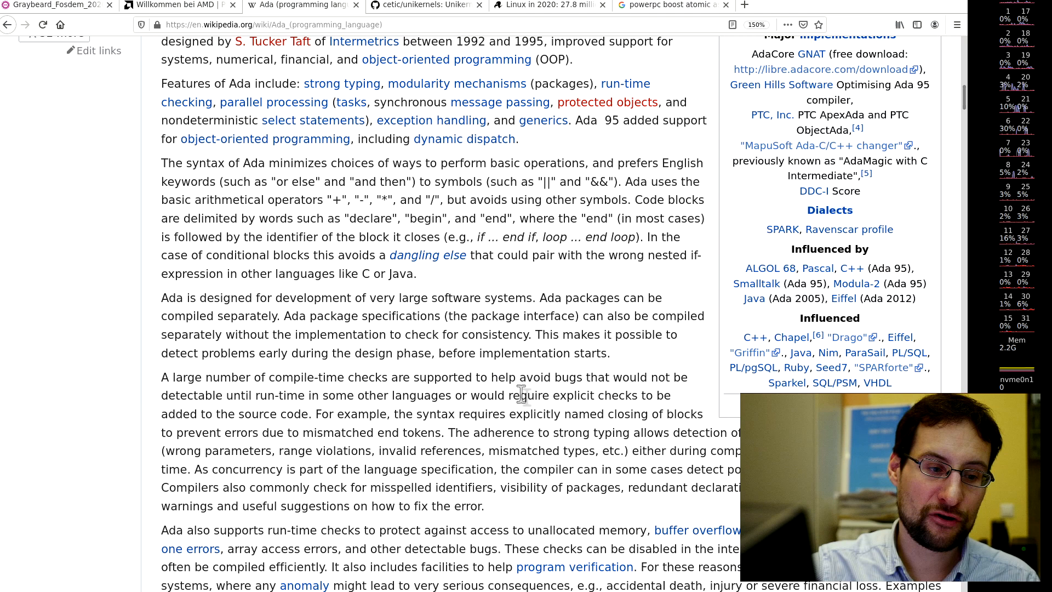
{"action": "scroll", "scroll_direction": "up", "scroll_amount": 3}
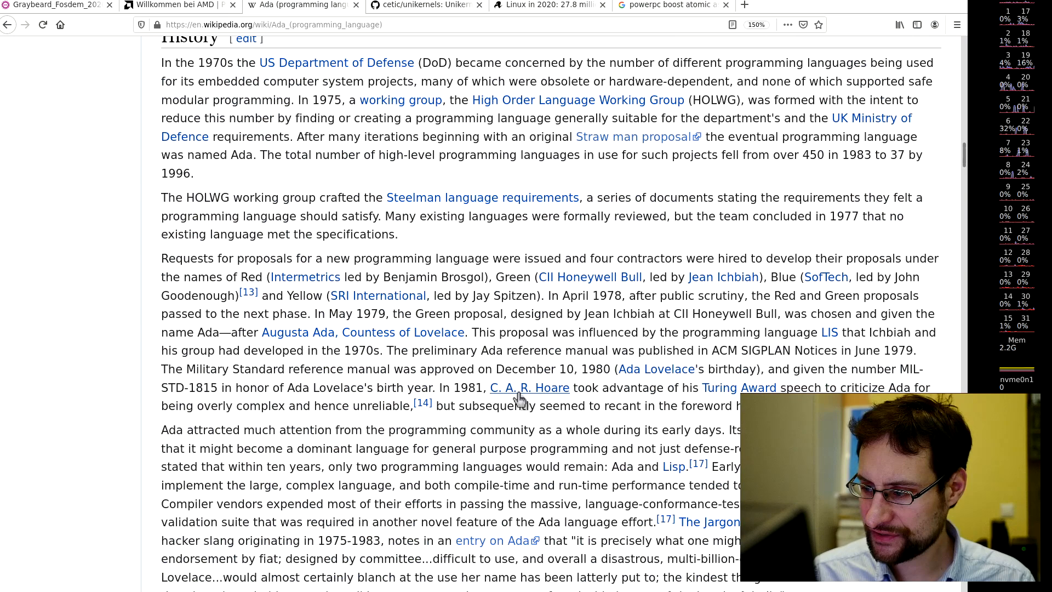
- Skim the control structures, packages and data types examples down to the Books references
{"action": "scroll", "scroll_direction": "down", "scroll_amount": 3}
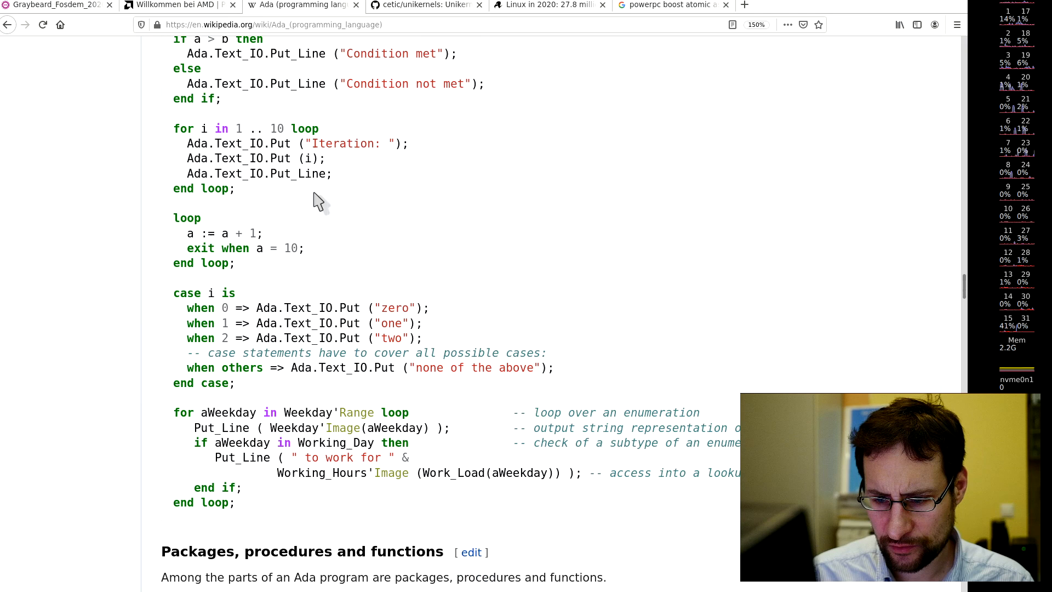
{"action": "scroll", "scroll_direction": "down", "scroll_amount": 3}
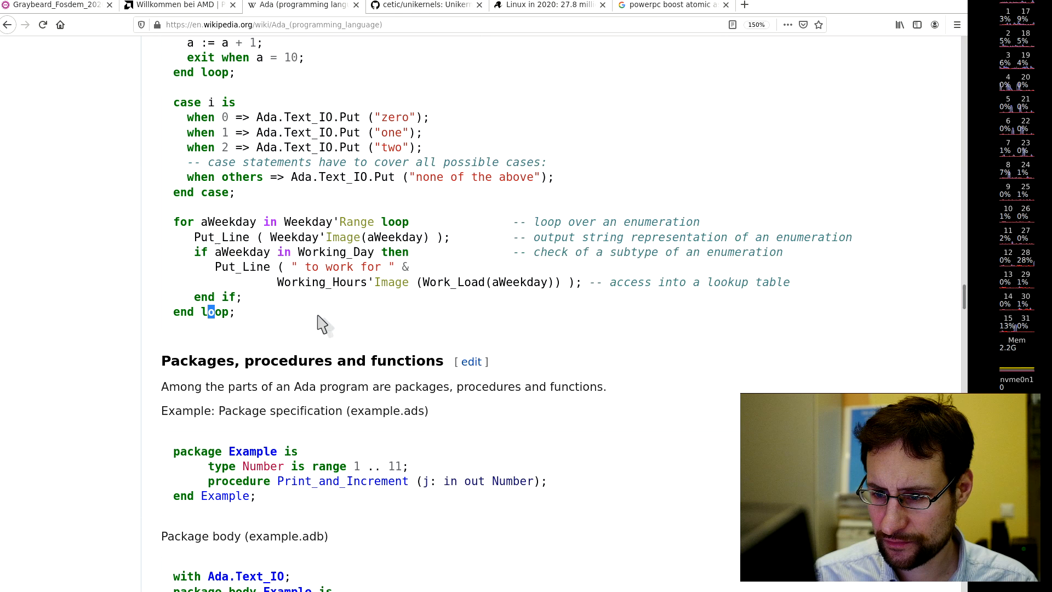
{"action": "scroll", "scroll_direction": "down", "scroll_amount": 3}
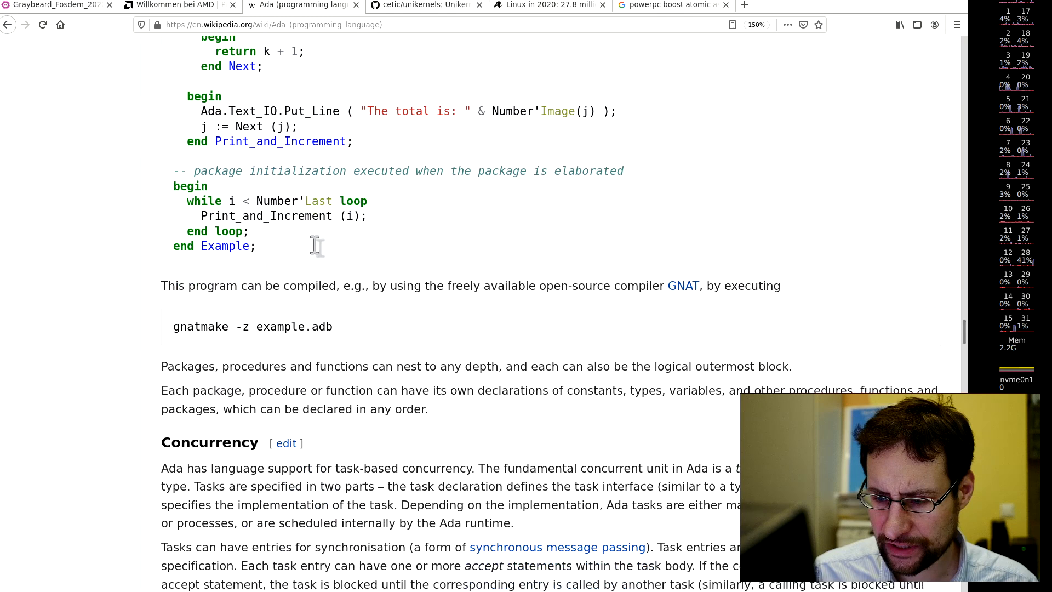
{"action": "scroll", "scroll_direction": "up", "scroll_amount": 3}
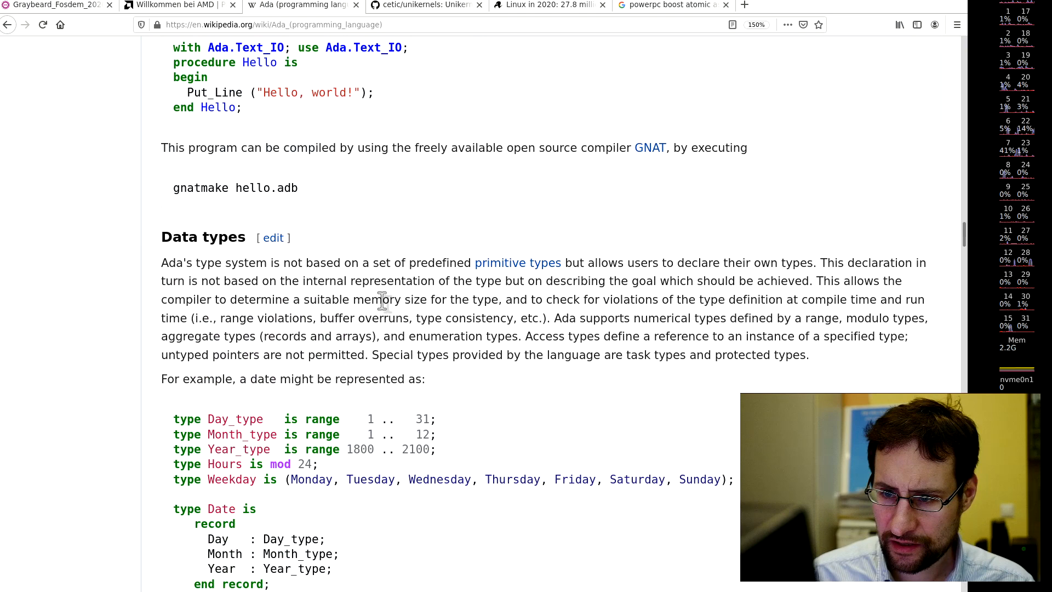
{"action": "scroll", "scroll_direction": "down", "scroll_amount": 3}
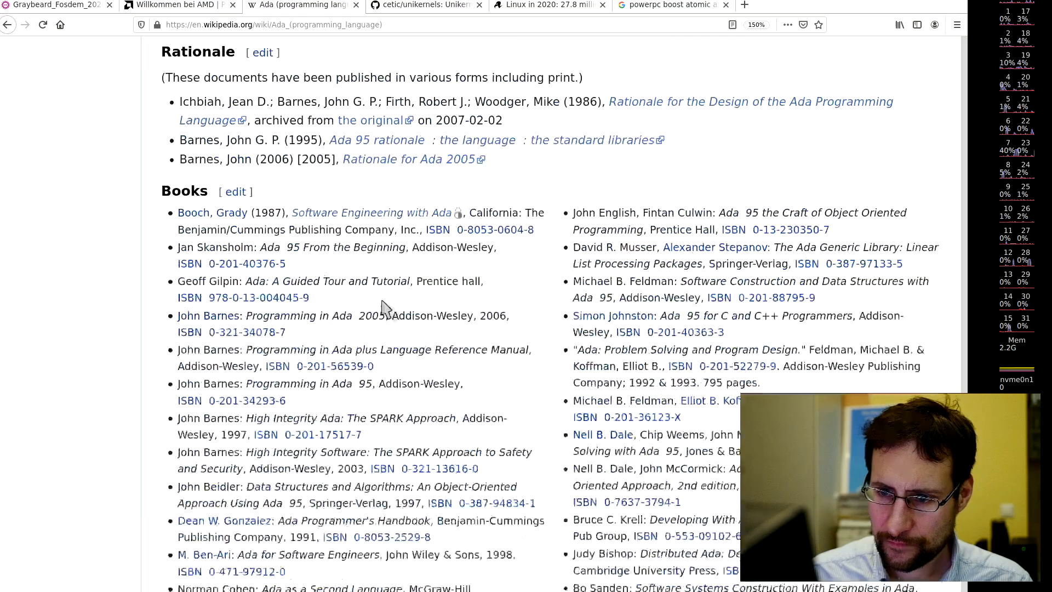
- Scroll back through Concurrency to the example.adb package body and gnatmake command
{"action": "scroll", "scroll_direction": "up", "scroll_amount": 3}
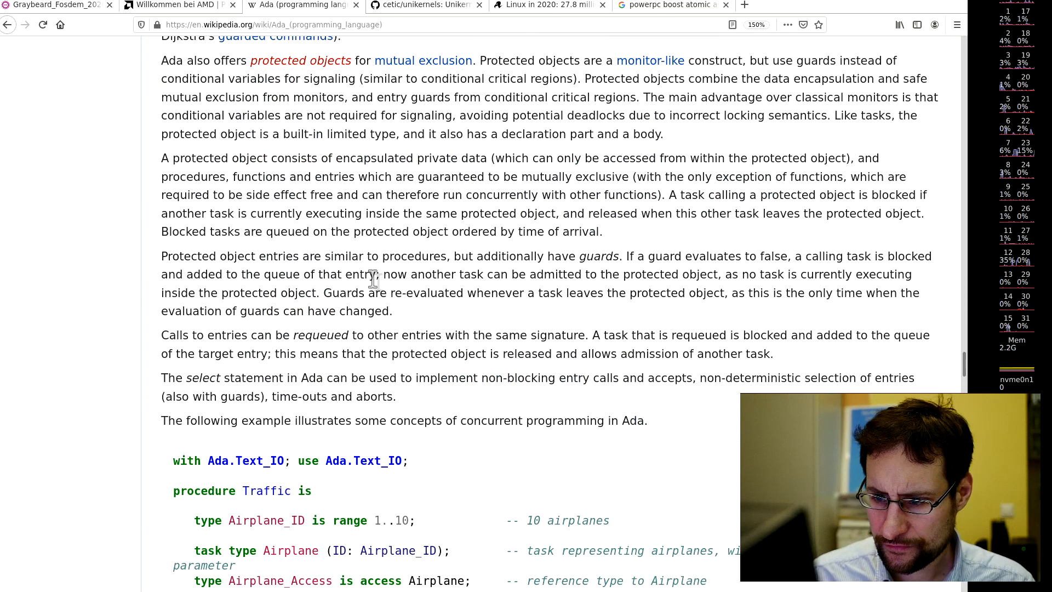
{"action": "scroll", "scroll_direction": "up", "scroll_amount": 3}
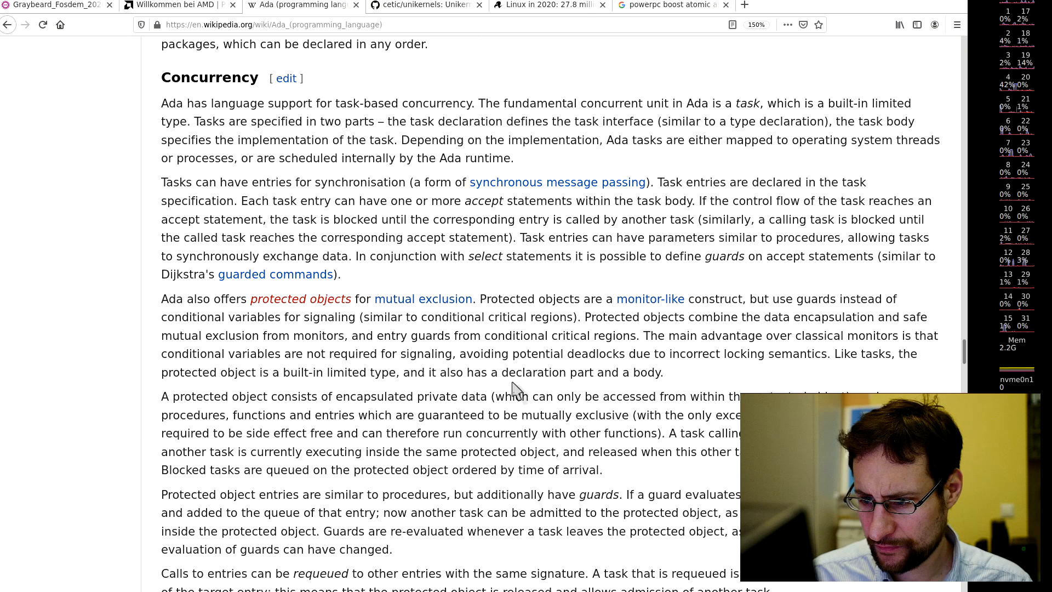
{"action": "mouse_move", "coordinate": [433, 369]}
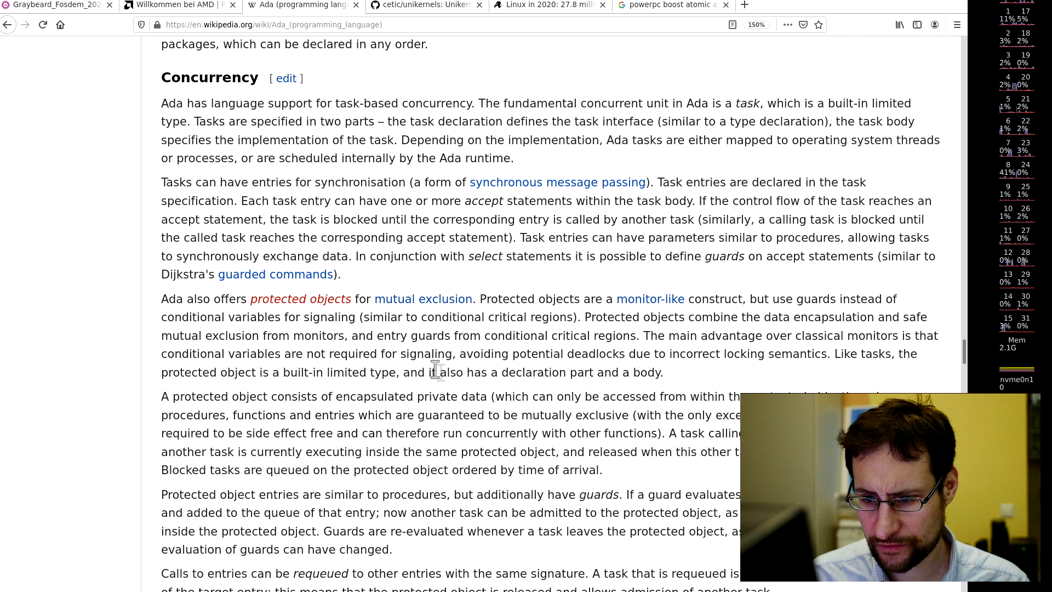
{"action": "scroll", "scroll_direction": "up", "scroll_amount": 3}
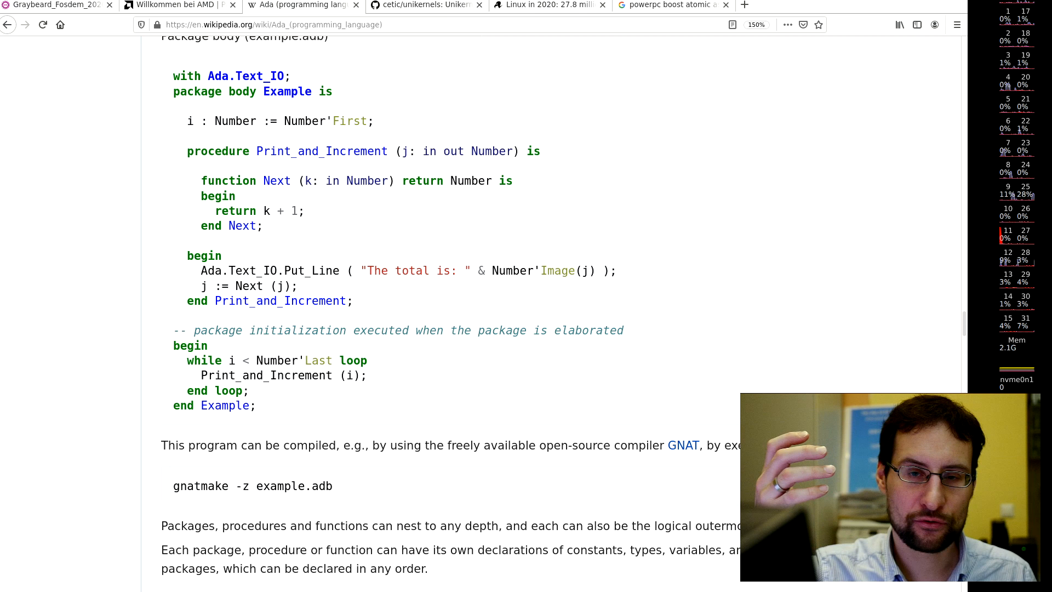
{"action": "mouse_move", "coordinate": [101, 447]}
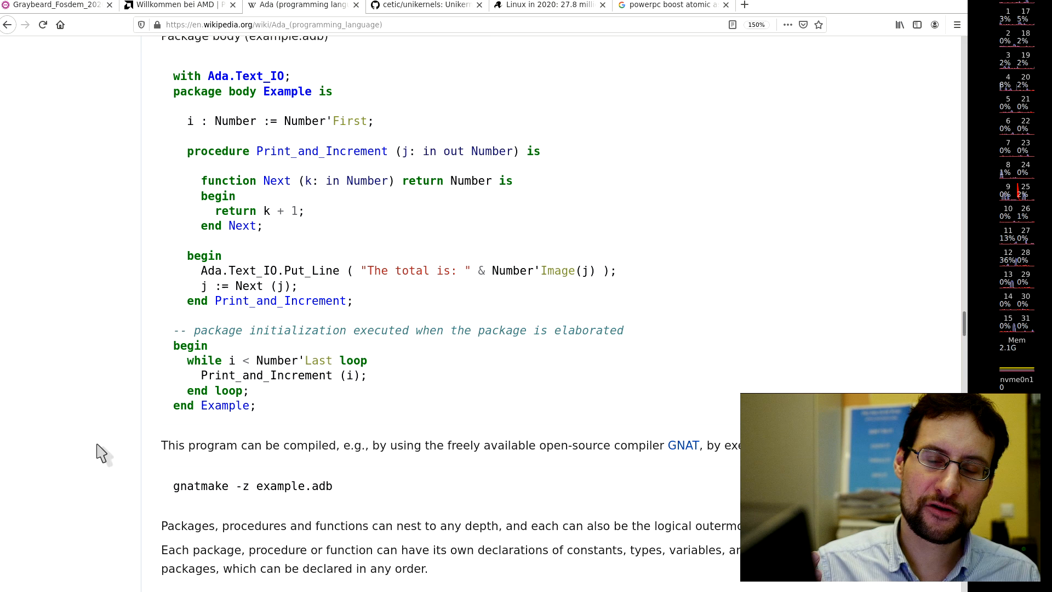
- Switch to the Graybeard_Fosdem PDF tab showing slide 6
{"action": "left_click", "coordinate": [54, 6]}
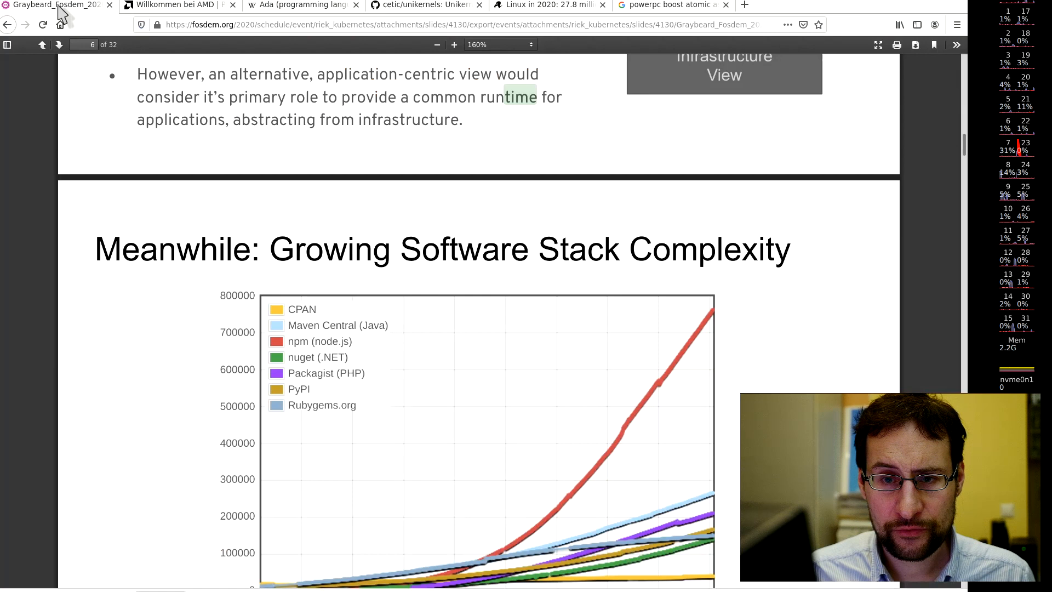
{"action": "mouse_move", "coordinate": [556, 153]}
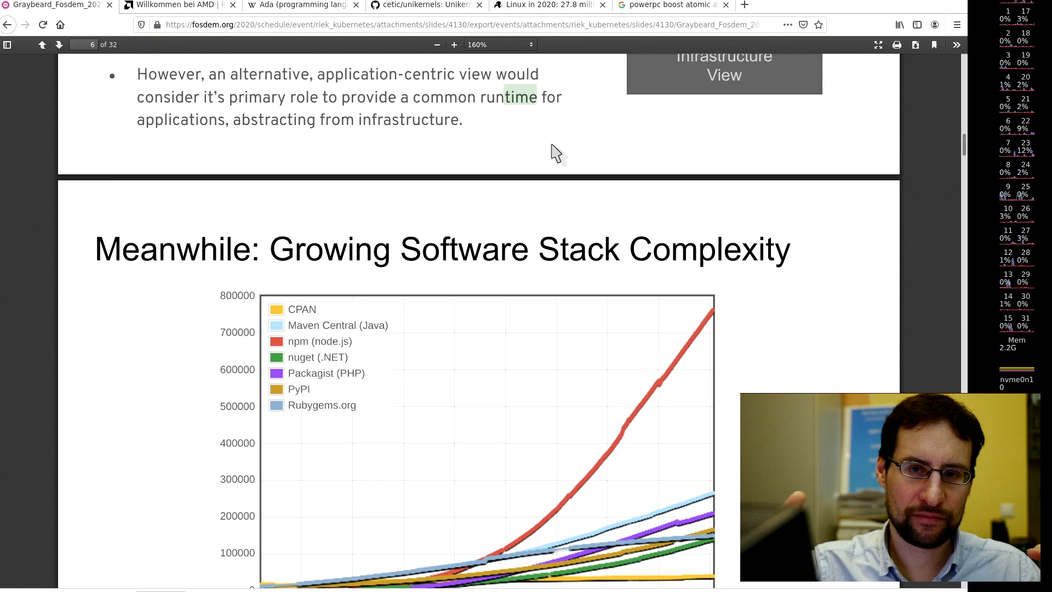
- Switch to the Ada (programming language) tab showing the package body example and gnatmake command
{"action": "left_click", "coordinate": [299, 6]}
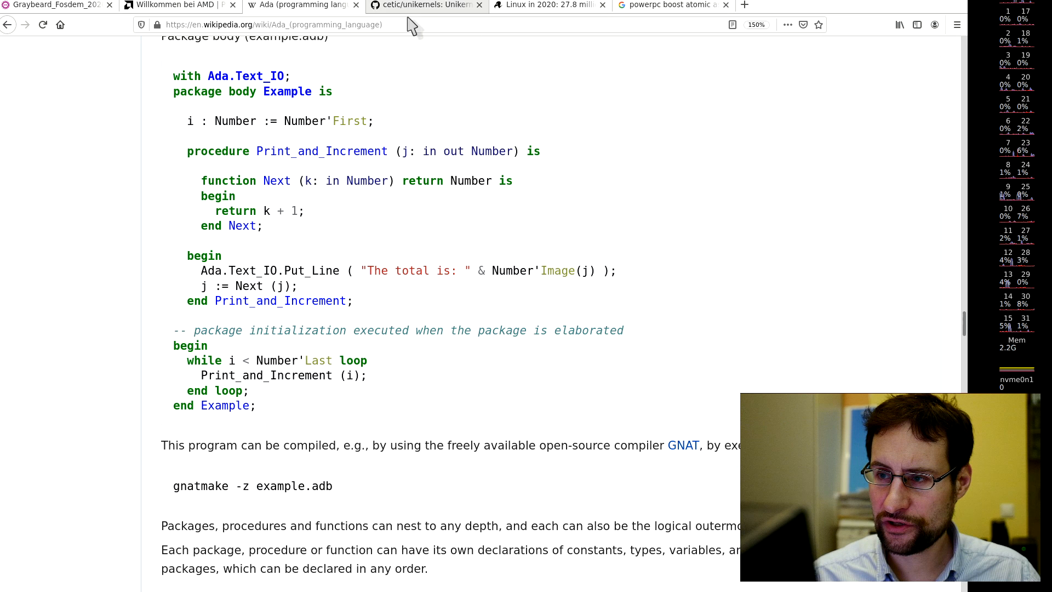
{"action": "mouse_move", "coordinate": [419, 182]}
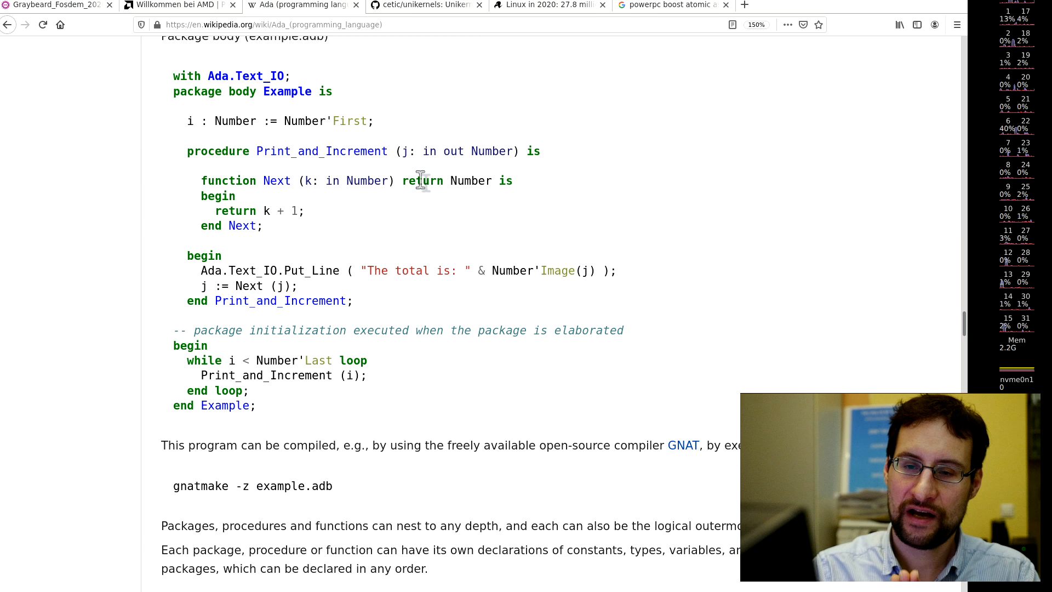
{"action": "mouse_move", "coordinate": [392, 254]}
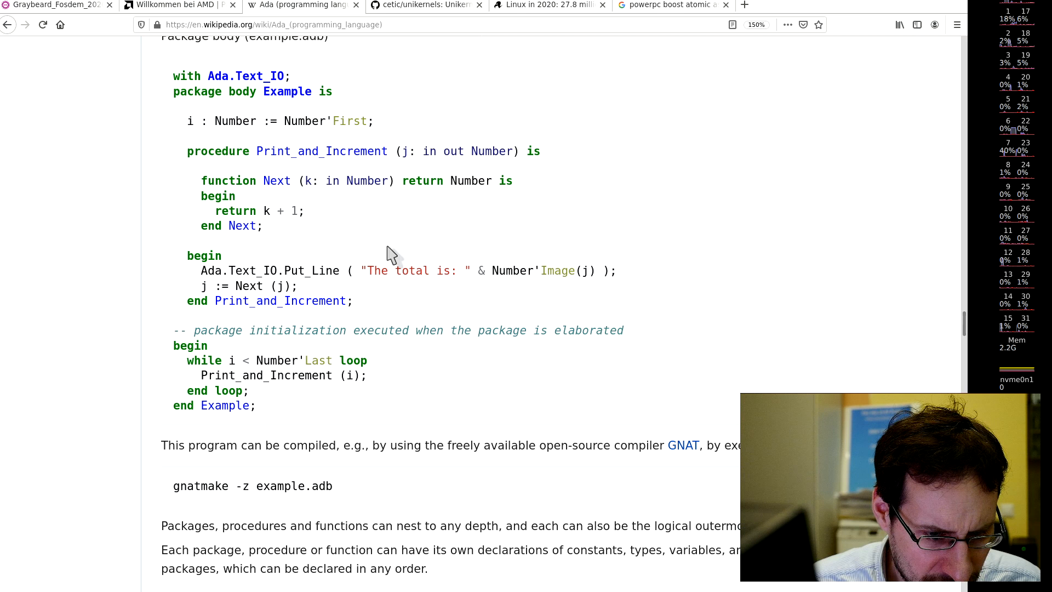